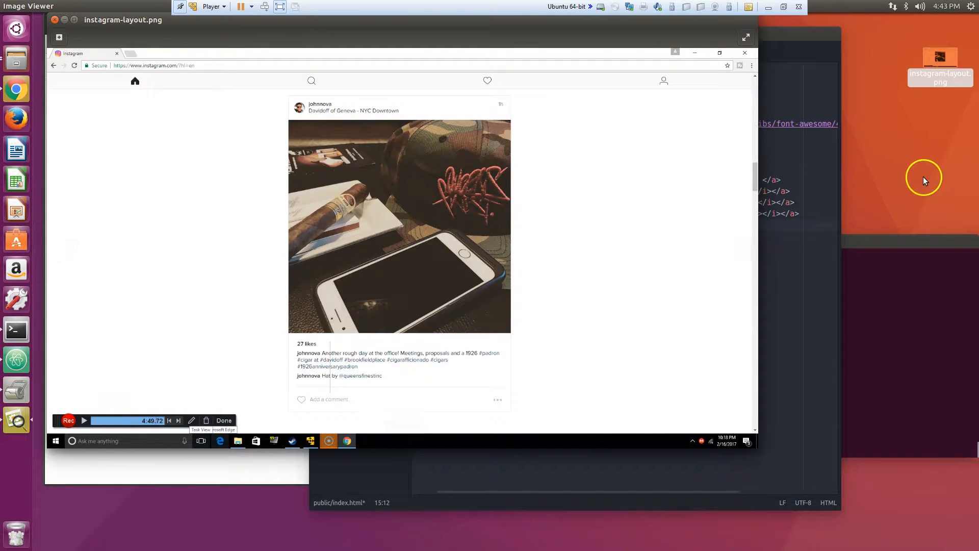
{"action": "mouse_move", "coordinate": [122, 84]}
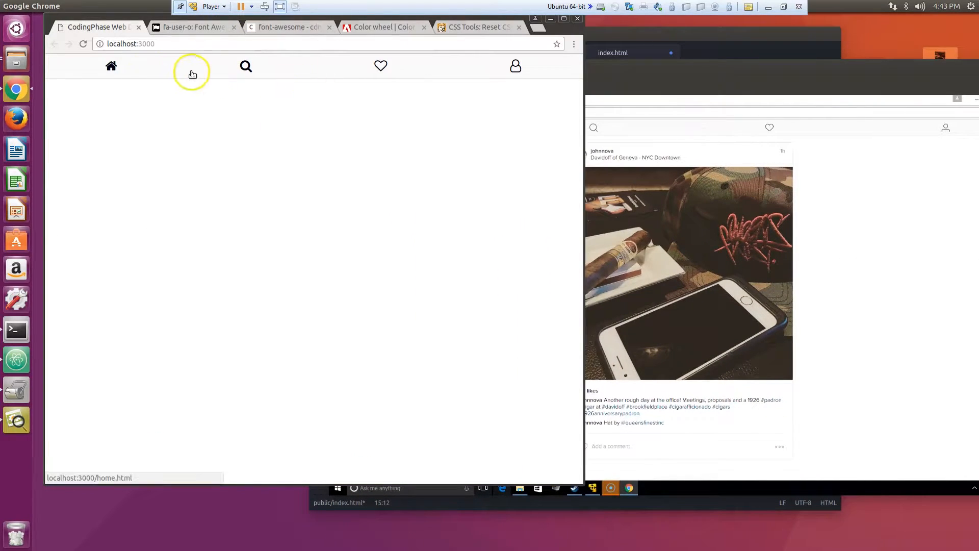
{"action": "mouse_move", "coordinate": [544, 102]}
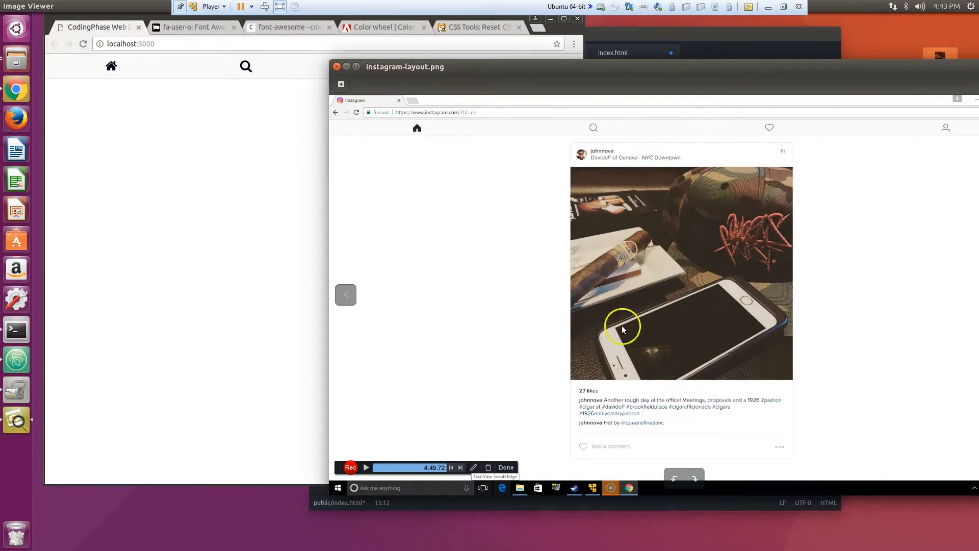
{"action": "mouse_move", "coordinate": [498, 283]}
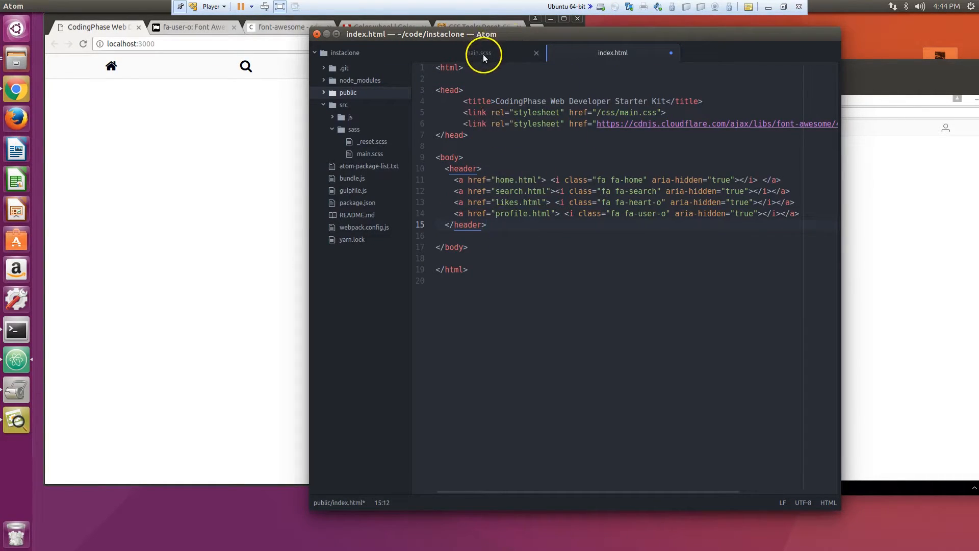
Step: Give the header rule position: fixed with top: 0 and left: 0 in main.scss
{"action": "left_click", "coordinate": [479, 52]}
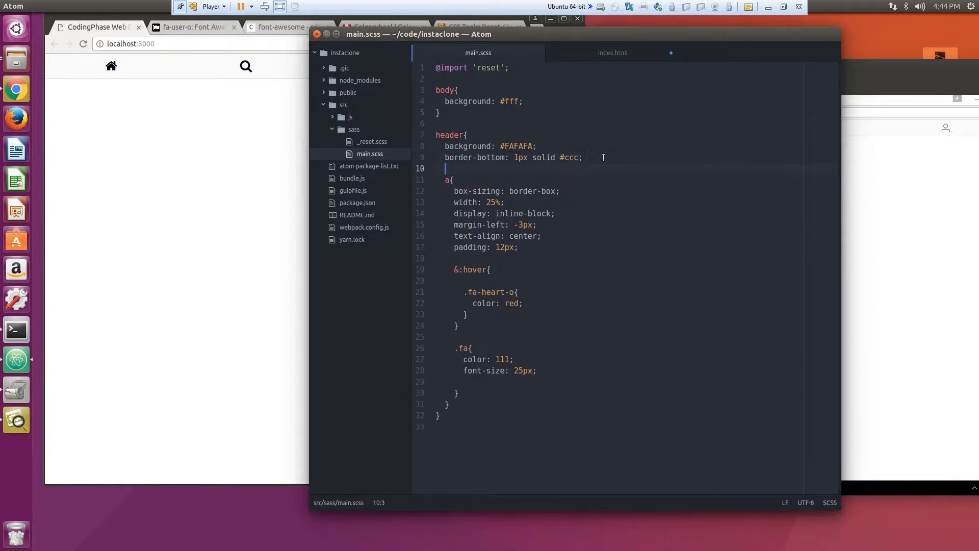
{"action": "type", "text": "PO"}
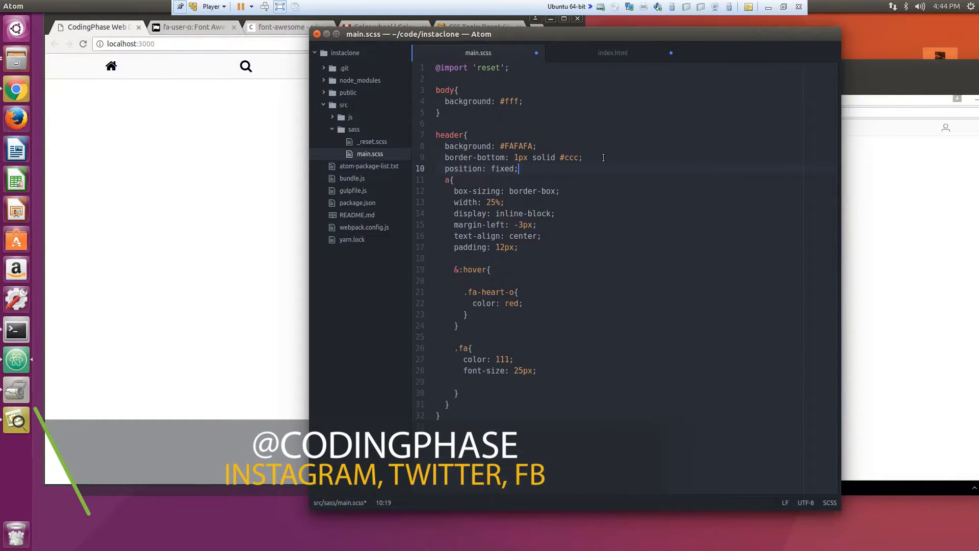
{"action": "type", "text": "TO"}
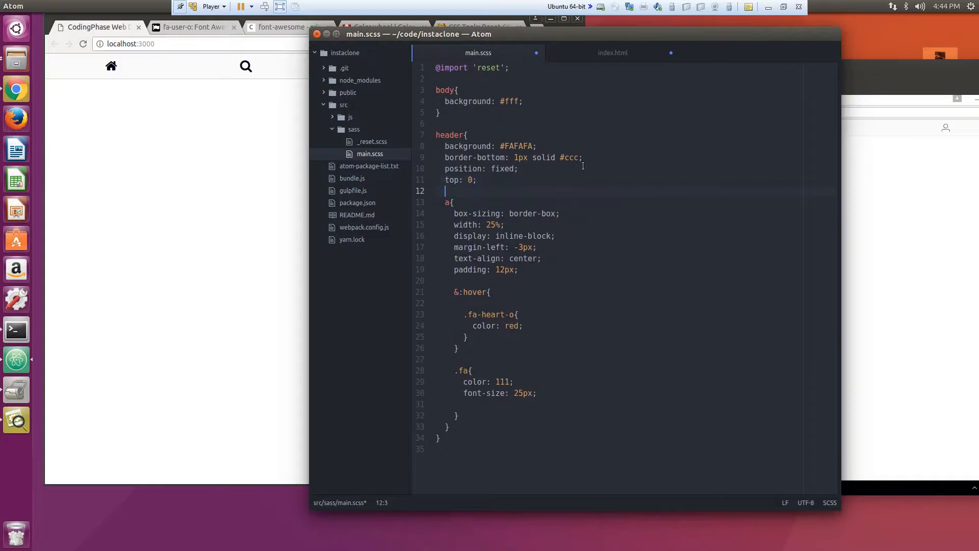
{"action": "type", "text": "left:"}
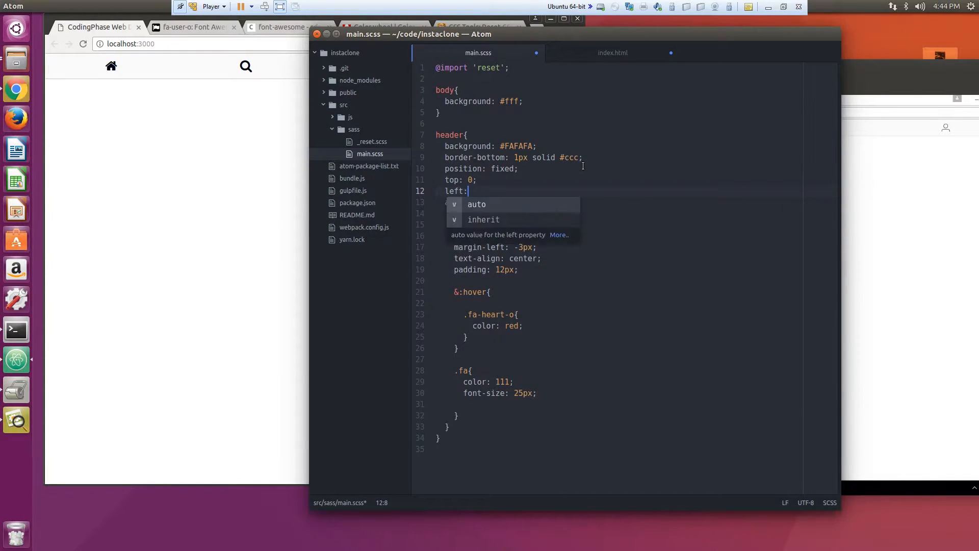
{"action": "type", "text": "0;"}
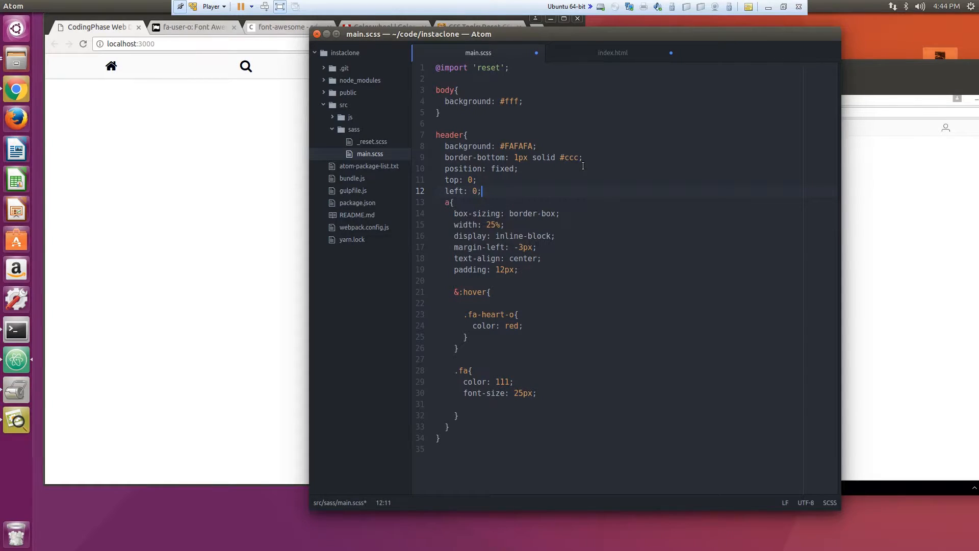
{"action": "key", "text": "Return"}
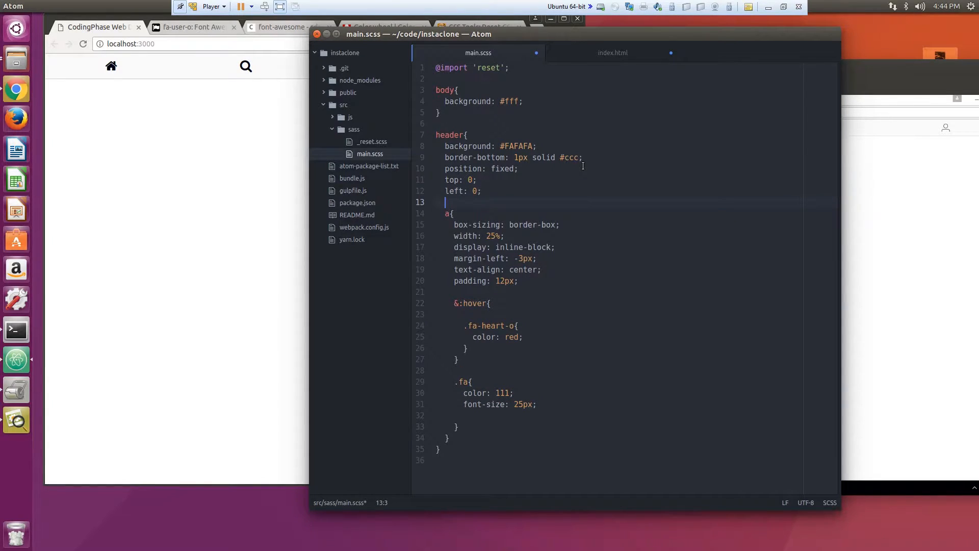
Step: Add width: 100% to the header, then comment that width line out
{"action": "type", "text": "width:"}
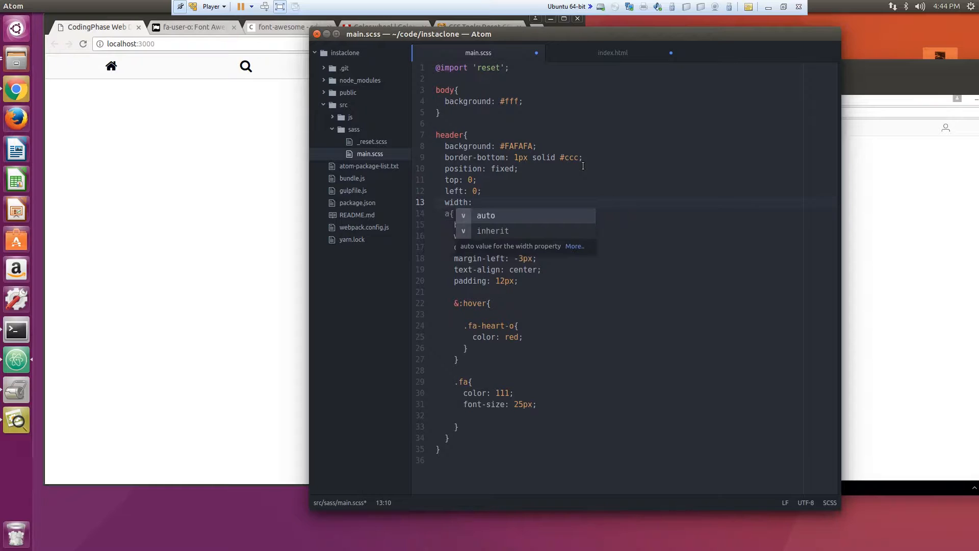
{"action": "type", "text": "100%"}
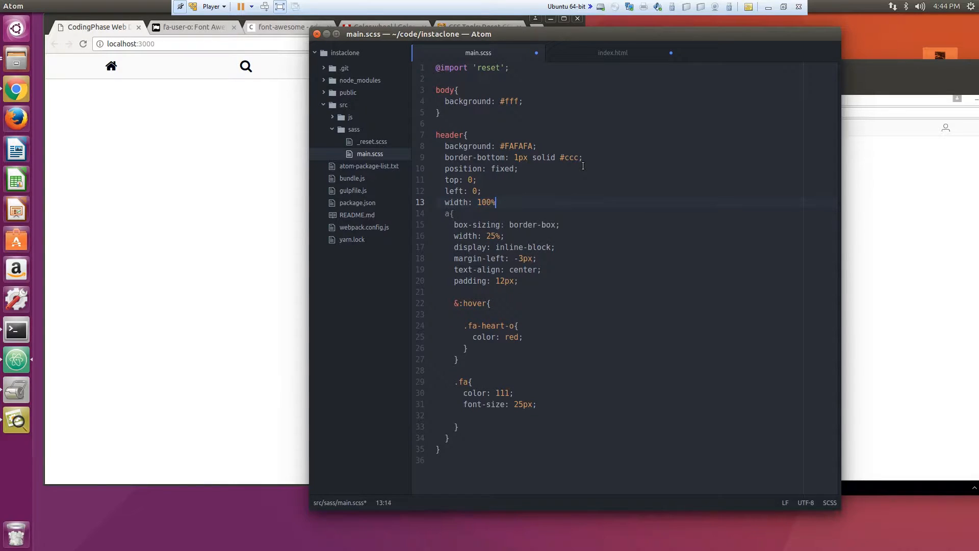
{"action": "key", "text": "Return"}
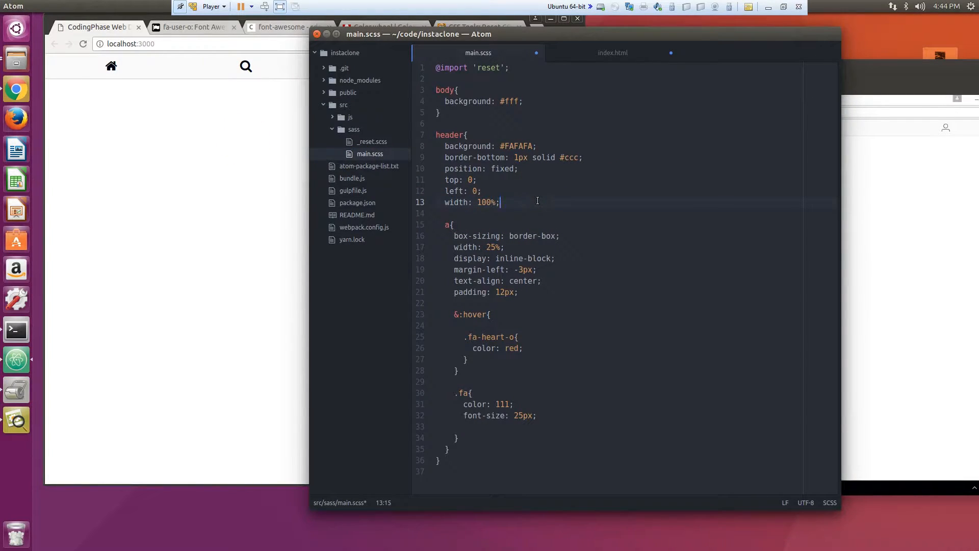
{"action": "key", "text": "ctrl+/"}
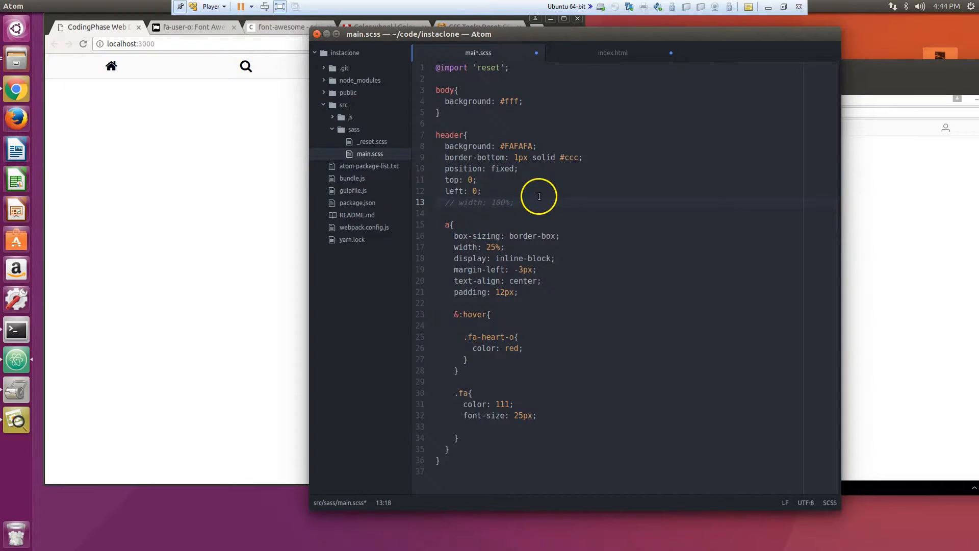
{"action": "left_click", "coordinate": [215, 135]}
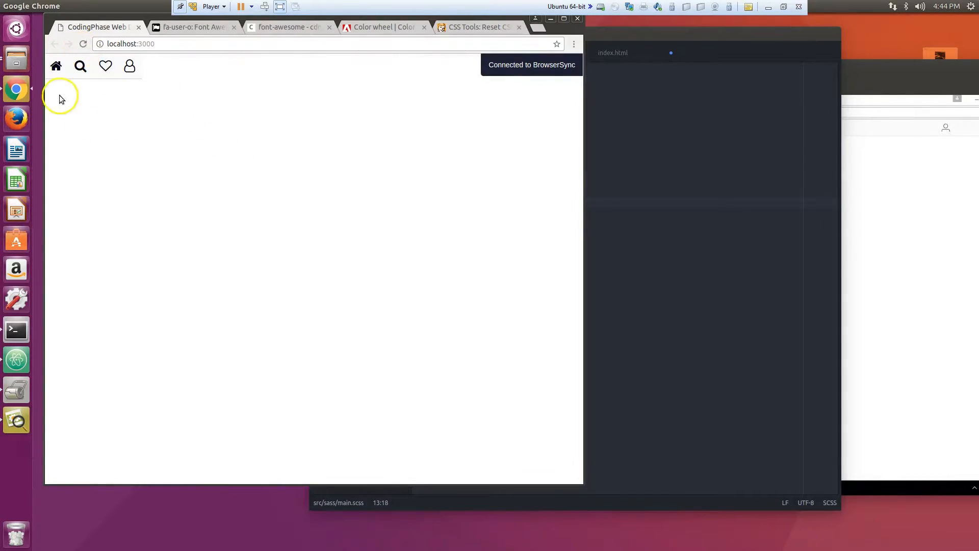
{"action": "mouse_move", "coordinate": [130, 65]}
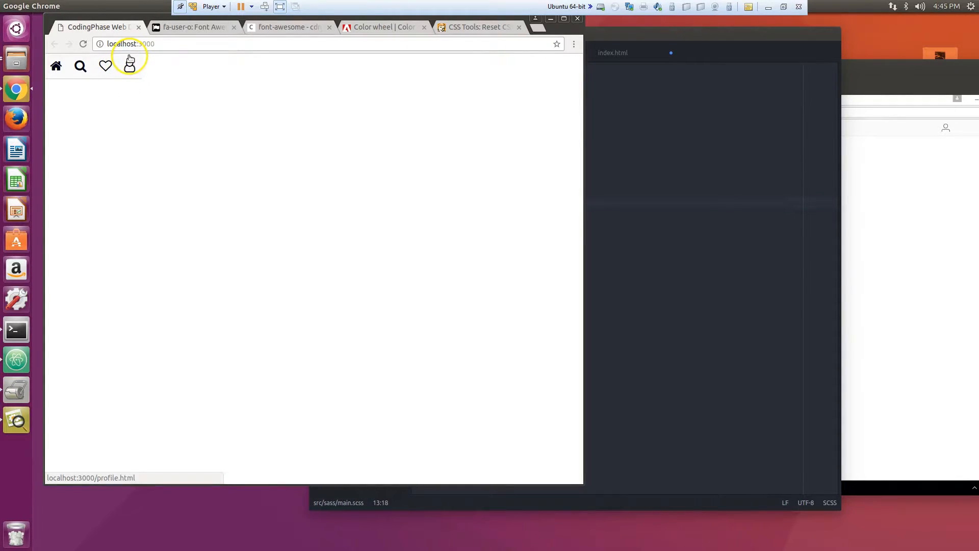
{"action": "mouse_move", "coordinate": [141, 72]}
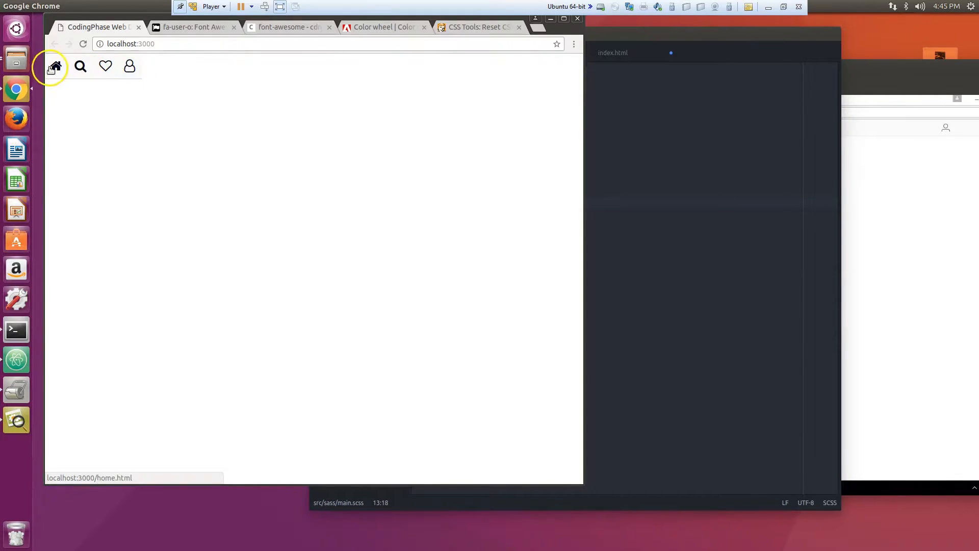
{"action": "mouse_move", "coordinate": [105, 65]}
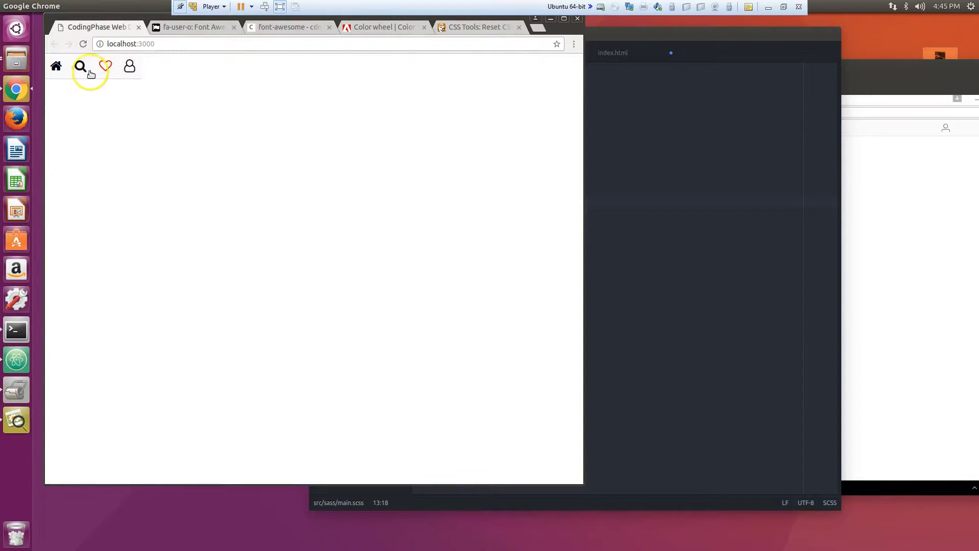
{"action": "mouse_move", "coordinate": [55, 66]}
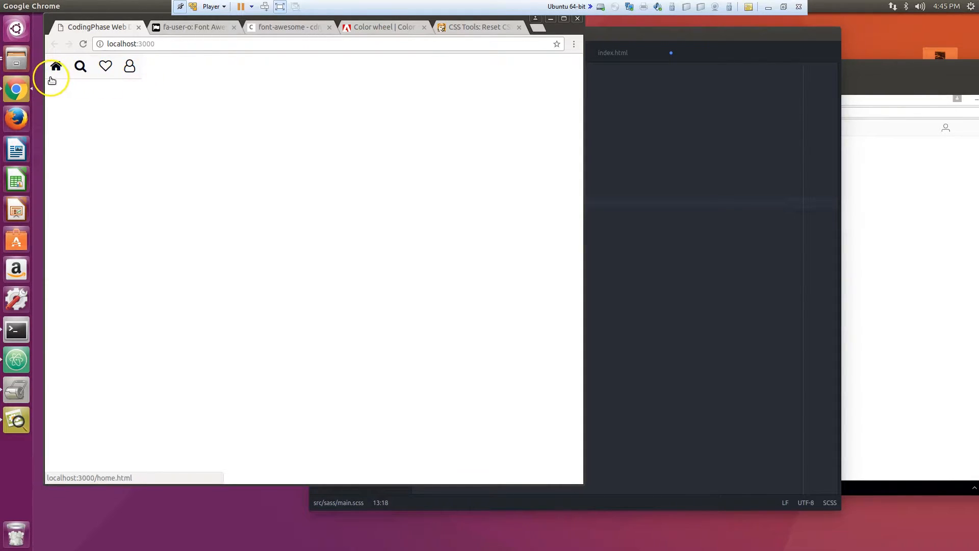
{"action": "left_click", "coordinate": [645, 104]}
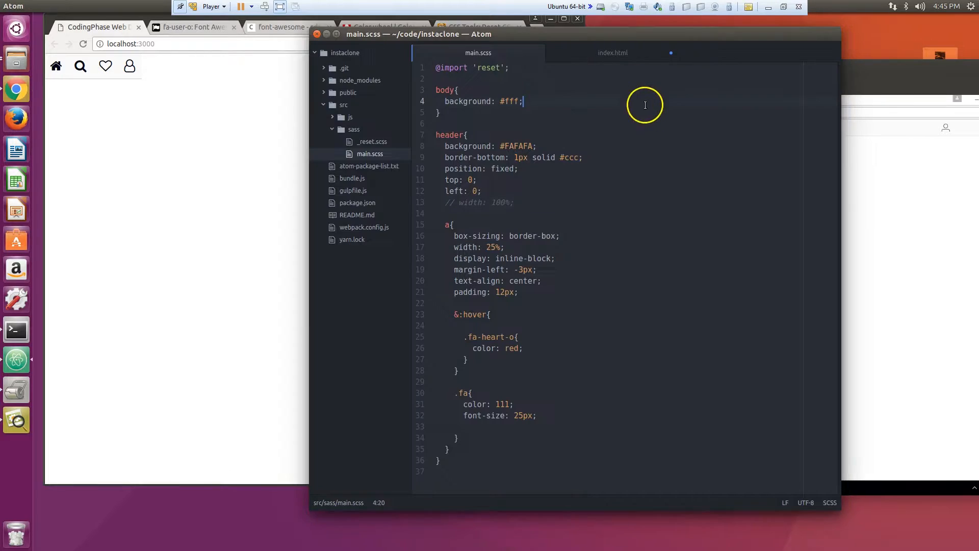
Step: Restore the header's width: 100% and begin a z-index declaration for it
{"action": "left_click", "coordinate": [512, 202]}
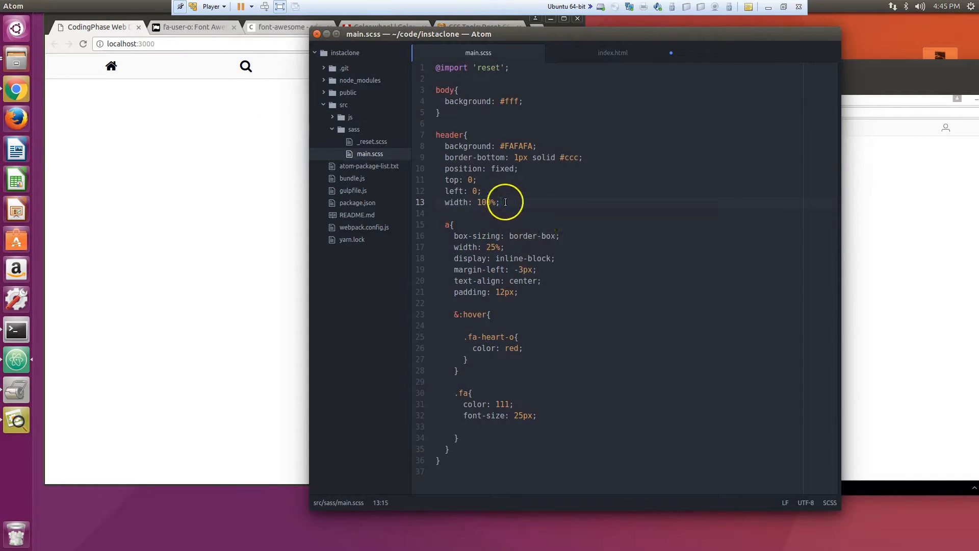
{"action": "type", "text": "z-index:"}
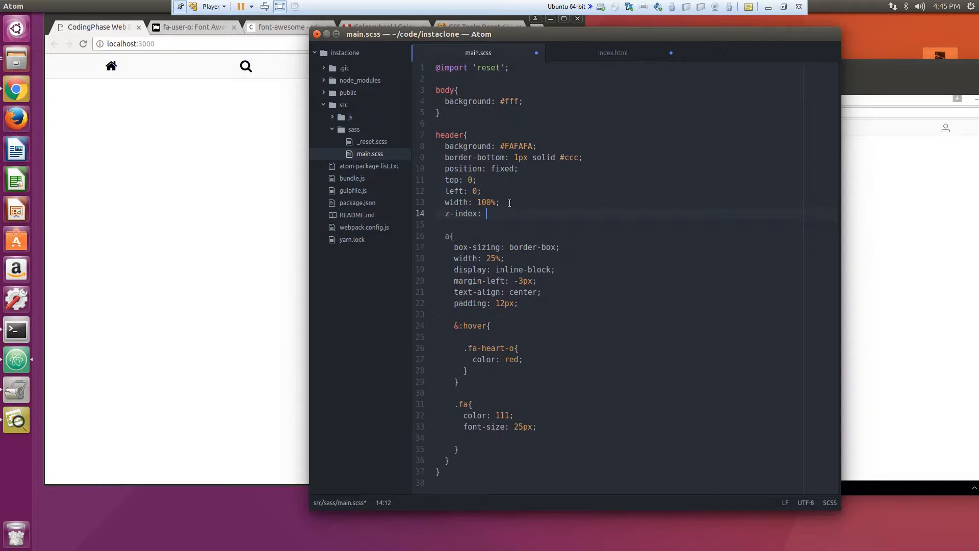
{"action": "type", "text": "50px"}
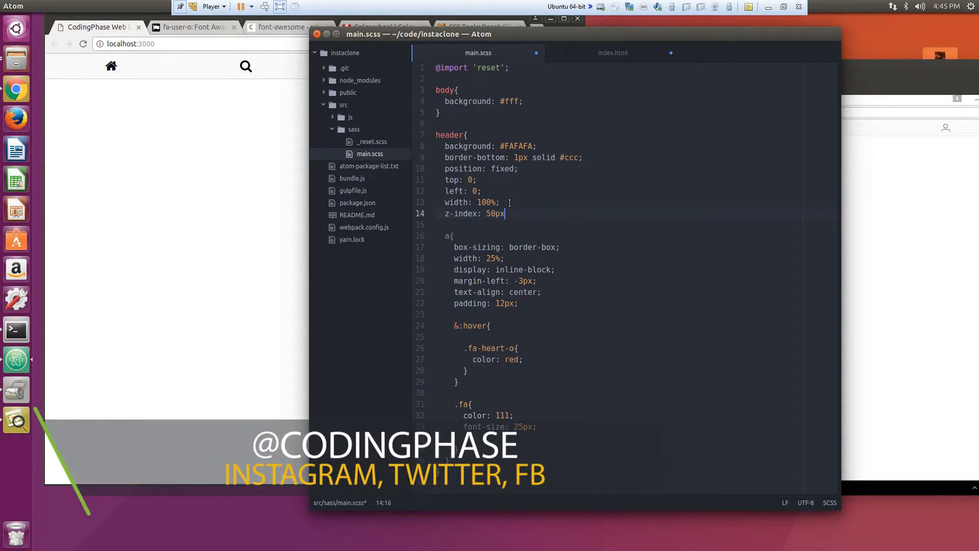
{"action": "key", "text": "BackSpace"}
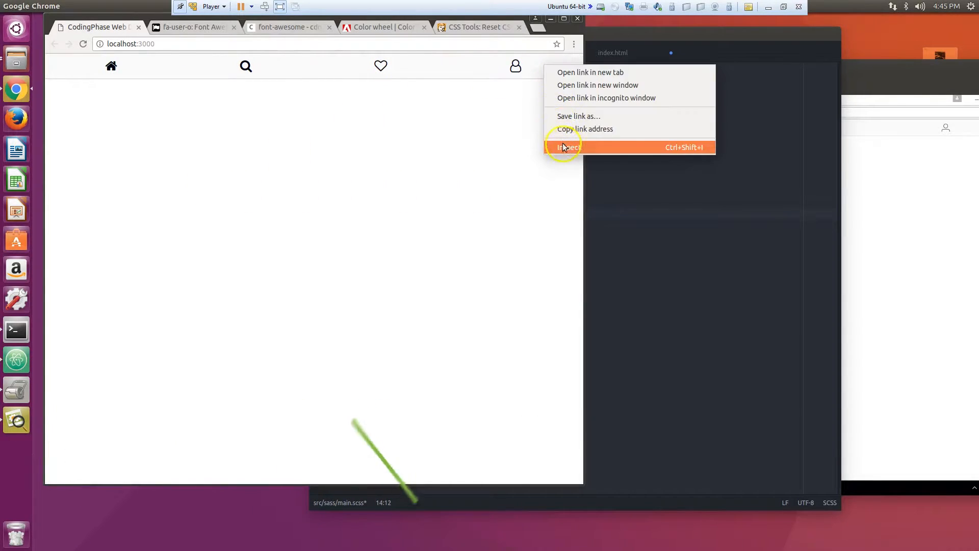
Step: Inspect the header's profile link in Chrome DevTools to view its styles and box model
{"action": "left_click", "coordinate": [568, 147]}
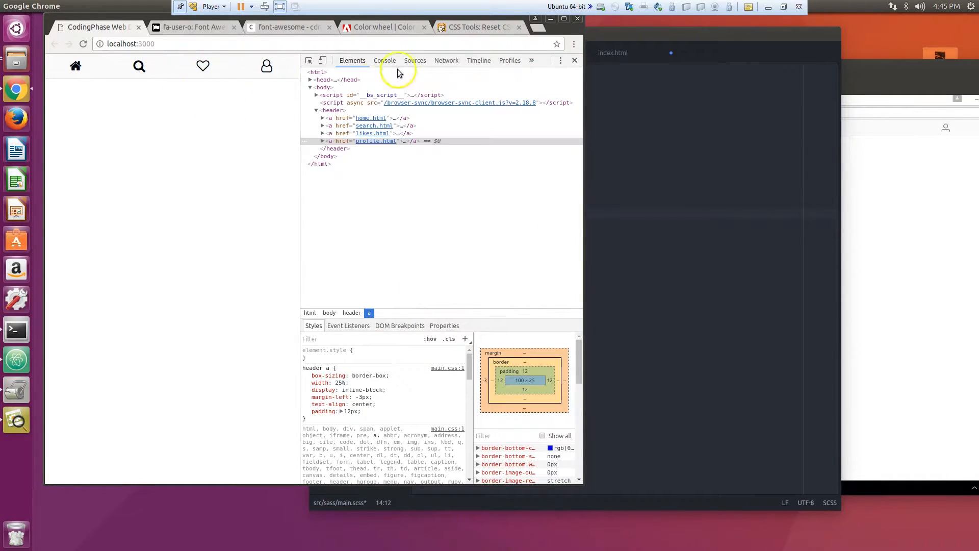
{"action": "right_click", "coordinate": [374, 140]}
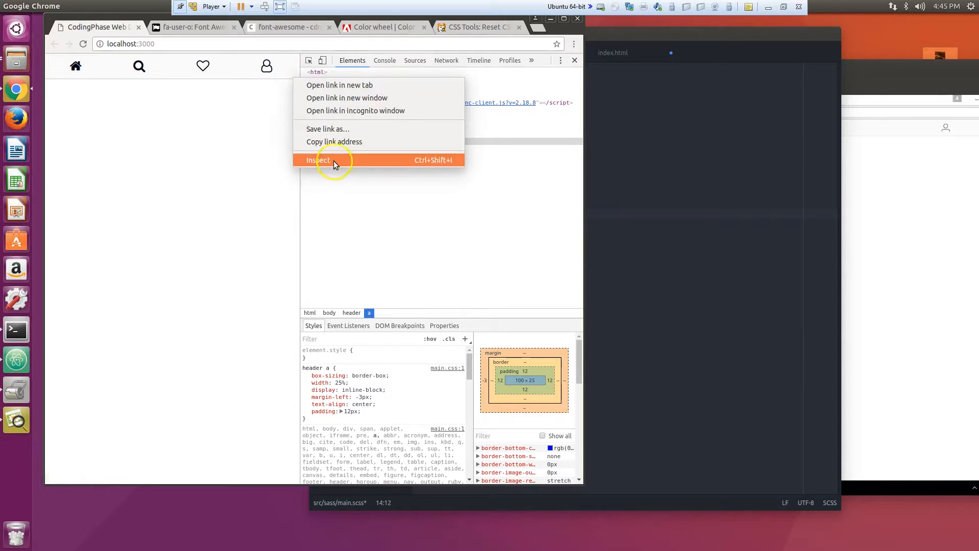
{"action": "left_click", "coordinate": [318, 160]}
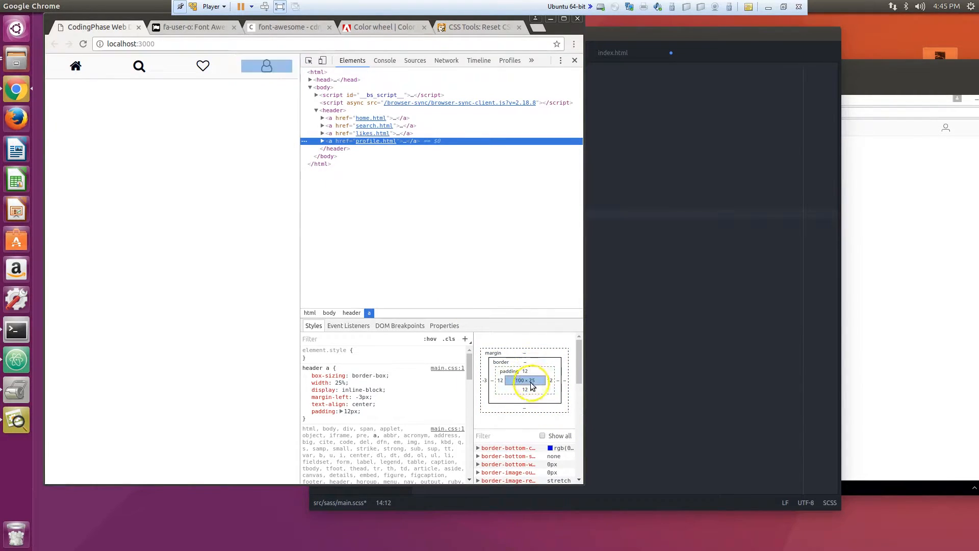
{"action": "mouse_move", "coordinate": [540, 388]}
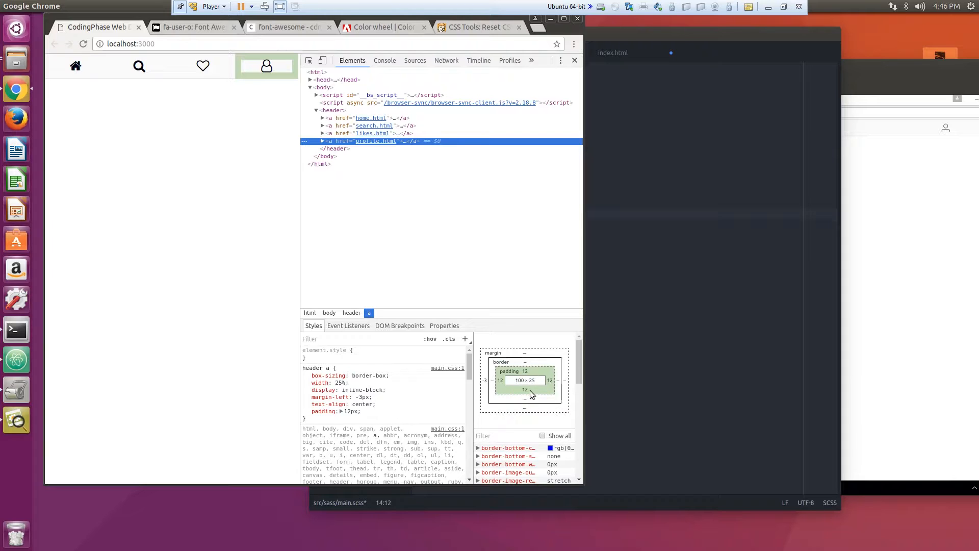
{"action": "mouse_move", "coordinate": [689, 194]}
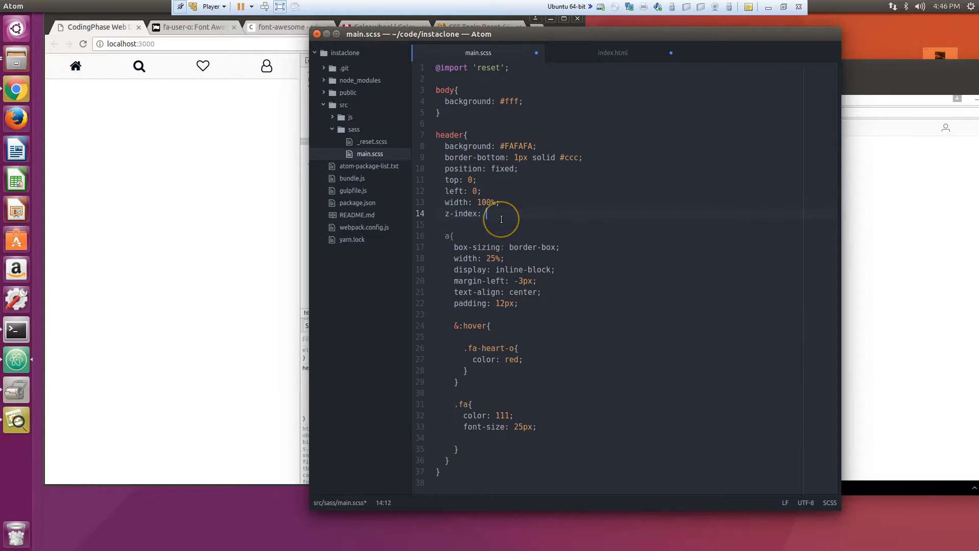
Step: Set the header's z-index to 20
{"action": "type", "text": "1"}
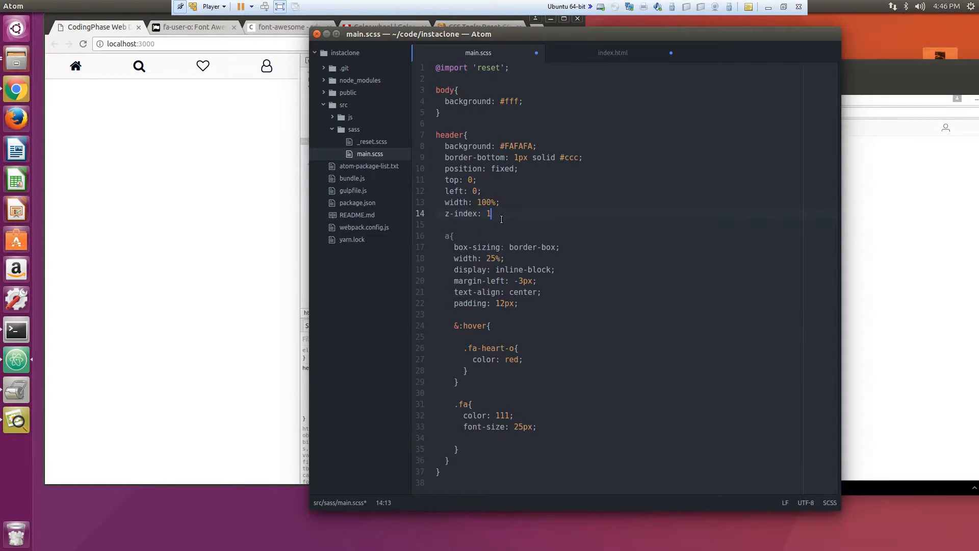
{"action": "type", "text": "2-"}
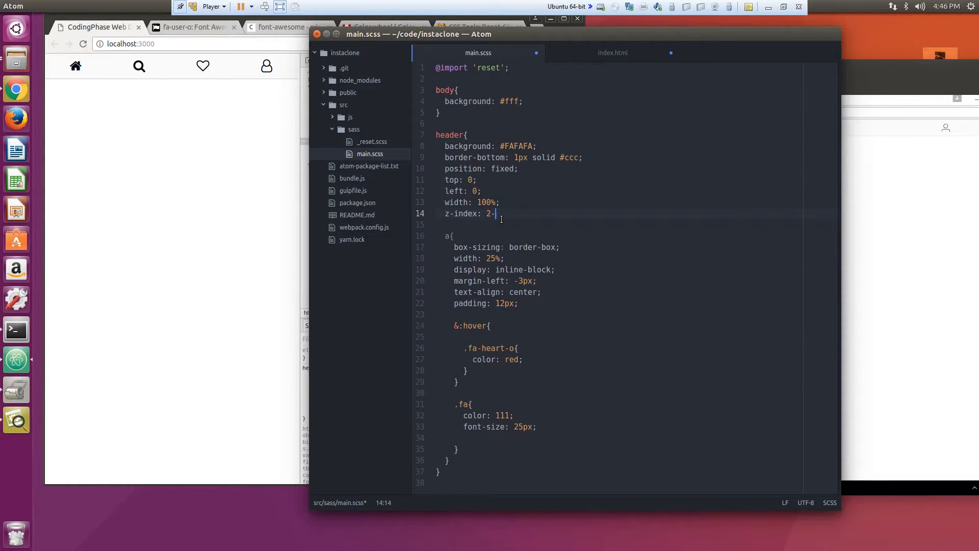
{"action": "type", "text": "0;"}
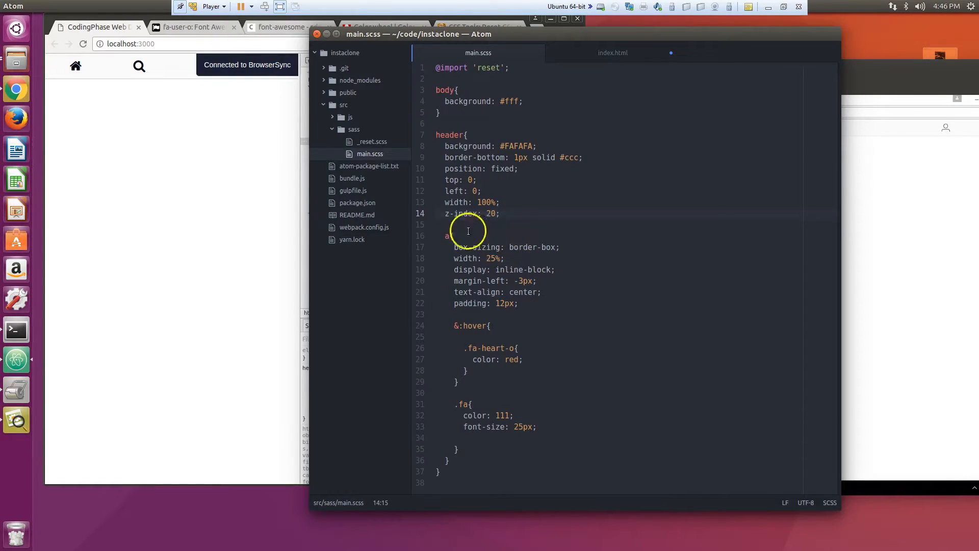
{"action": "left_click", "coordinate": [506, 223]}
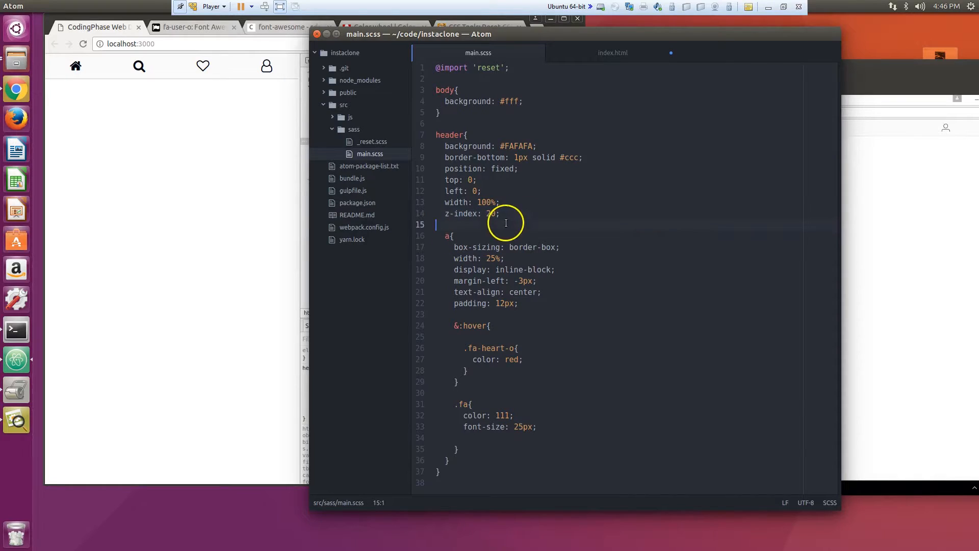
Step: Start an empty .container rule after the header block at the end of main.scss
{"action": "left_click", "coordinate": [467, 471]}
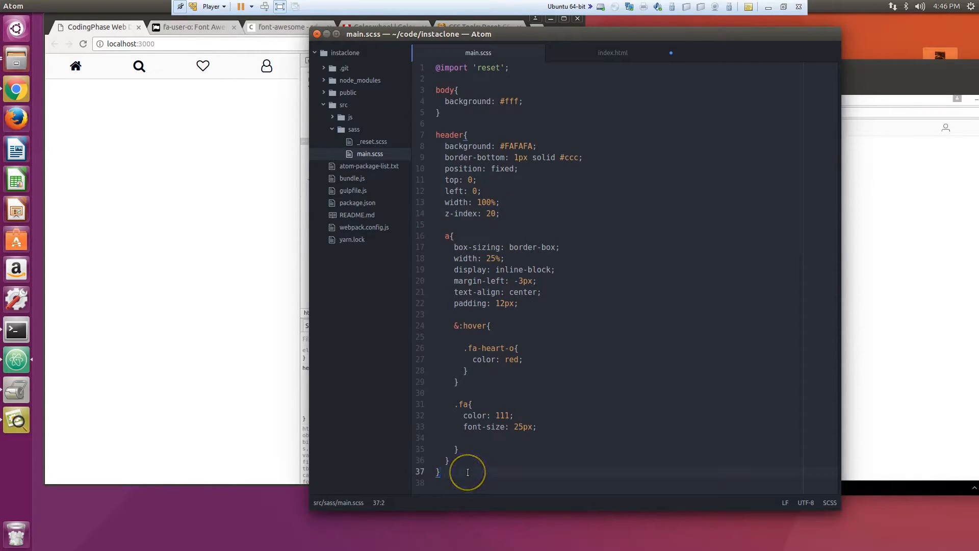
{"action": "key", "text": "Return"}
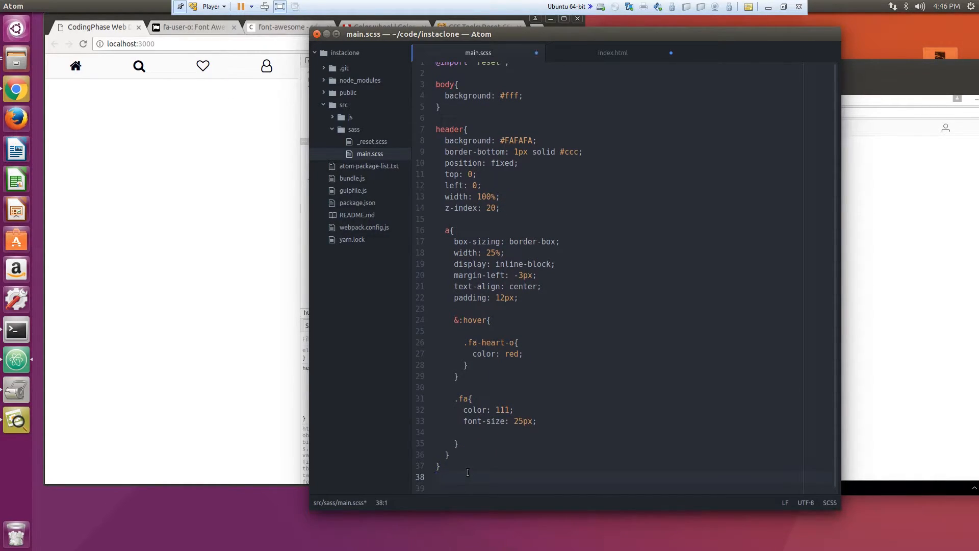
{"action": "key", "text": "Return"}
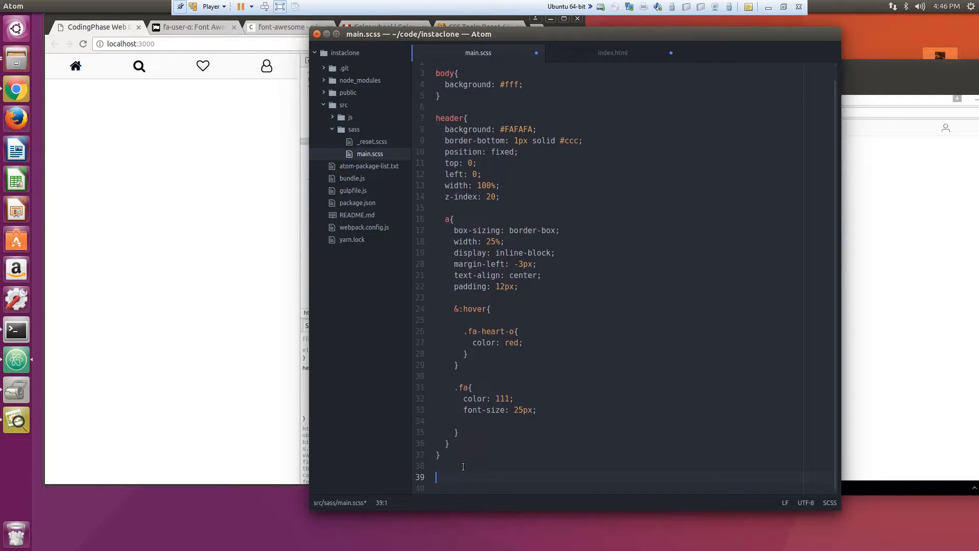
{"action": "type", "text": "."}
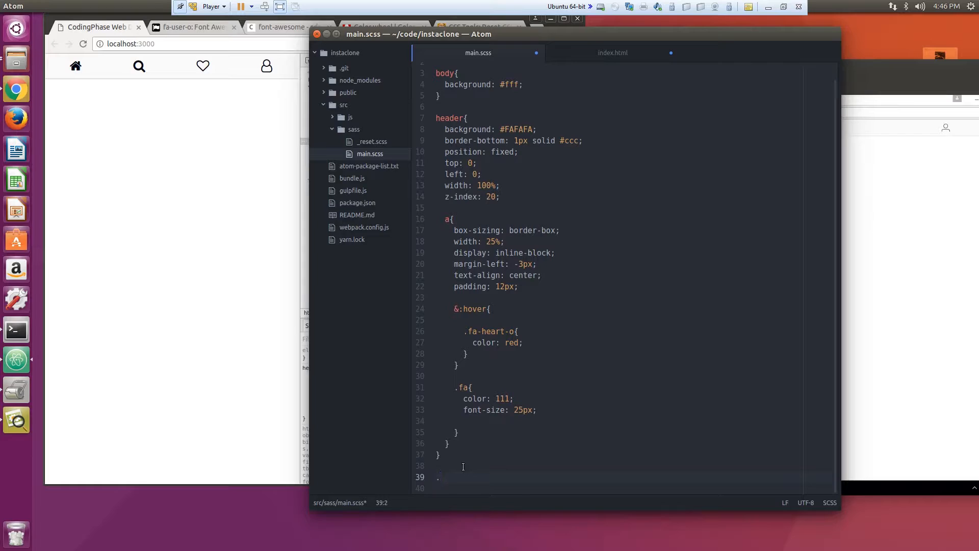
{"action": "type", "text": ".body-"}
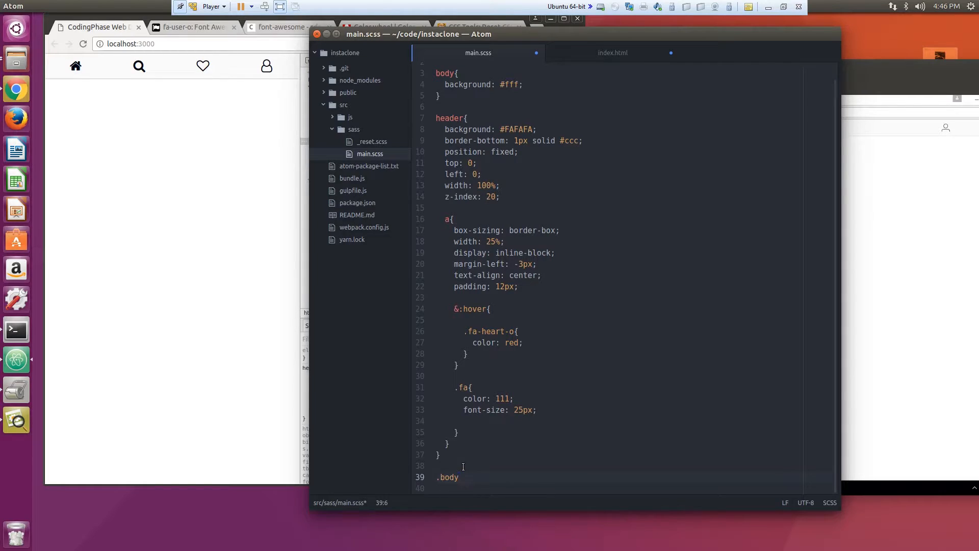
{"action": "type", "text": "="}
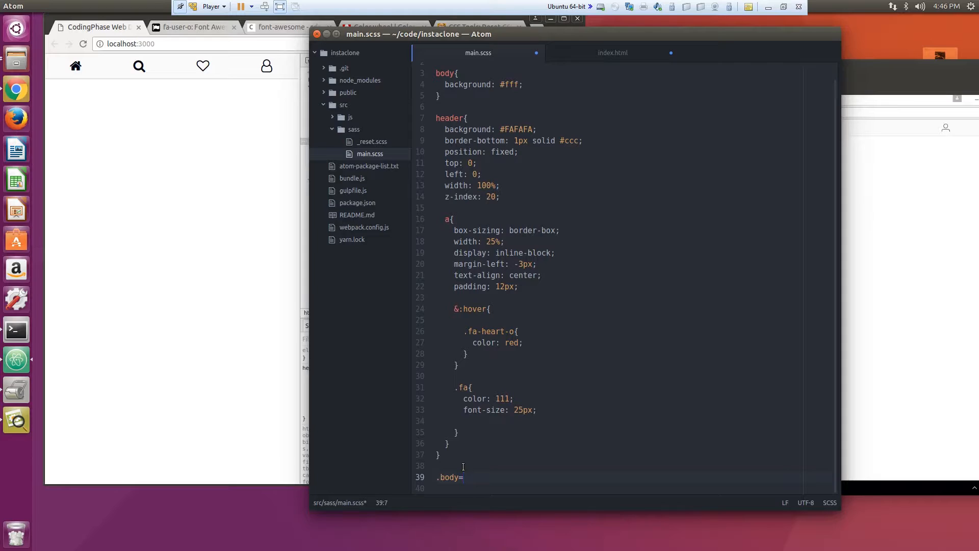
{"action": "type", "text": "-c"}
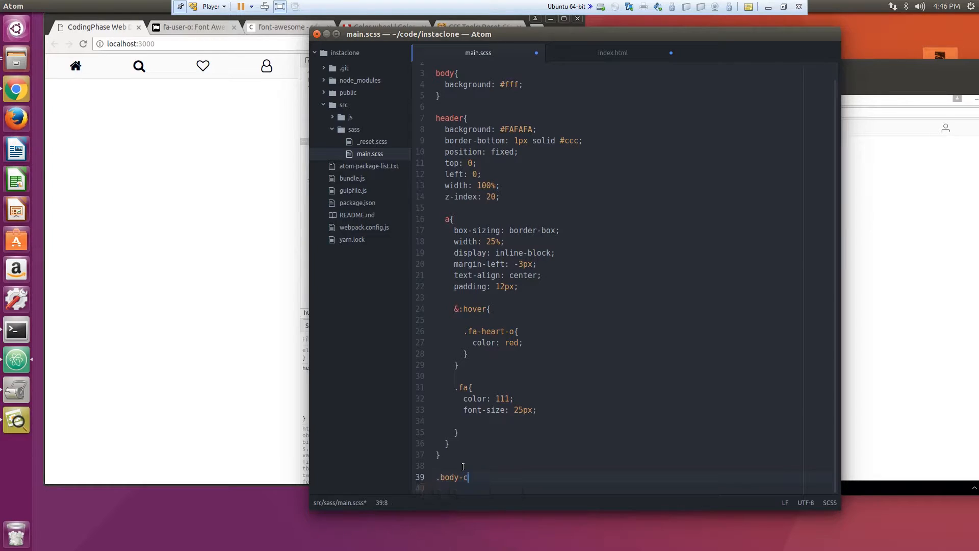
{"action": "type", "text": "ontainer{"}
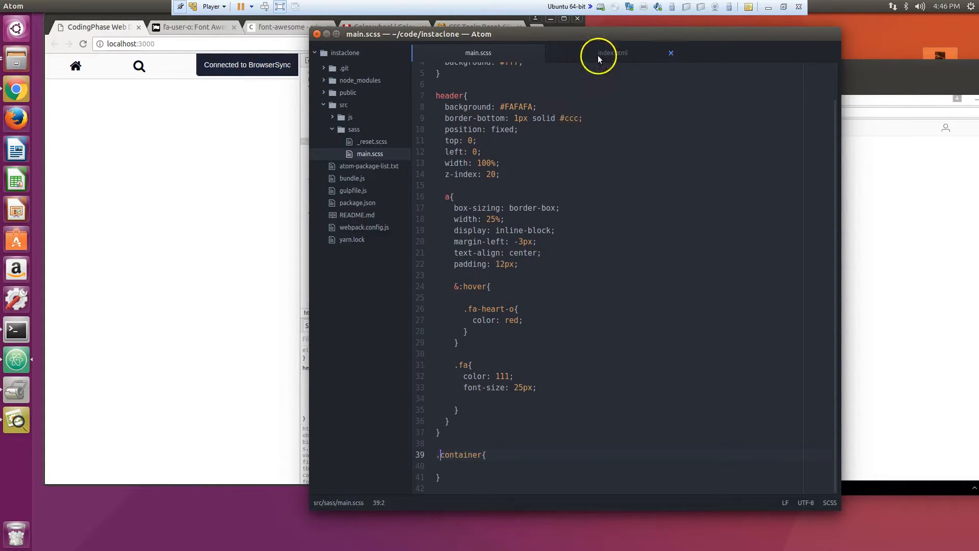
Step: Add a <section class="container"></section> below </header> in index.html
{"action": "left_click", "coordinate": [612, 52]}
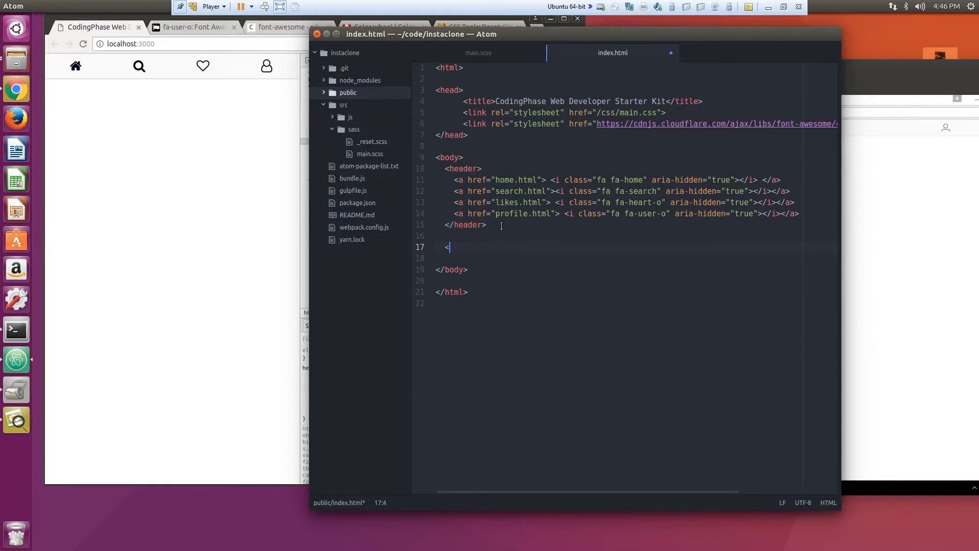
{"action": "type", "text": "section"}
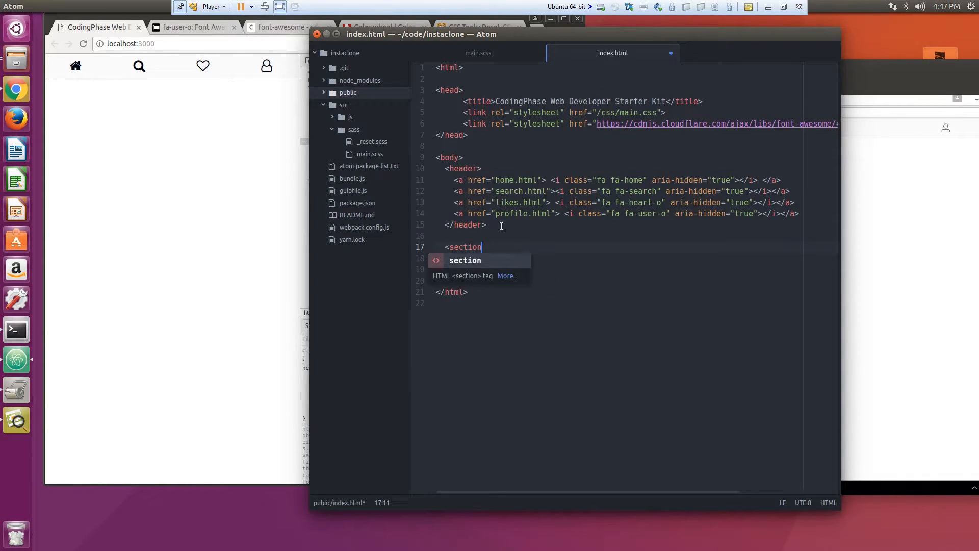
{"action": "type", "text": "class=\""}
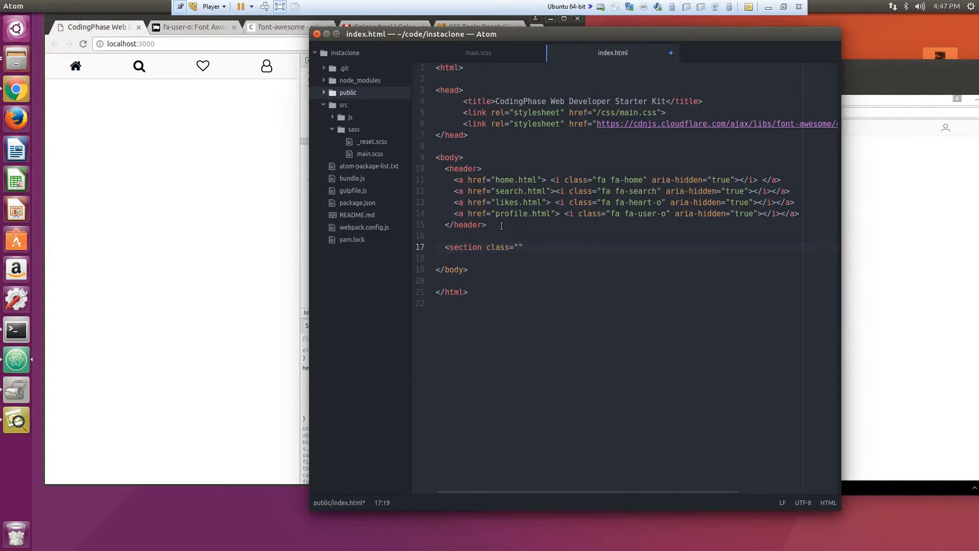
{"action": "type", "text": "container0"}
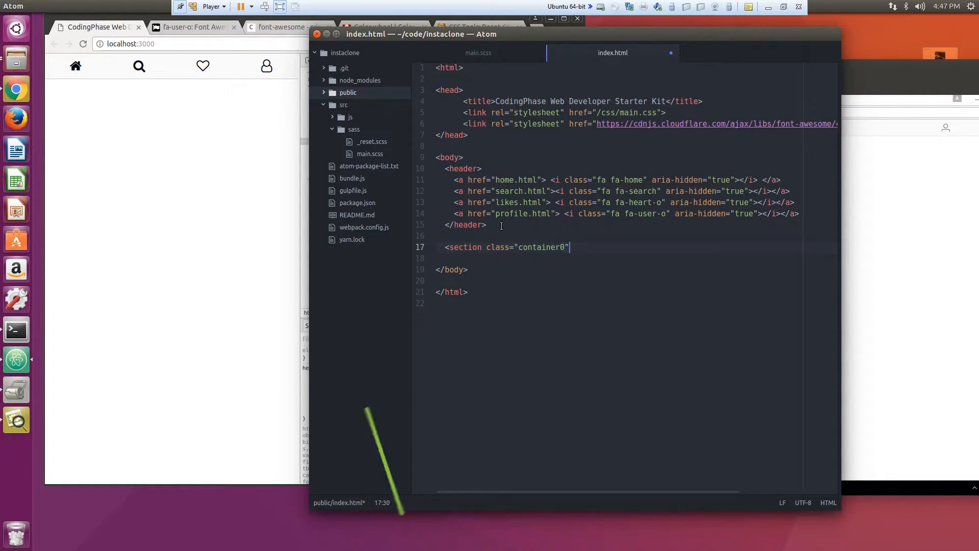
{"action": "key", "text": "BackSpace"}
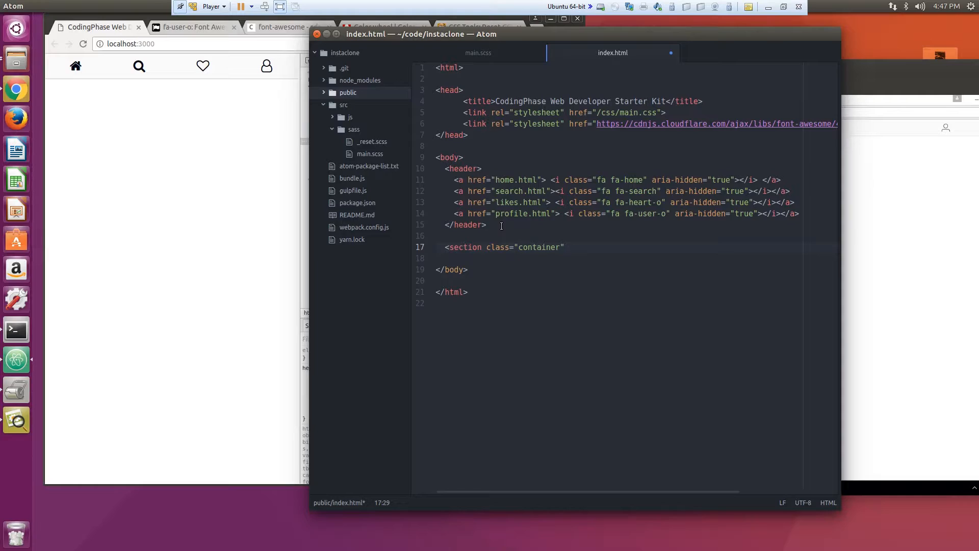
{"action": "left_click", "coordinate": [564, 247]}
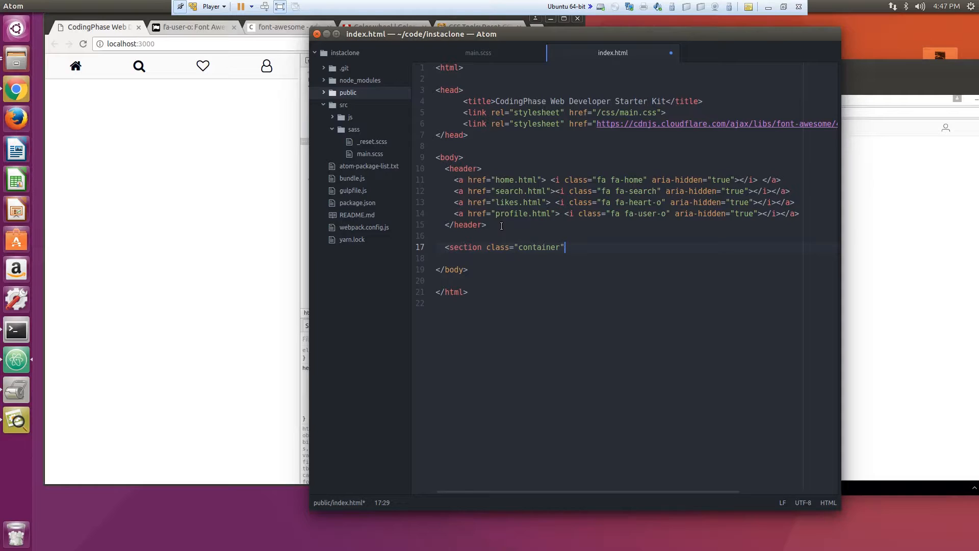
{"action": "type", "text": ">"}
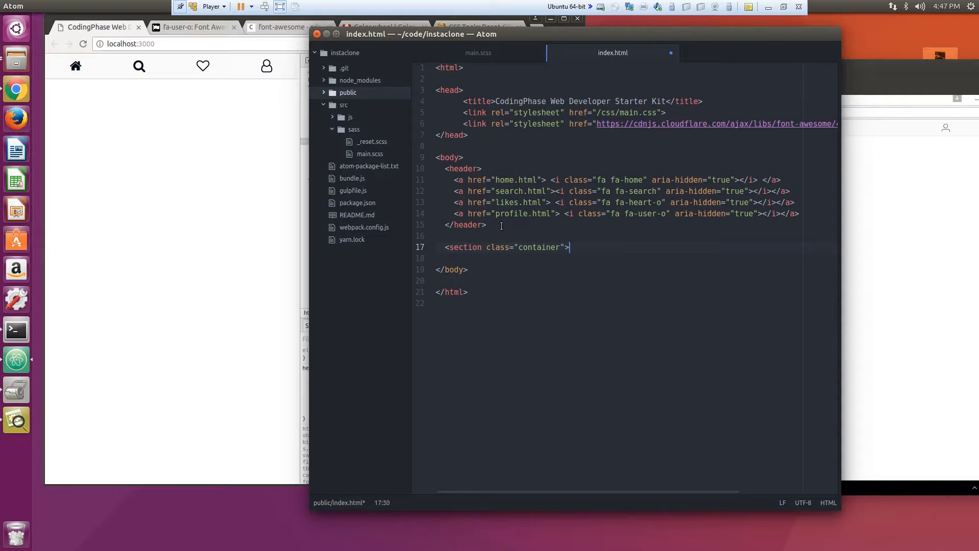
{"action": "type", "text": "<"}
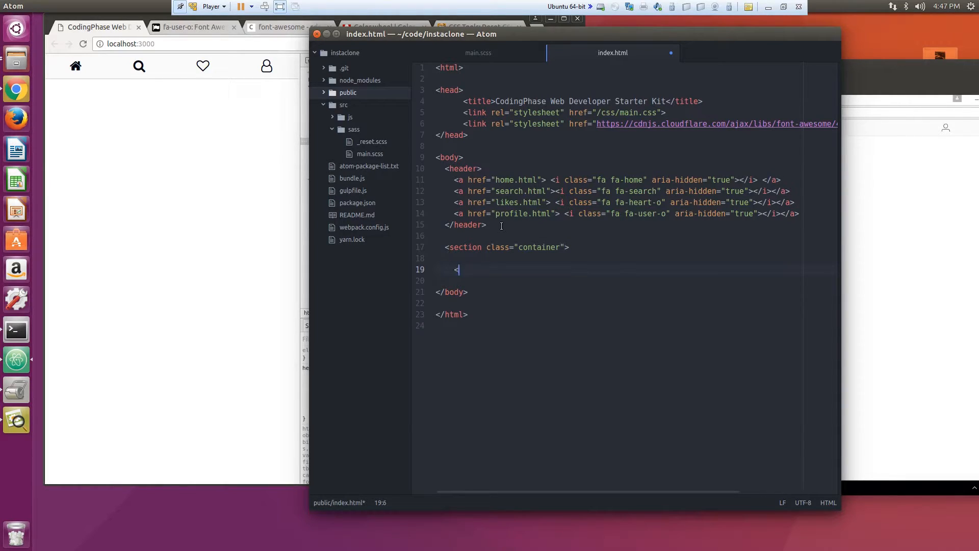
{"action": "type", "text": "/section>"}
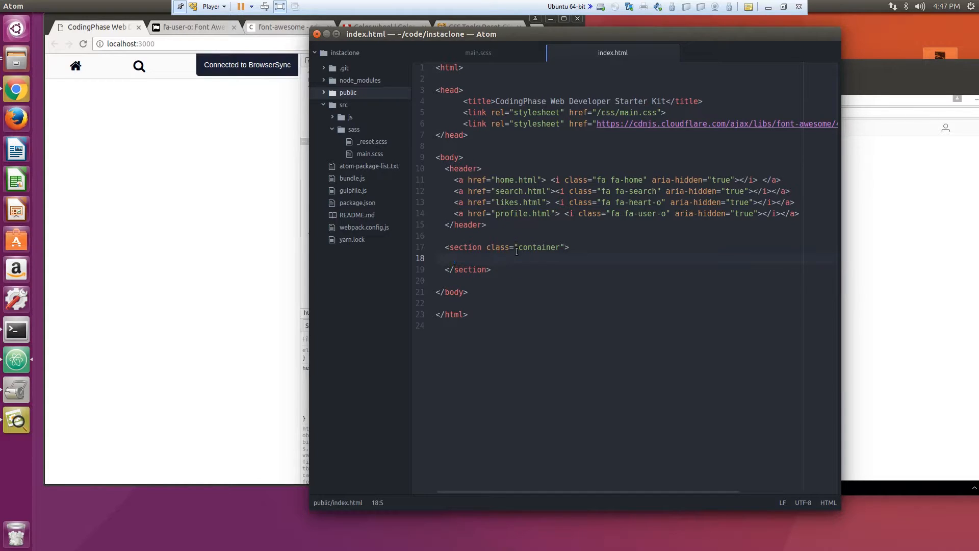
Step: Nest an empty <div class="card"></div> inside the container section
{"action": "type", "text": "<div"}
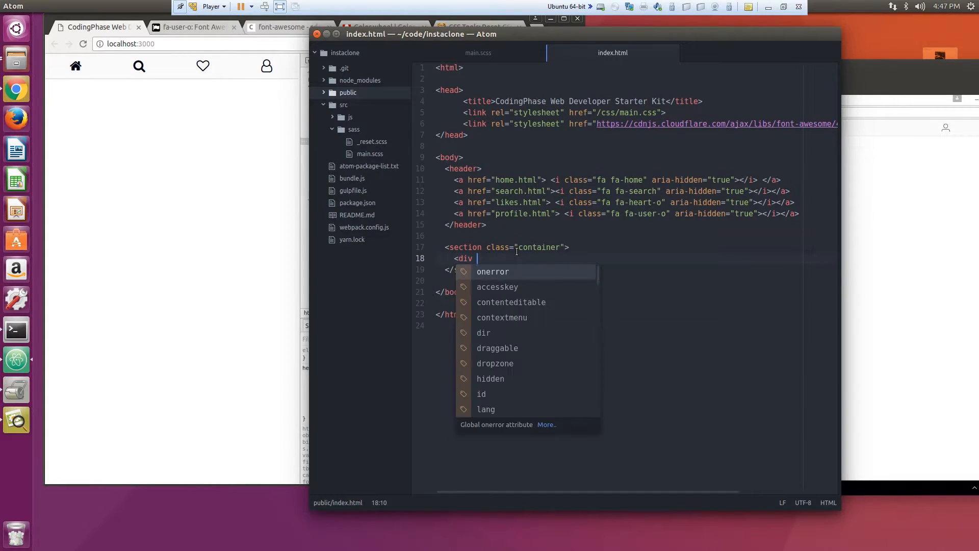
{"action": "type", "text": "class=\"c"}
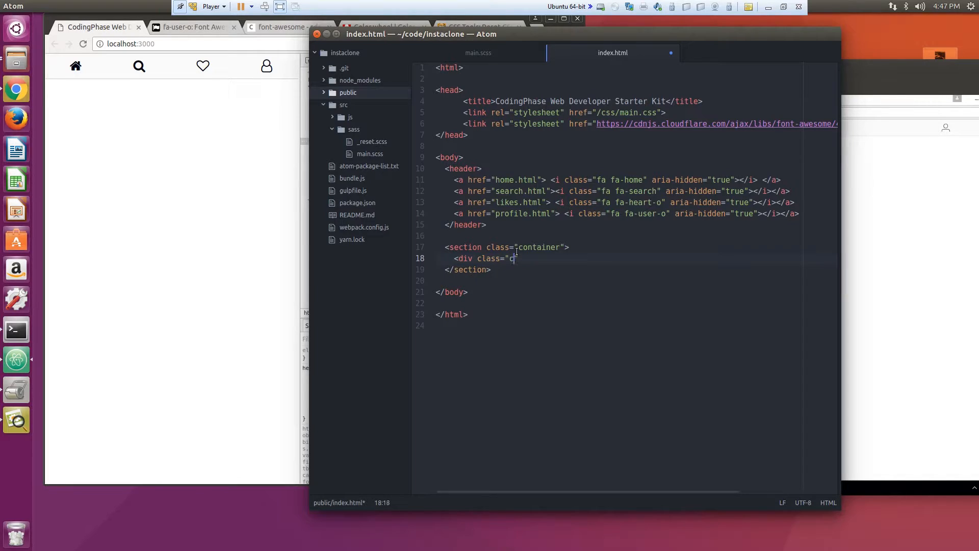
{"action": "type", "text": "ard\">"}
{"action": "type", "text": "</d"}
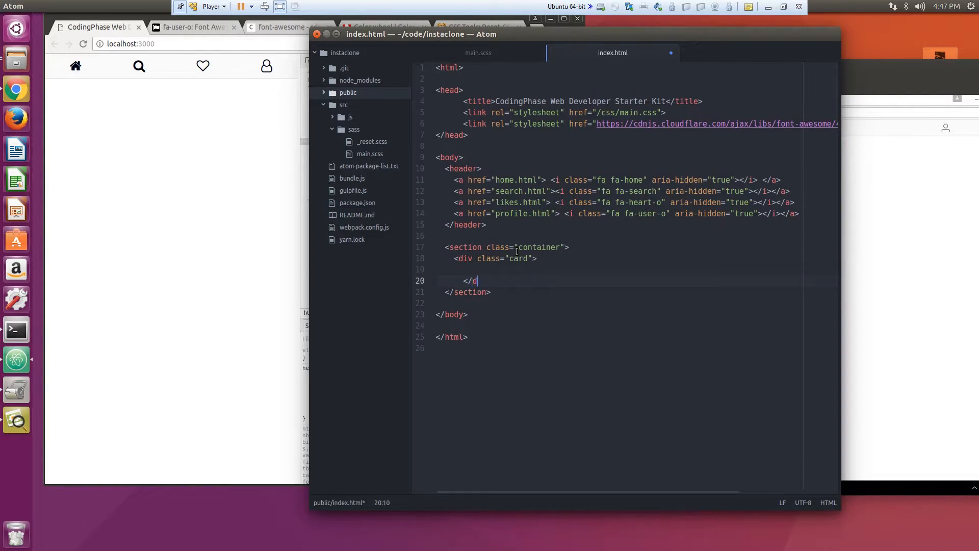
{"action": "type", "text": "iv>"}
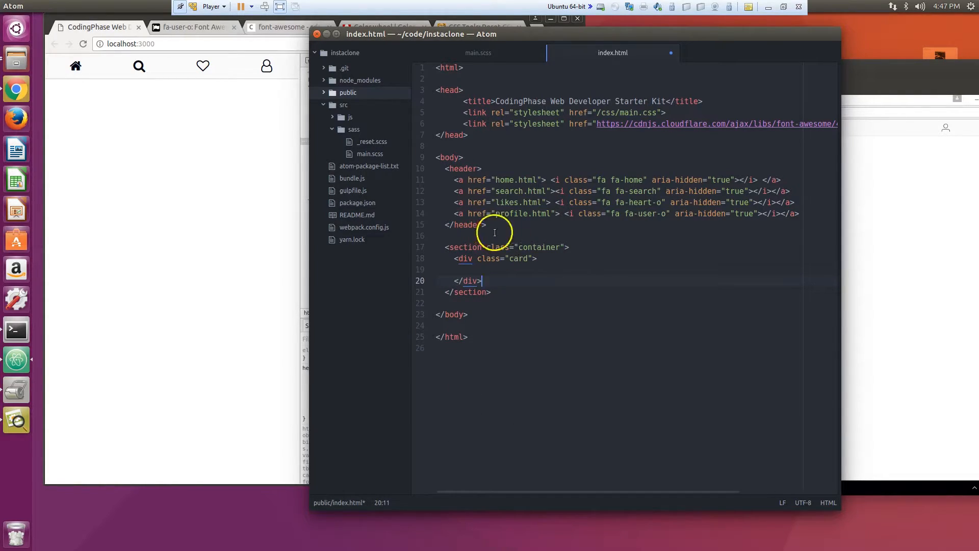
{"action": "left_click", "coordinate": [496, 270]}
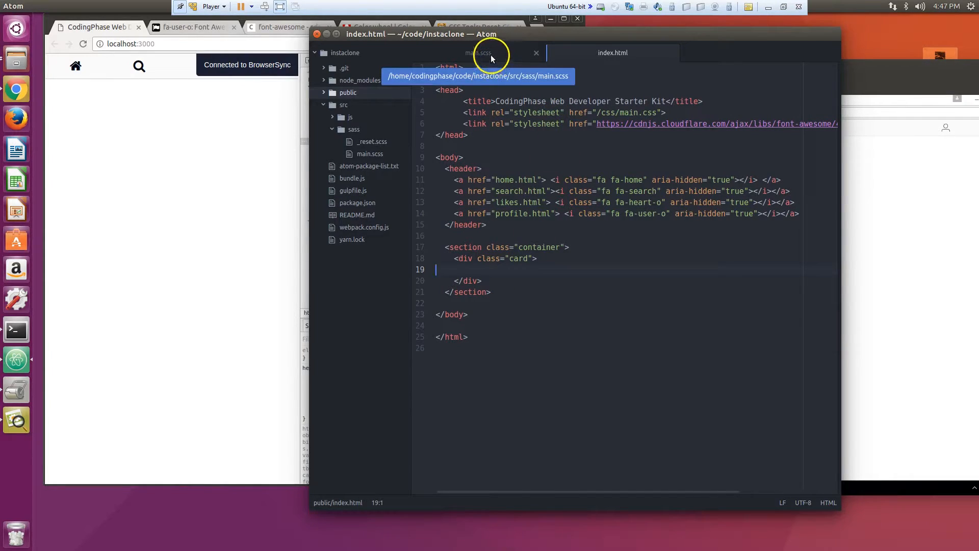
Step: Return to main.scss and place the cursor inside the empty .container rule
{"action": "left_click", "coordinate": [477, 52]}
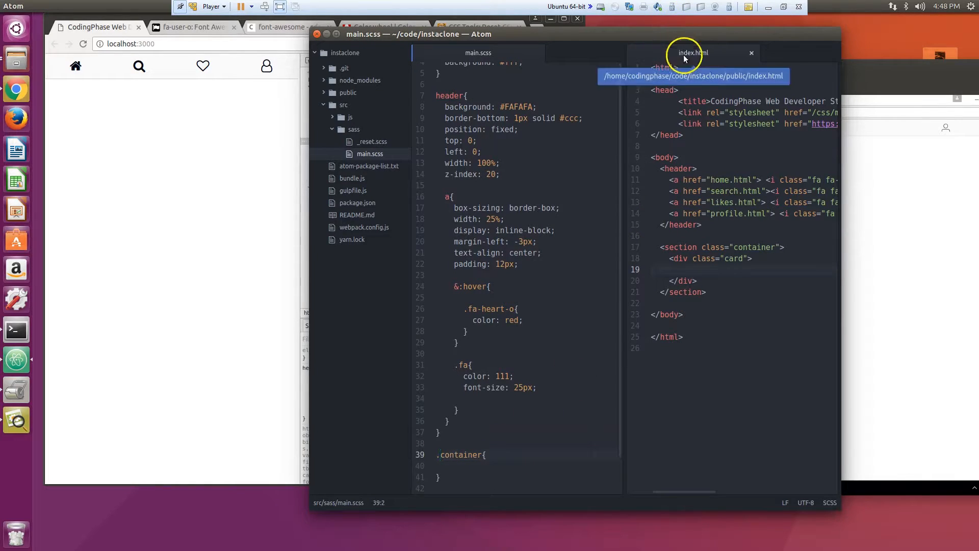
{"action": "mouse_move", "coordinate": [623, 215]}
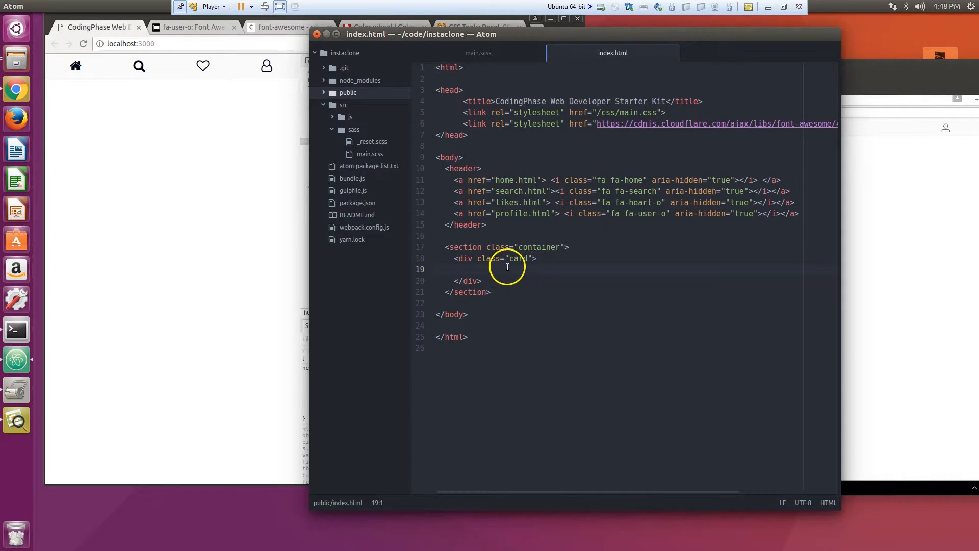
{"action": "left_click", "coordinate": [477, 52]}
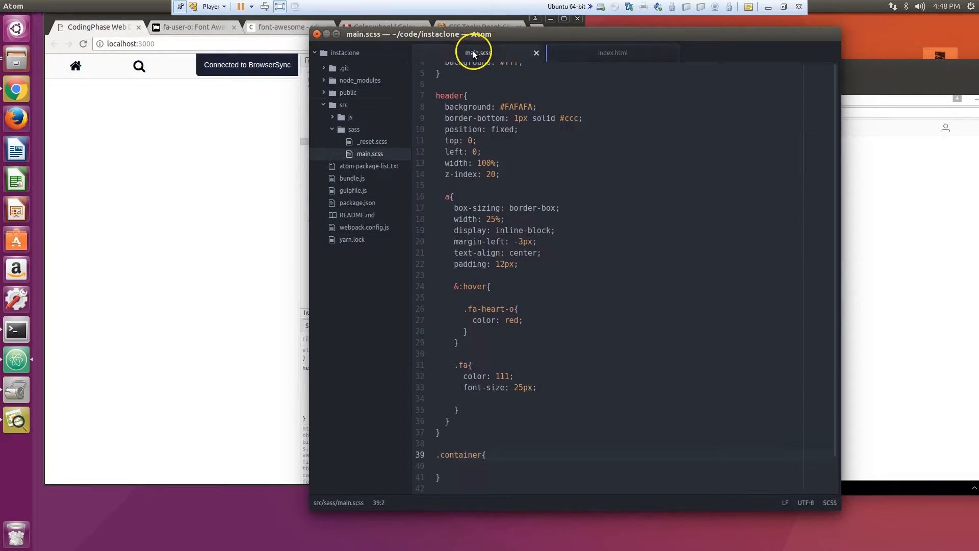
{"action": "left_click", "coordinate": [496, 455]}
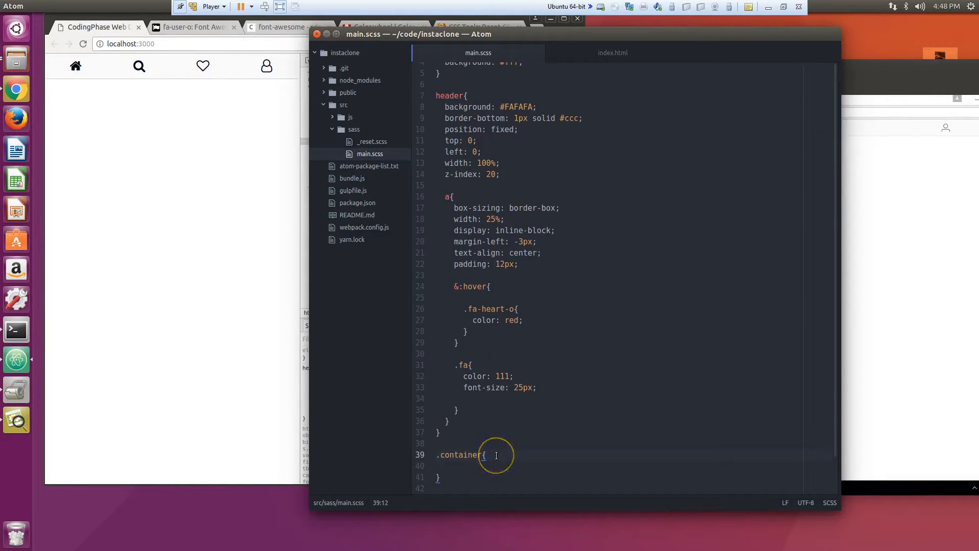
Step: Nest a .card rule with width: 500px inside .container
{"action": "type", "text": ".card{"}
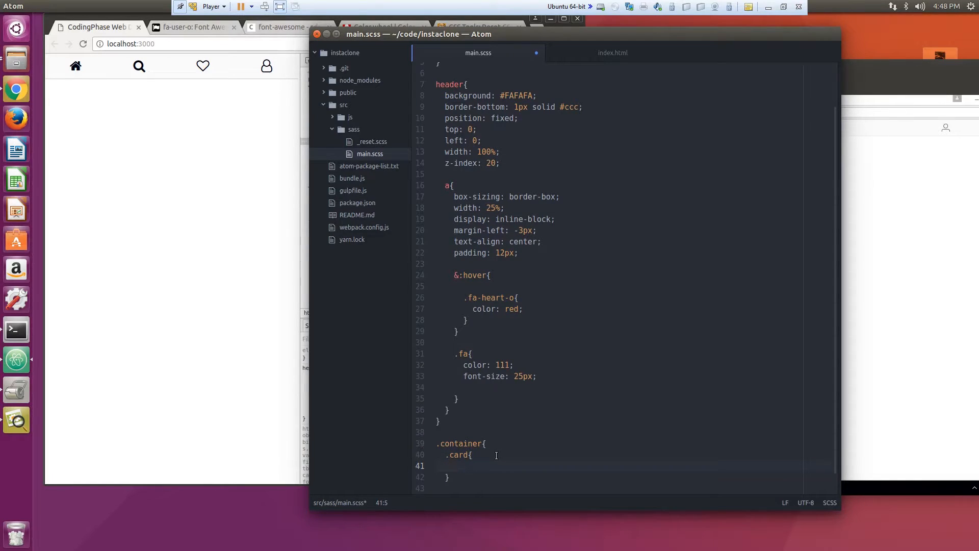
{"action": "type", "text": "width:"}
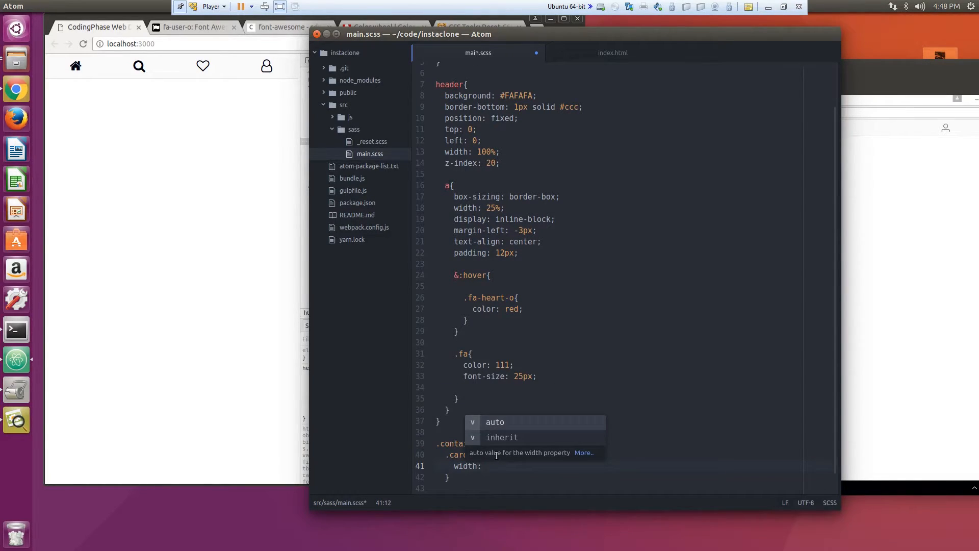
{"action": "type", "text": "50"}
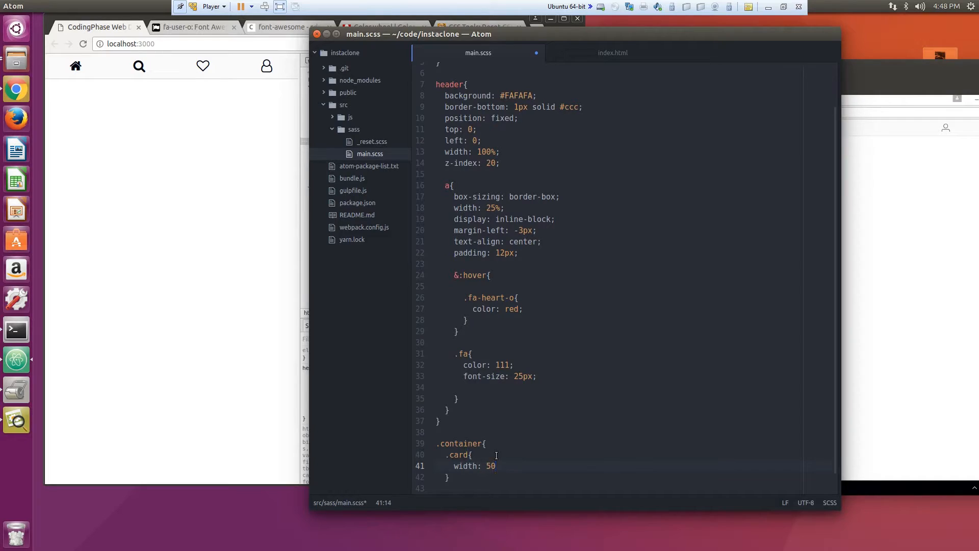
{"action": "left_click", "coordinate": [496, 466]}
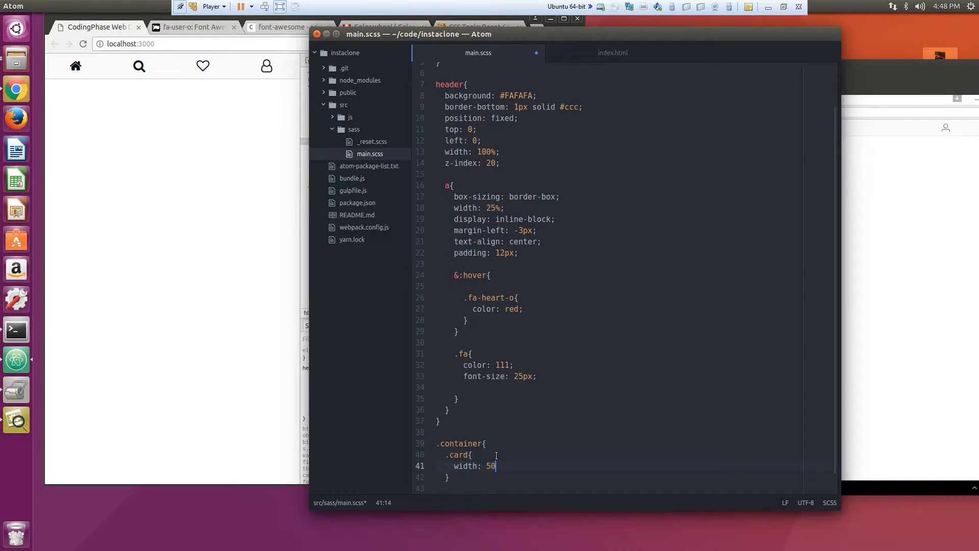
{"action": "type", "text": "0px;"}
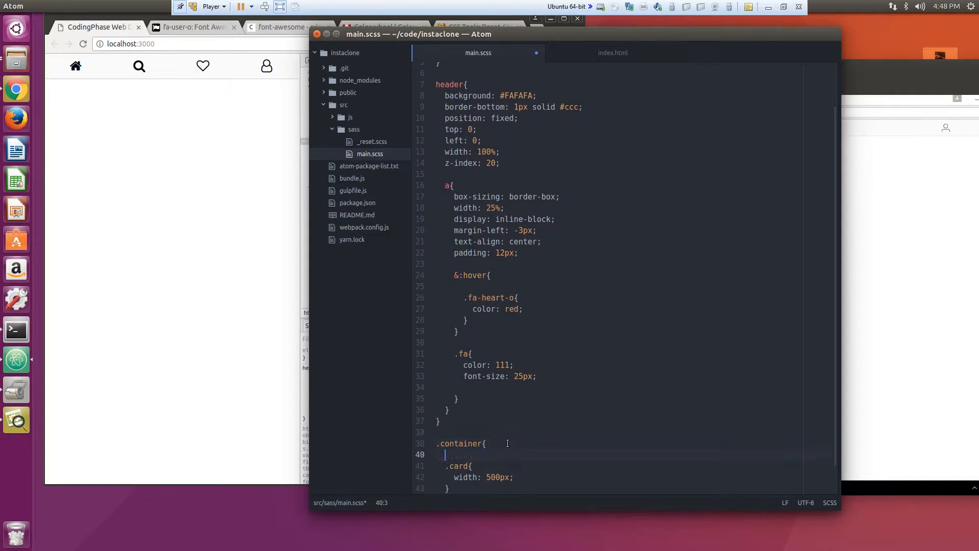
Step: Give .container background: red and the card background: blue with height: 500px
{"action": "type", "text": "back"}
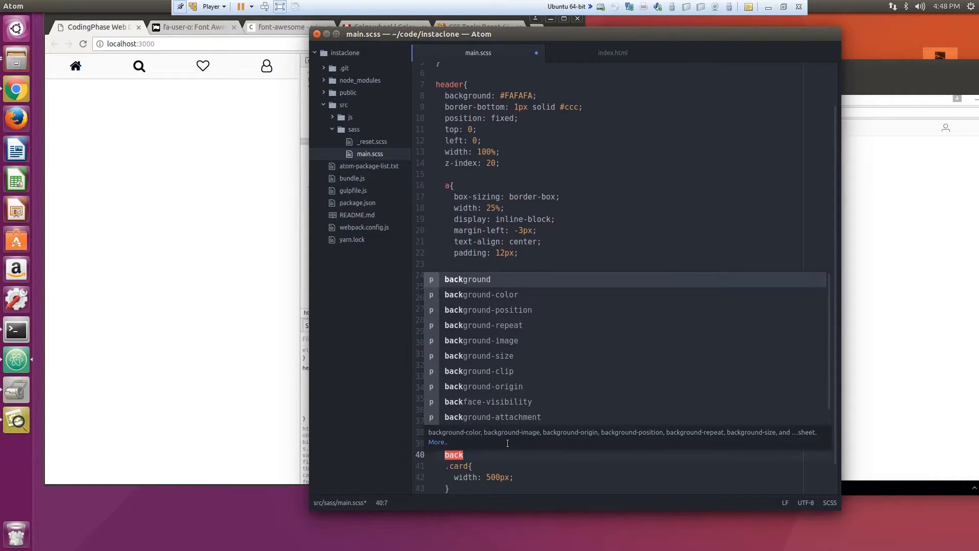
{"action": "left_click", "coordinate": [201, 215]}
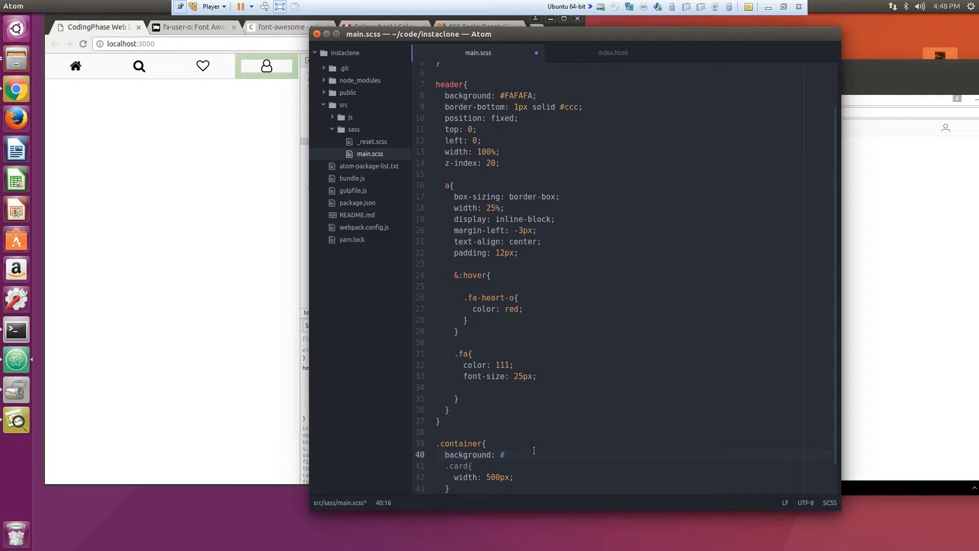
{"action": "key", "text": "BackSpace"}
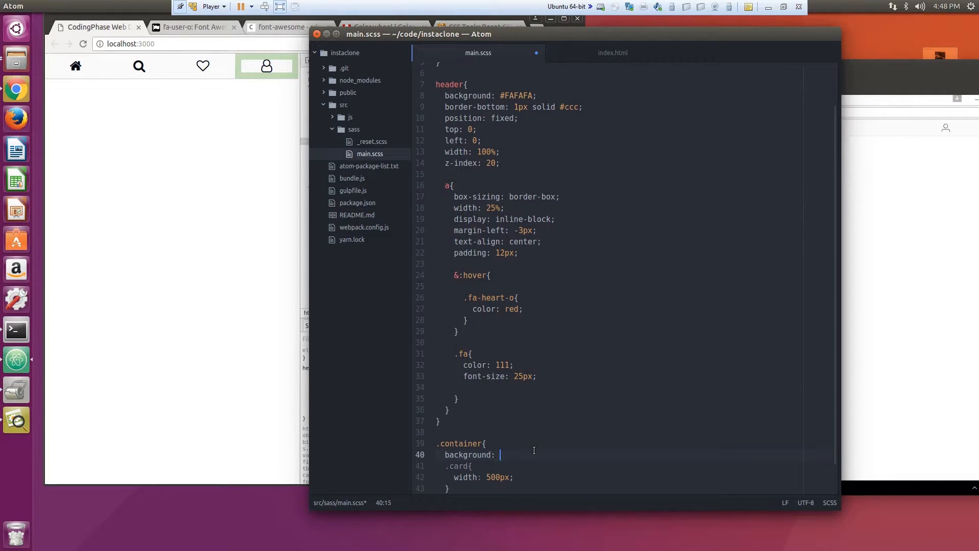
{"action": "type", "text": "red;"}
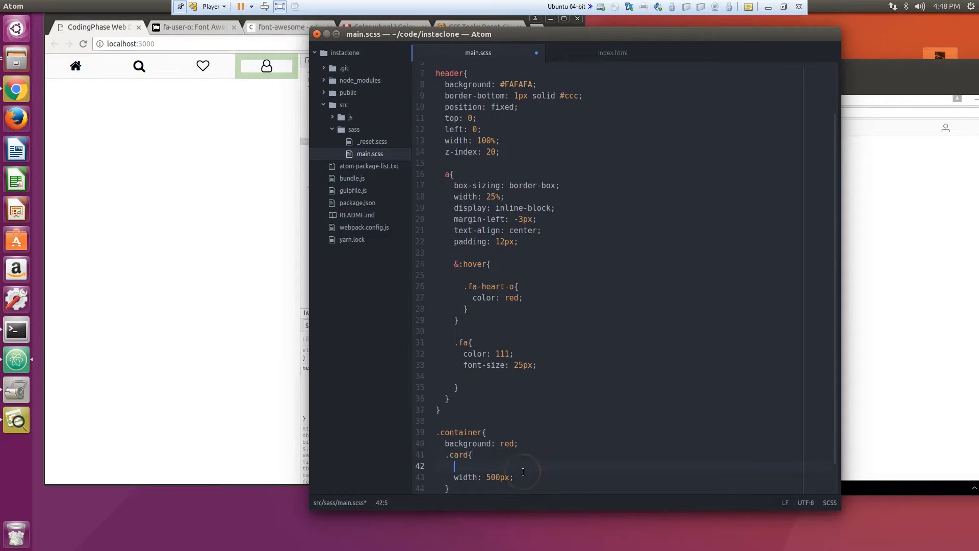
{"action": "type", "text": "background: blue;"}
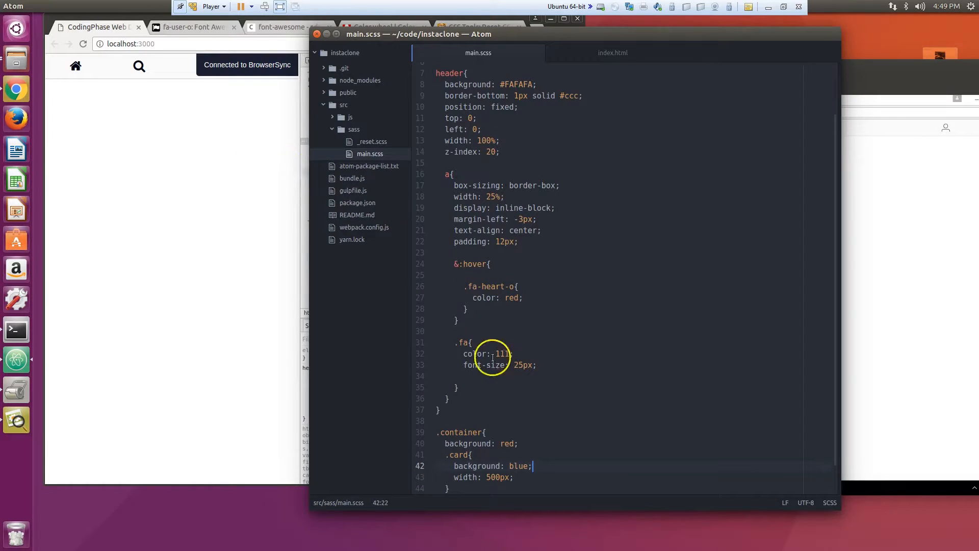
{"action": "left_click", "coordinate": [533, 443]}
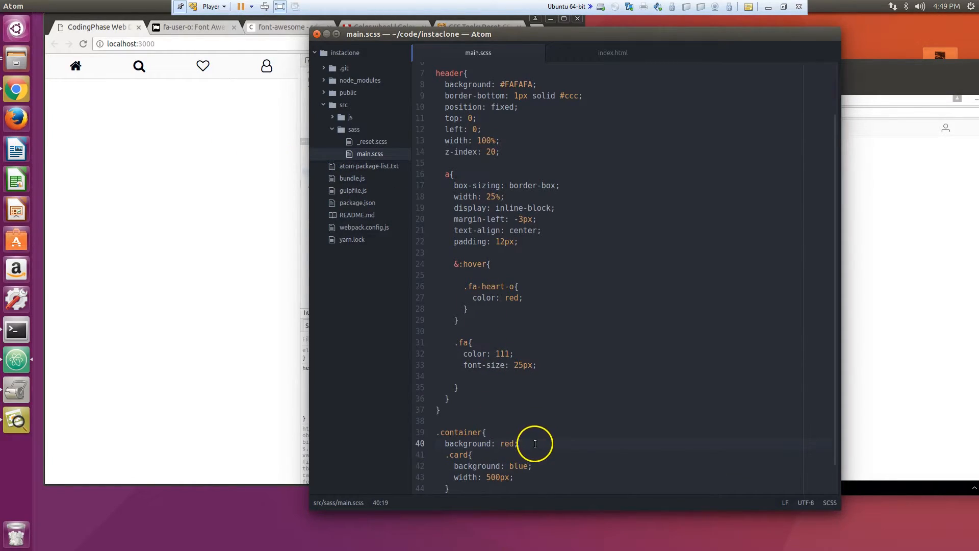
{"action": "mouse_move", "coordinate": [530, 476]}
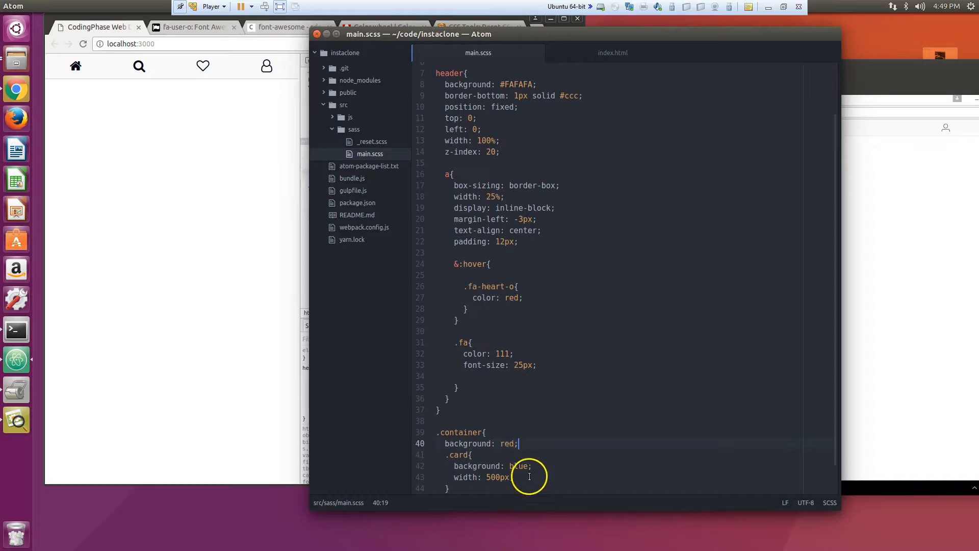
{"action": "type", "text": "height:"}
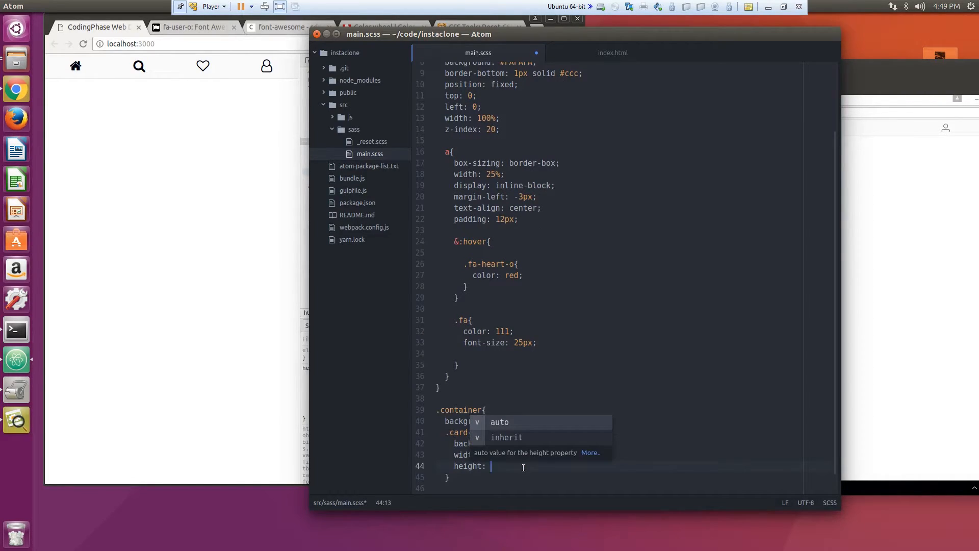
{"action": "type", "text": "500px;"}
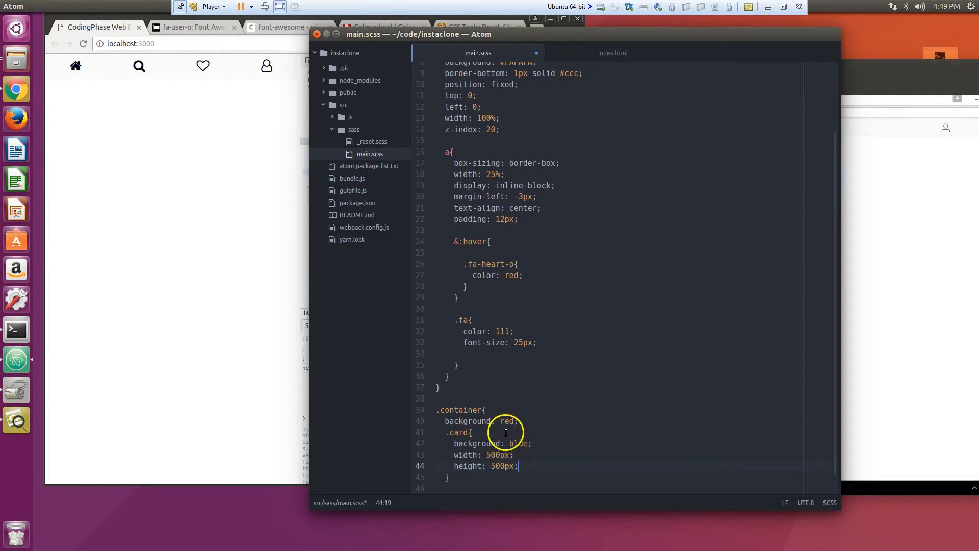
{"action": "left_click", "coordinate": [558, 420]}
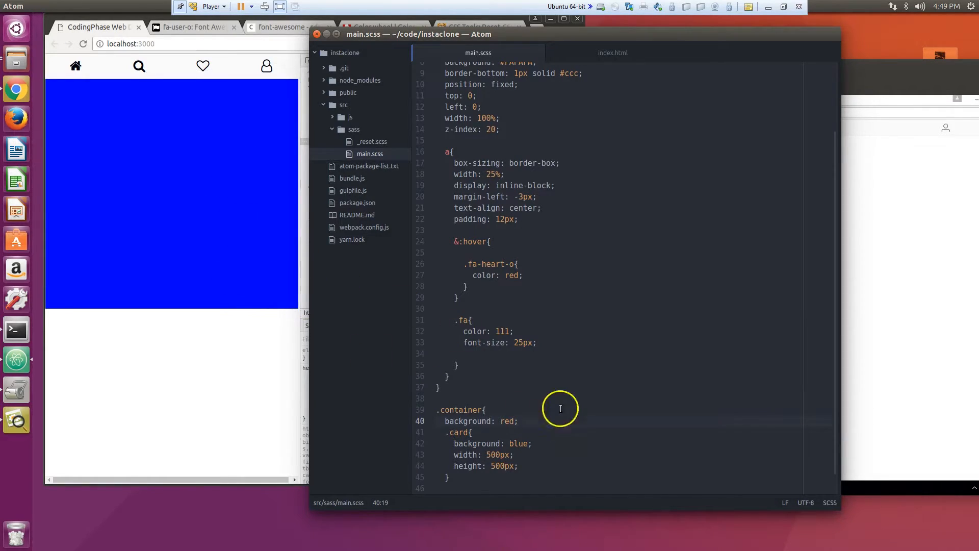
{"action": "mouse_move", "coordinate": [457, 219]}
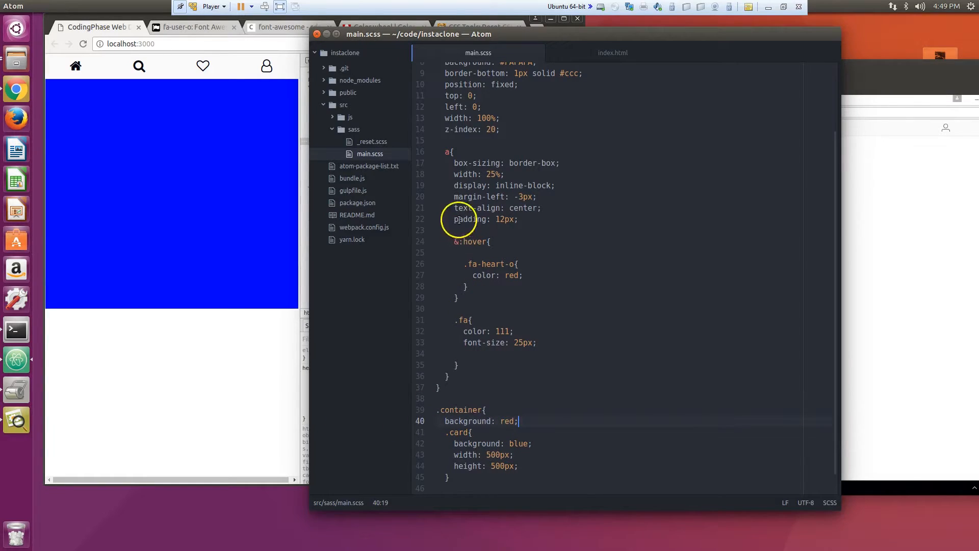
Step: Bring Chrome forward and close DevTools to view the blue card on the red container
{"action": "left_click", "coordinate": [613, 52]}
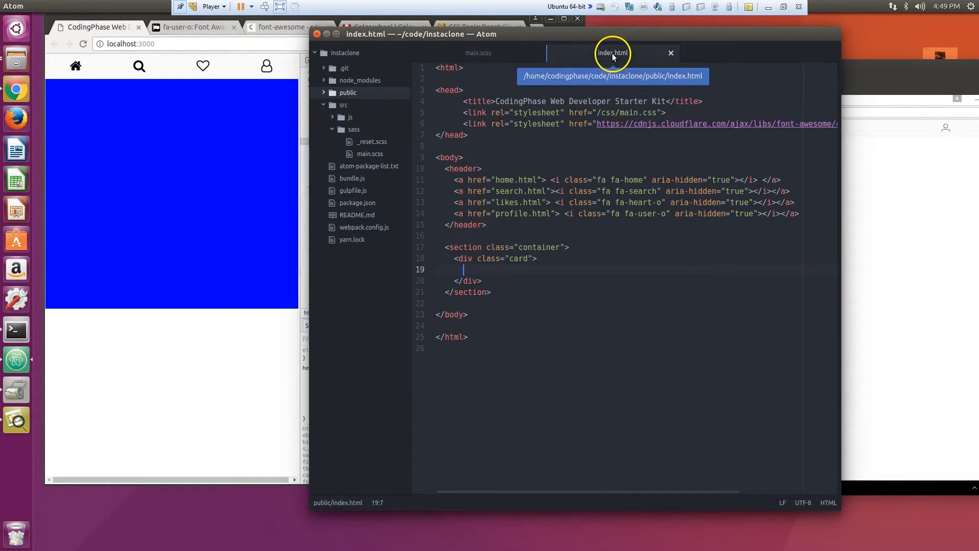
{"action": "left_click", "coordinate": [479, 52]}
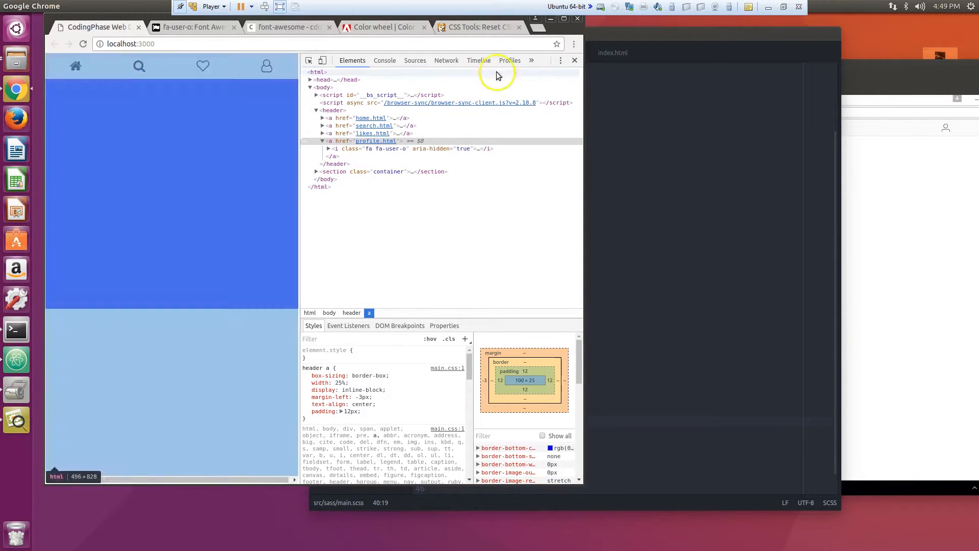
{"action": "left_click", "coordinate": [572, 60]}
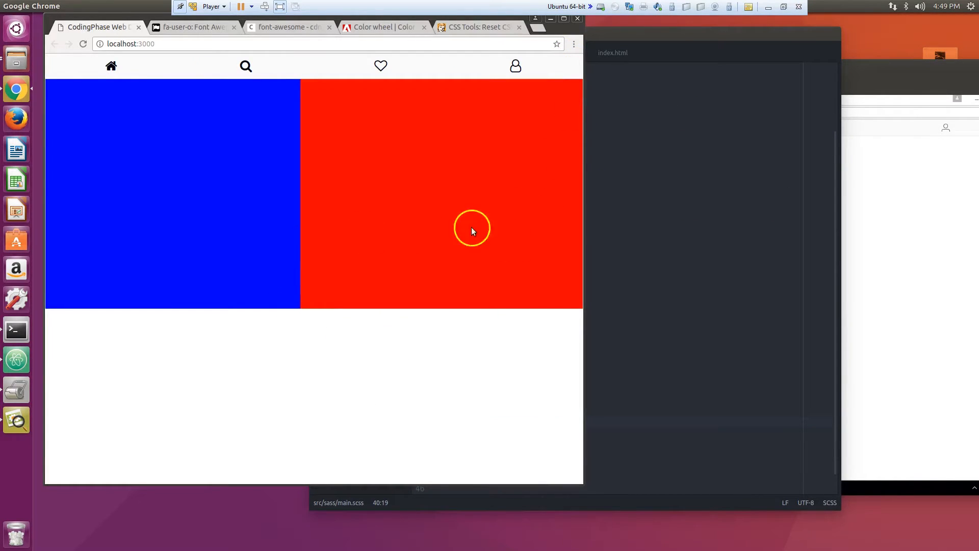
{"action": "mouse_move", "coordinate": [152, 259]}
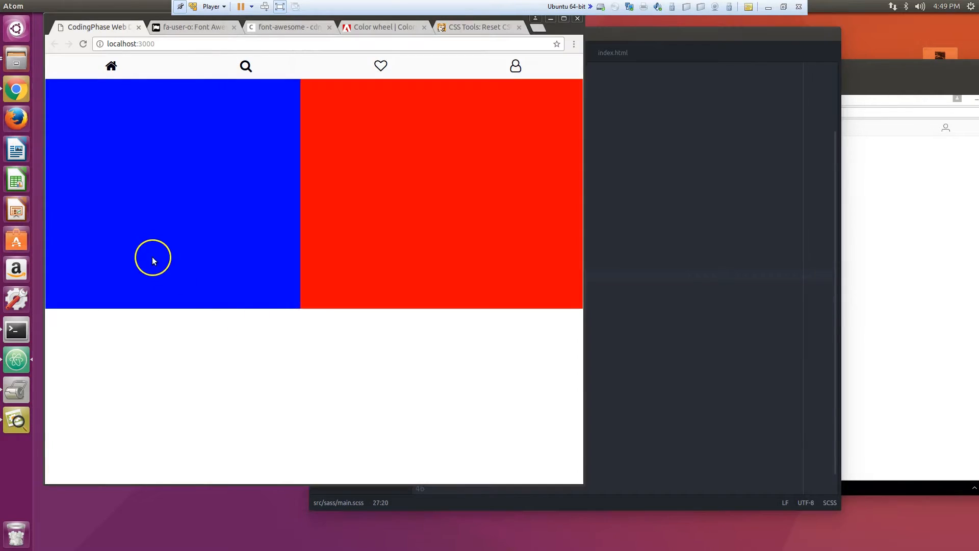
{"action": "mouse_move", "coordinate": [463, 141]}
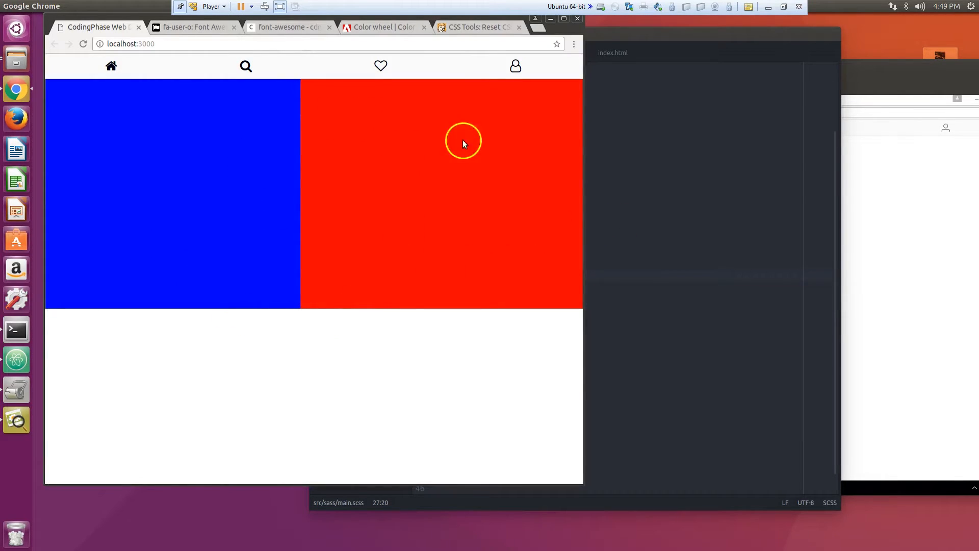
{"action": "mouse_move", "coordinate": [249, 277]}
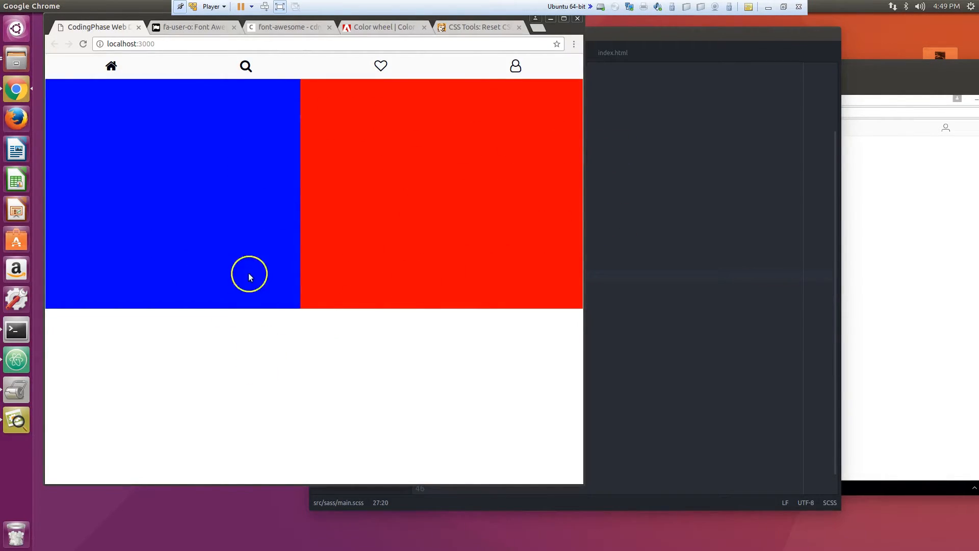
{"action": "mouse_move", "coordinate": [235, 167]}
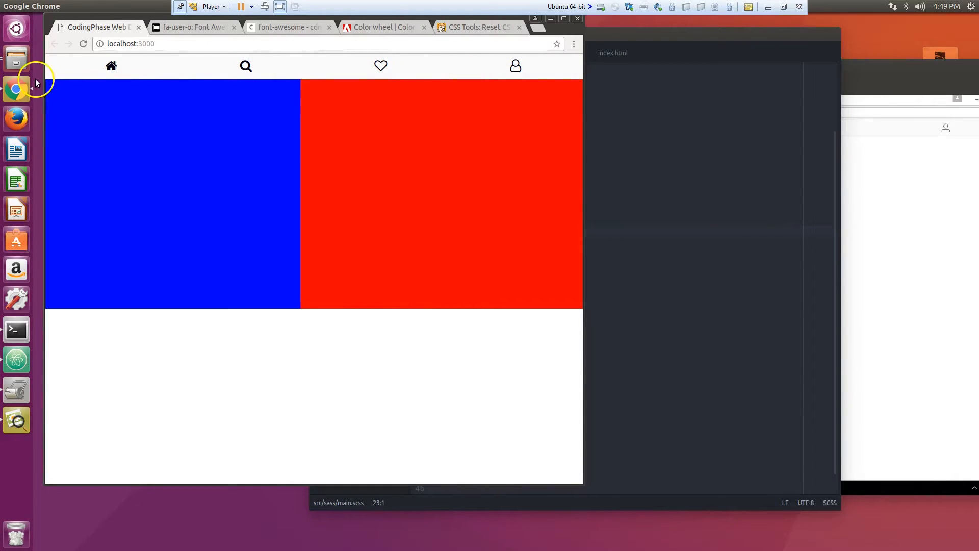
{"action": "mouse_move", "coordinate": [380, 65]}
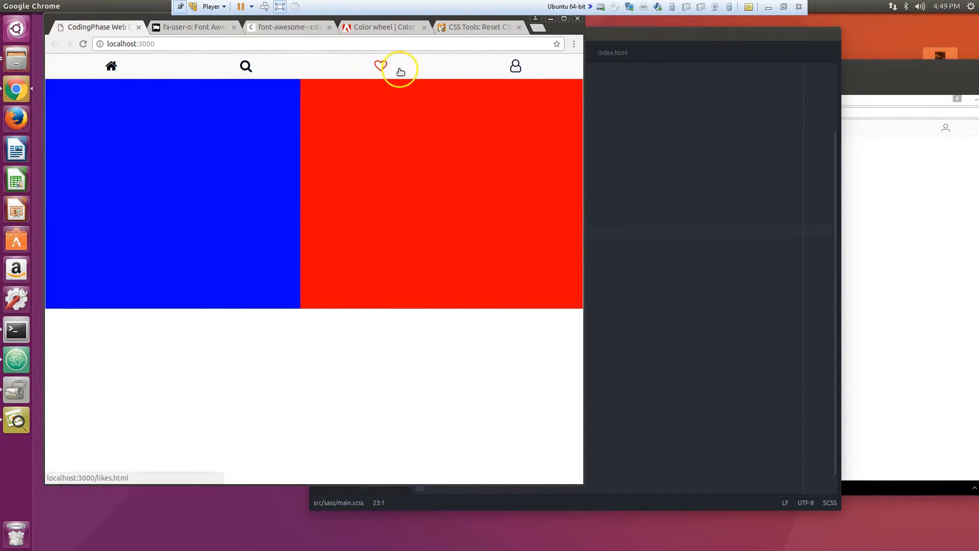
{"action": "mouse_move", "coordinate": [665, 332]}
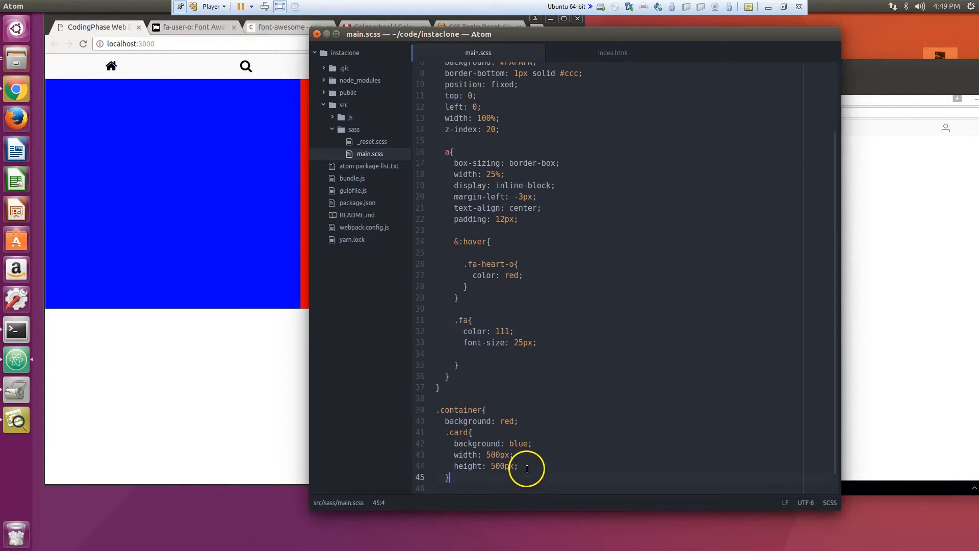
Step: Add padding-top: 50px to the .container rule
{"action": "left_click", "coordinate": [519, 421]}
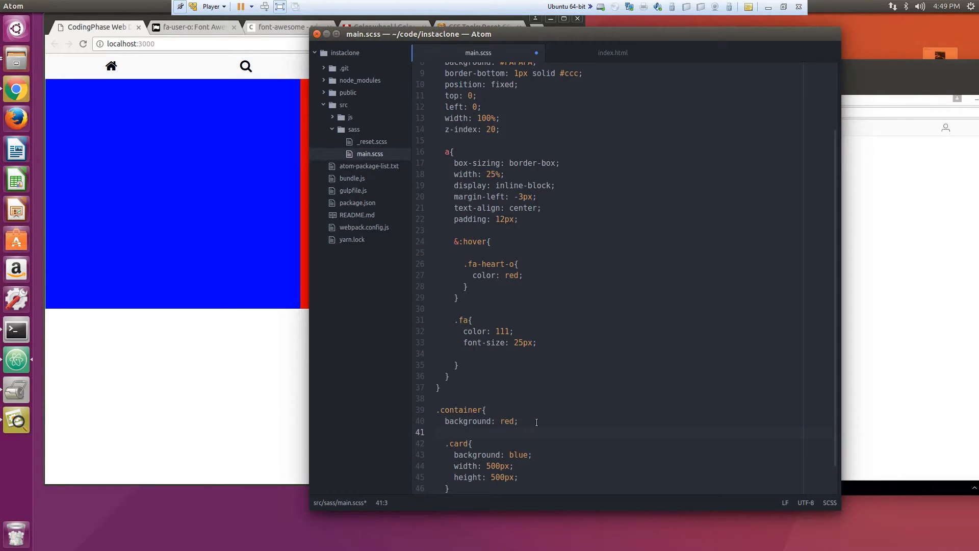
{"action": "type", "text": "padding-top:"}
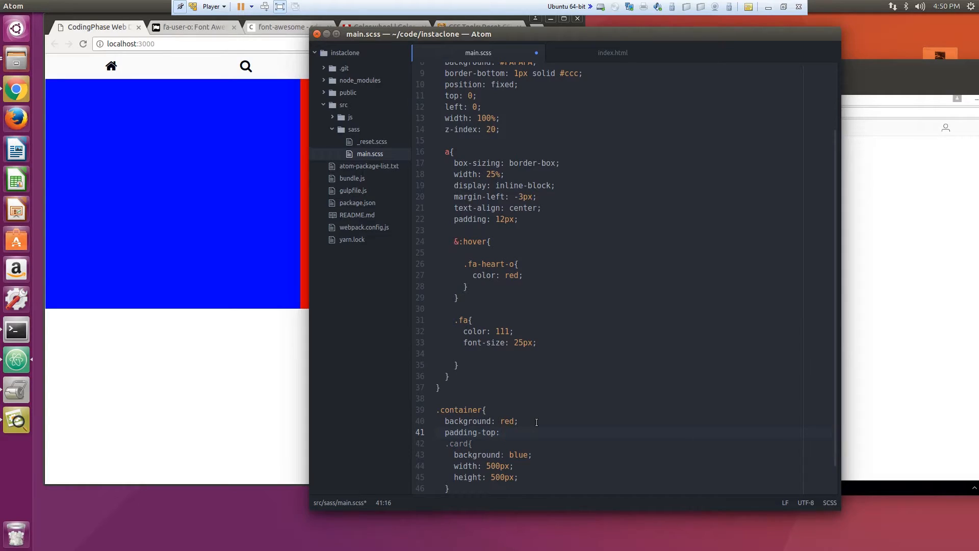
{"action": "type", "text": "5"}
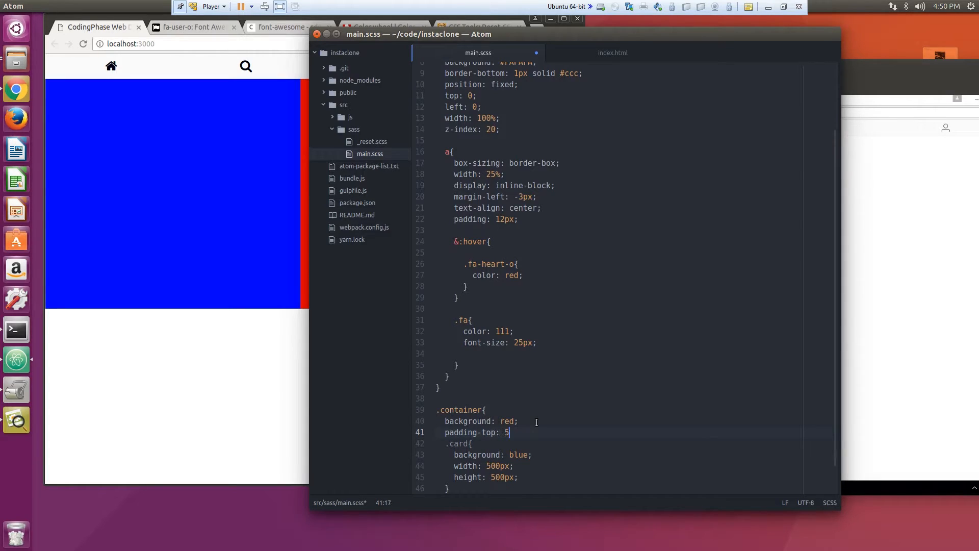
{"action": "type", "text": "0px;"}
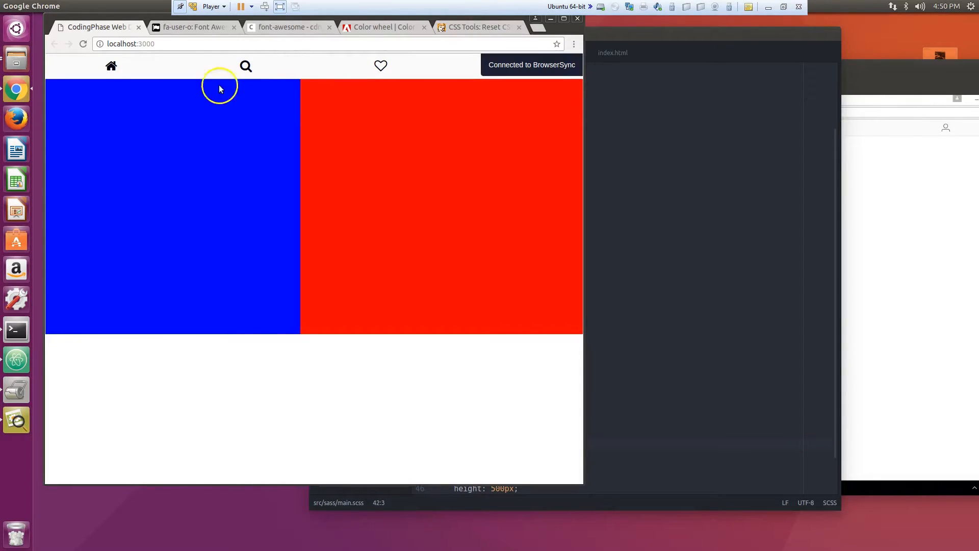
{"action": "mouse_move", "coordinate": [255, 323]}
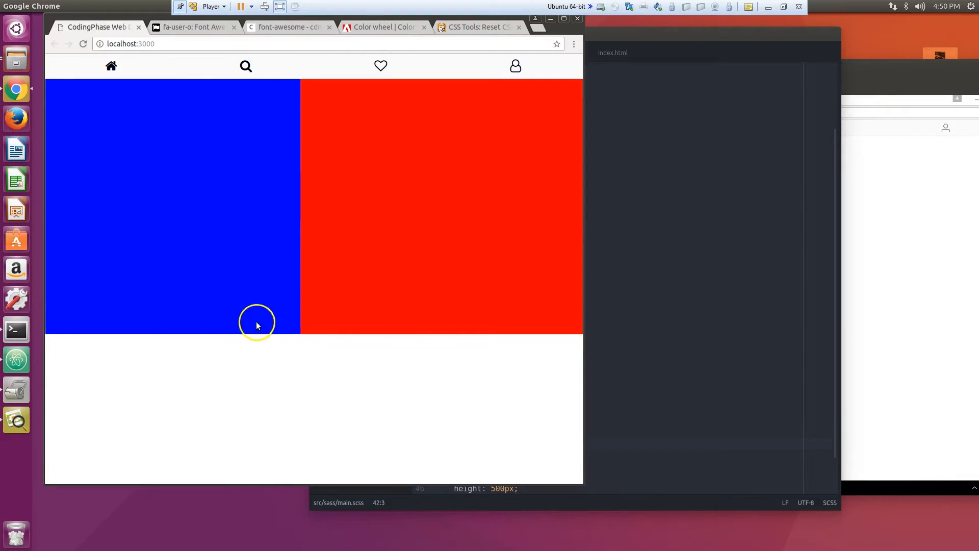
{"action": "mouse_move", "coordinate": [53, 74]}
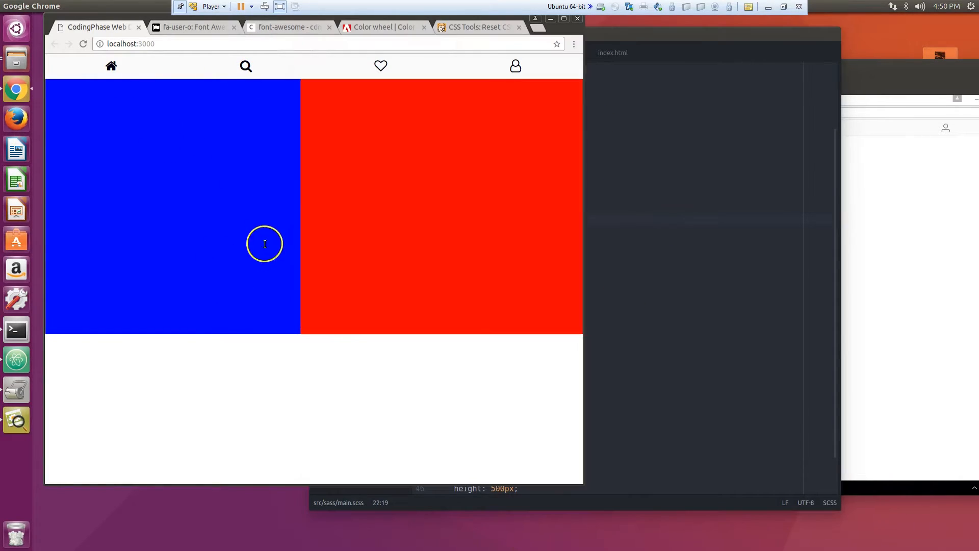
{"action": "mouse_move", "coordinate": [457, 156]}
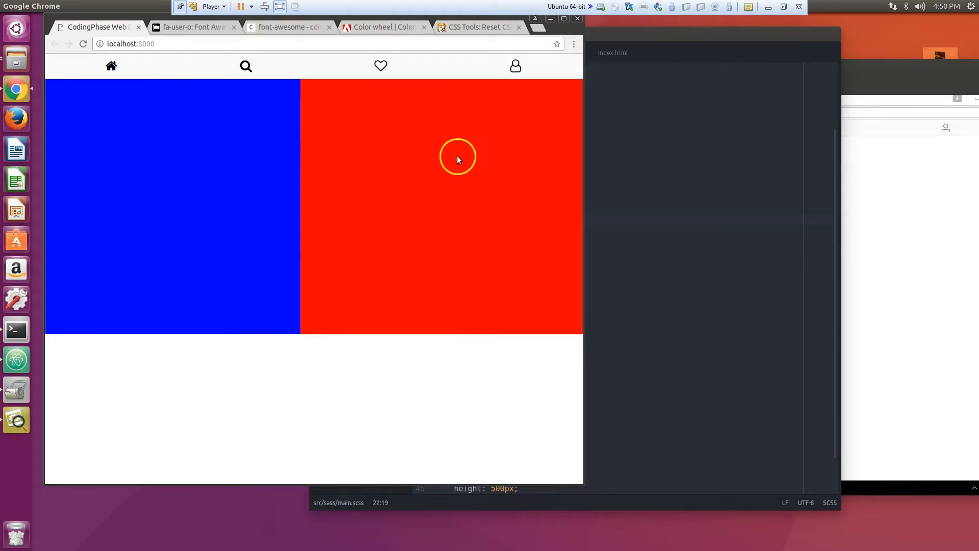
{"action": "mouse_move", "coordinate": [430, 190]}
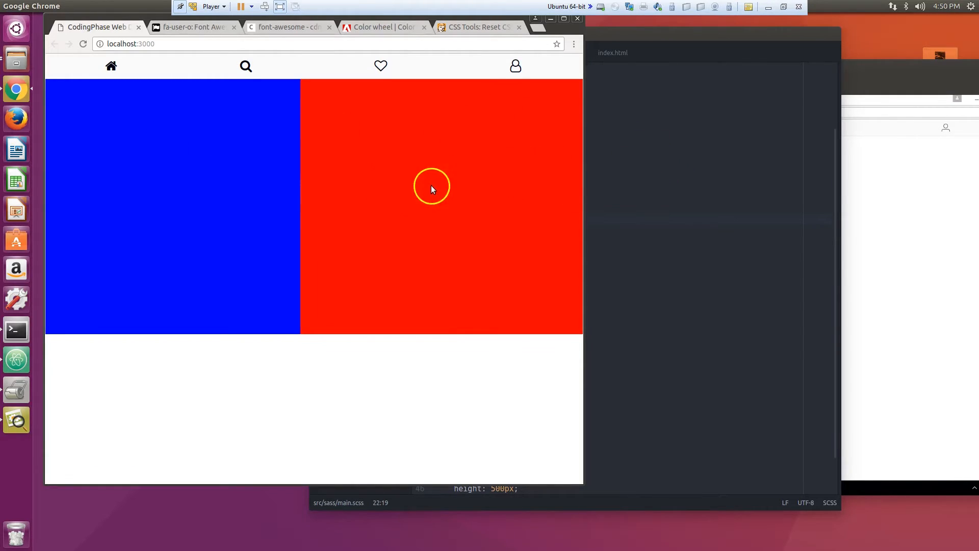
{"action": "mouse_move", "coordinate": [309, 94]}
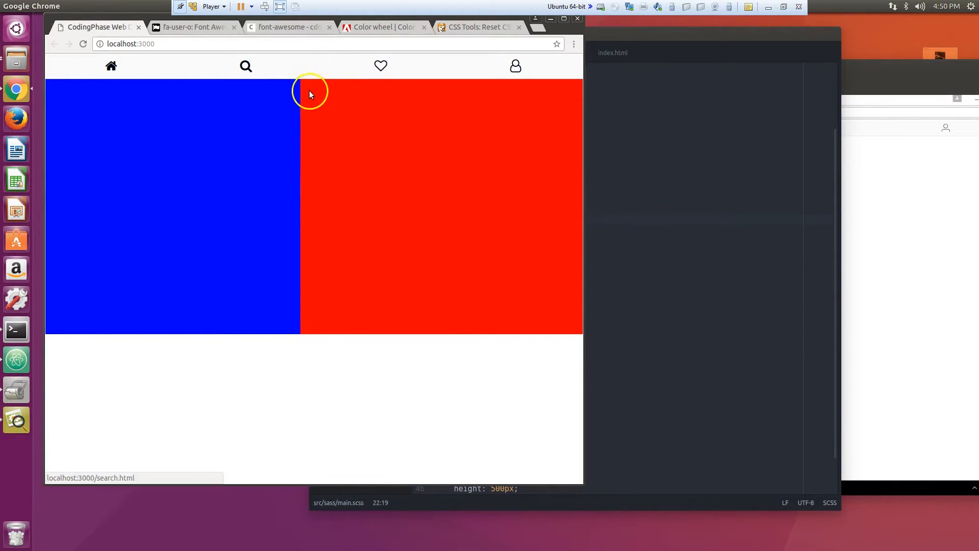
{"action": "mouse_move", "coordinate": [641, 145]}
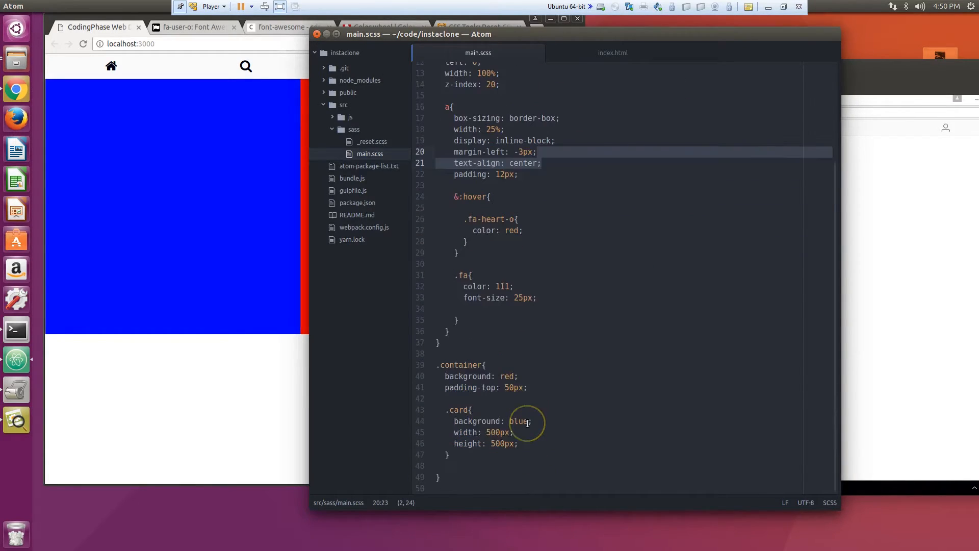
{"action": "mouse_move", "coordinate": [412, 376]}
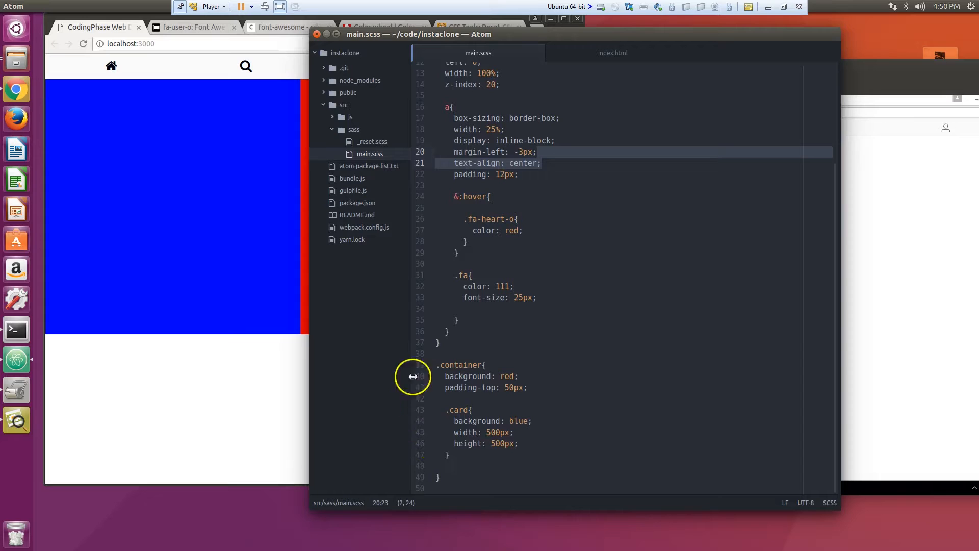
Step: Center the card with margin: 0 auto
{"action": "left_click", "coordinate": [532, 432]}
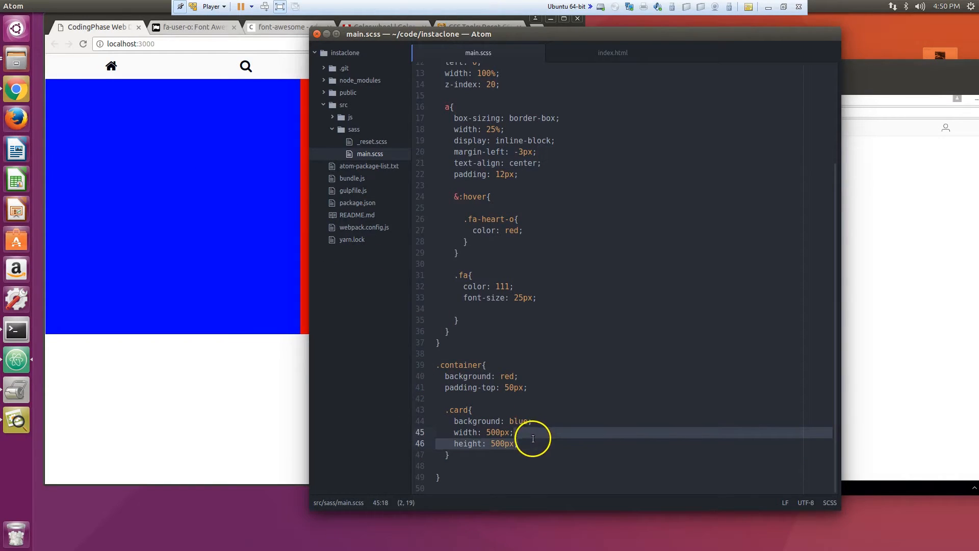
{"action": "left_click", "coordinate": [530, 421]}
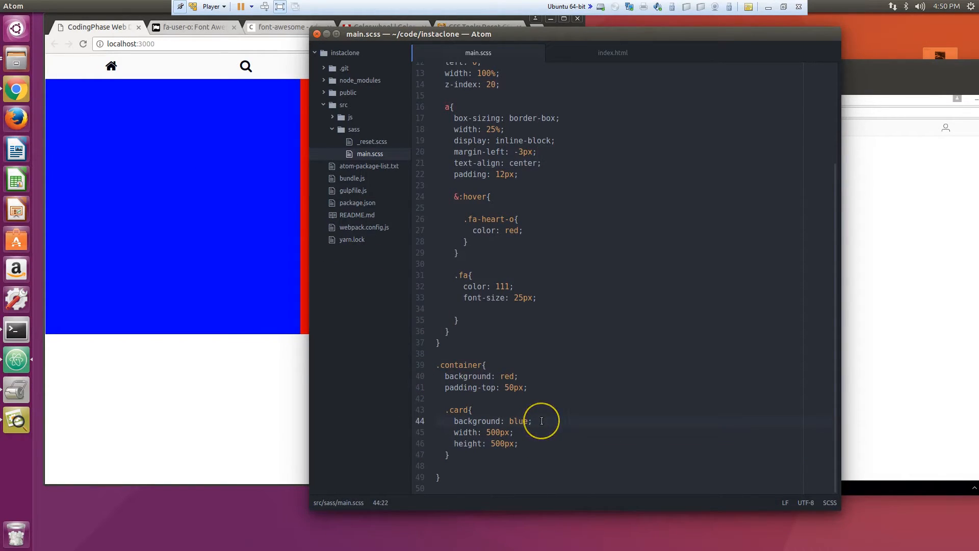
{"action": "type", "text": "margin:"}
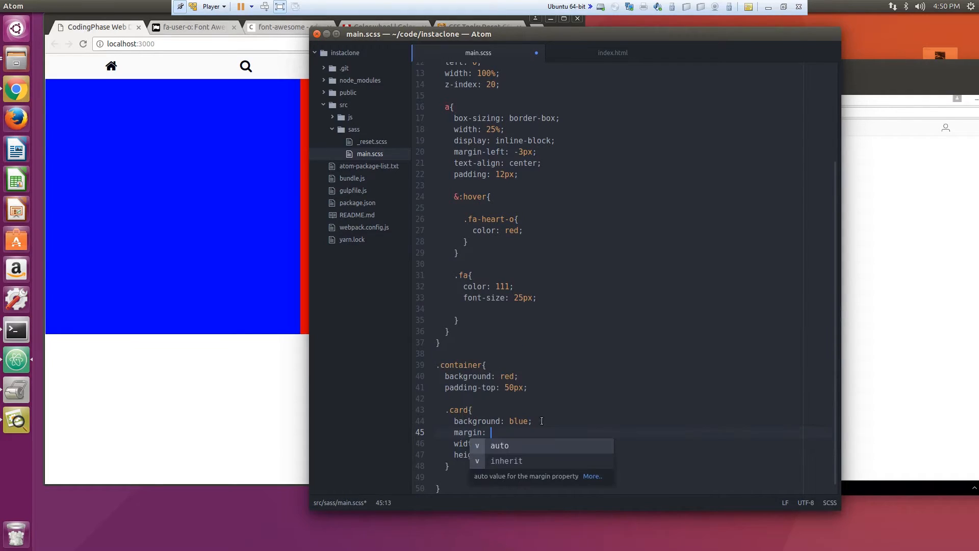
{"action": "type", "text": "0"}
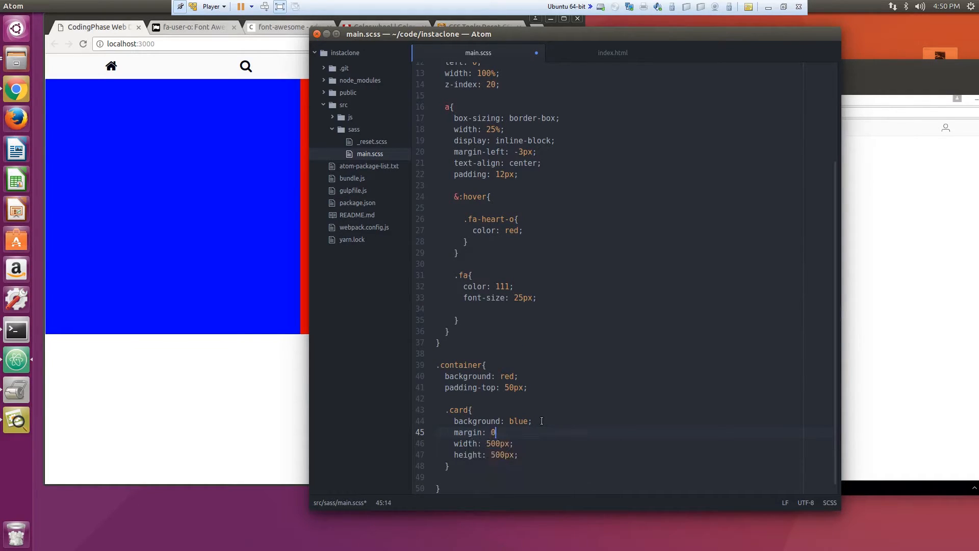
{"action": "type", "text": "auto;"}
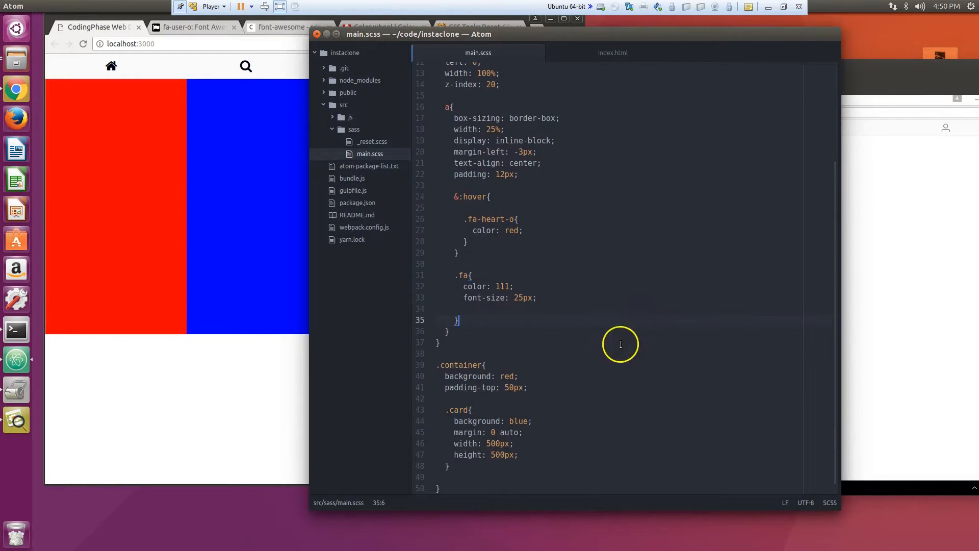
{"action": "mouse_move", "coordinate": [529, 387]}
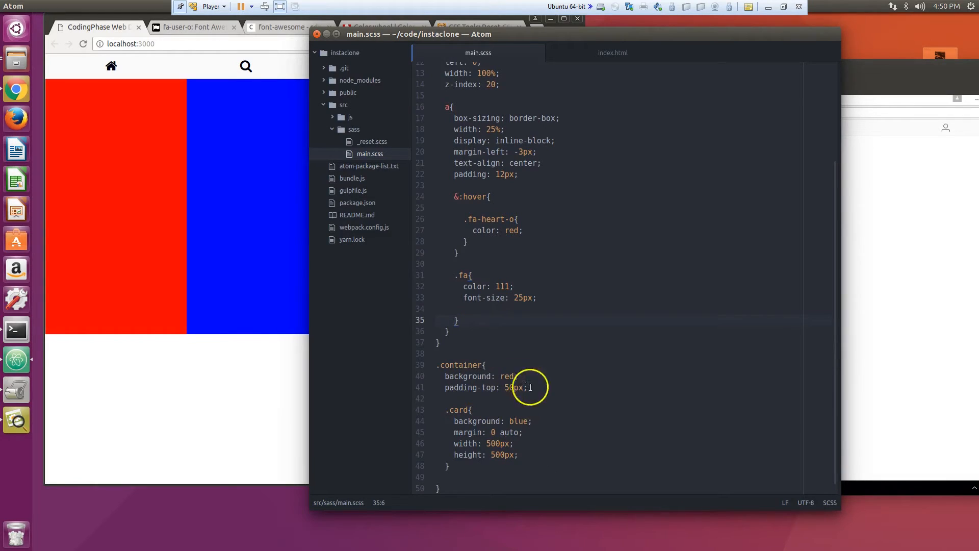
Step: Give .container height: 100% and save the stylesheet
{"action": "key", "text": "enter"}
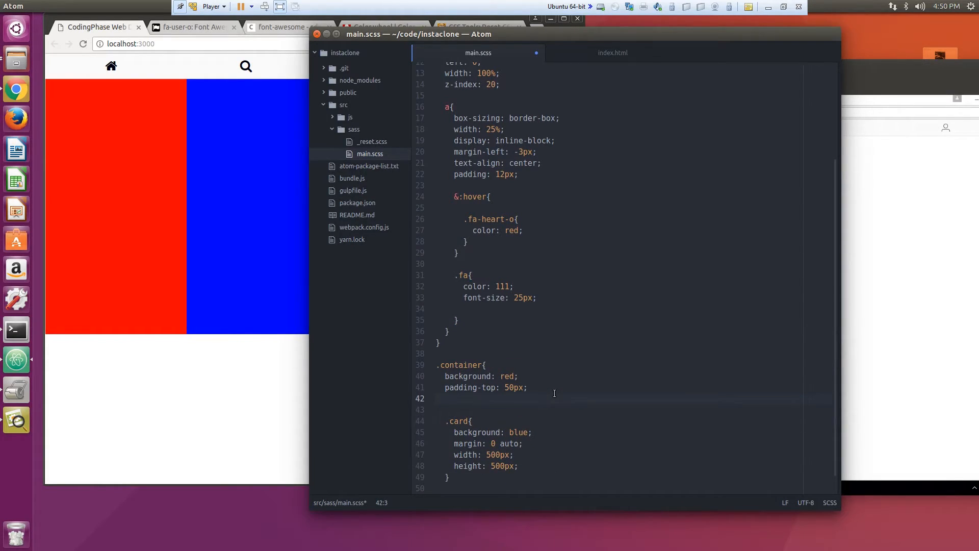
{"action": "type", "text": "height:"}
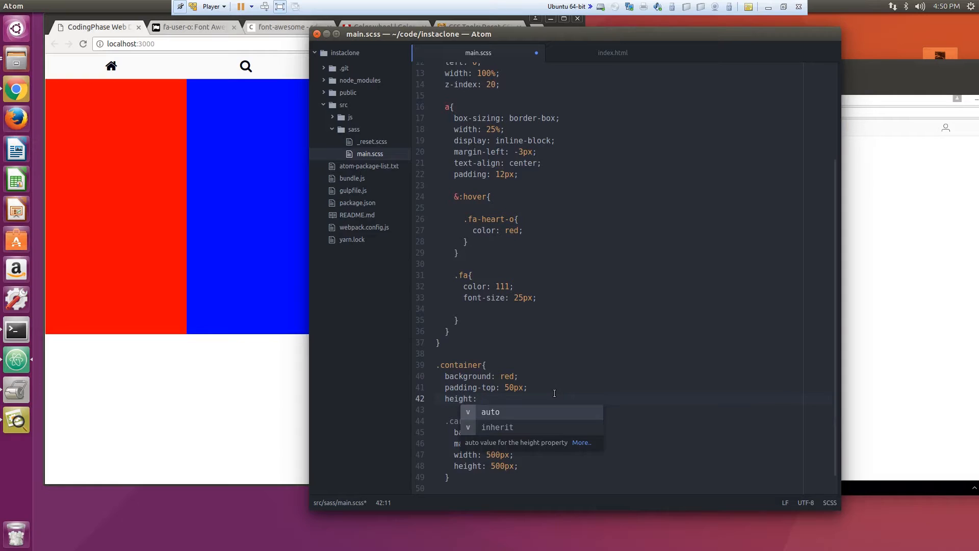
{"action": "type", "text": "100"}
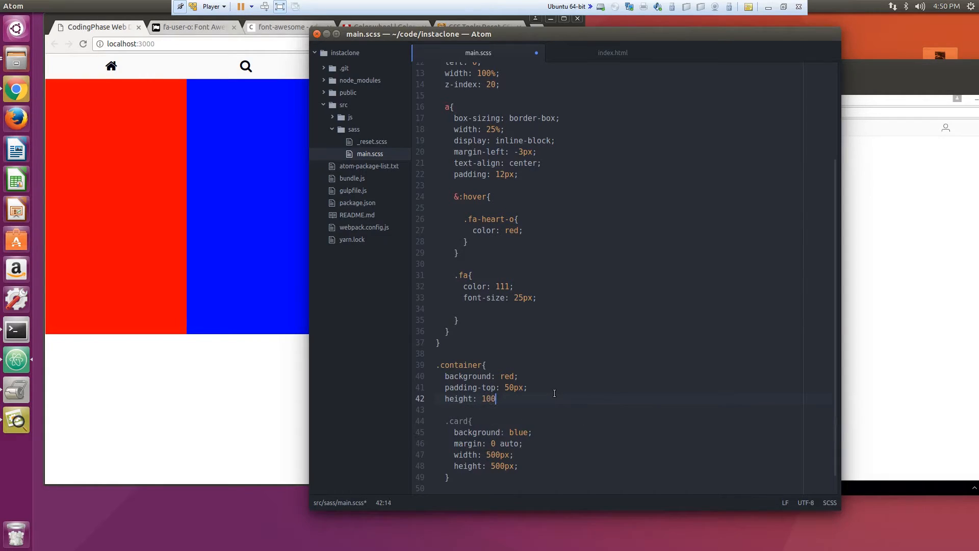
{"action": "type", "text": "%;"}
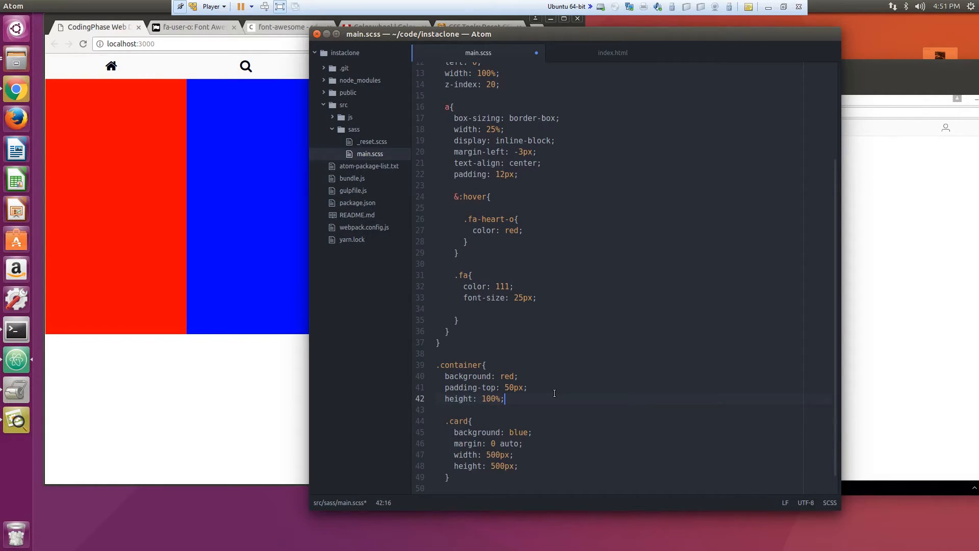
{"action": "key", "text": "ctrl+s"}
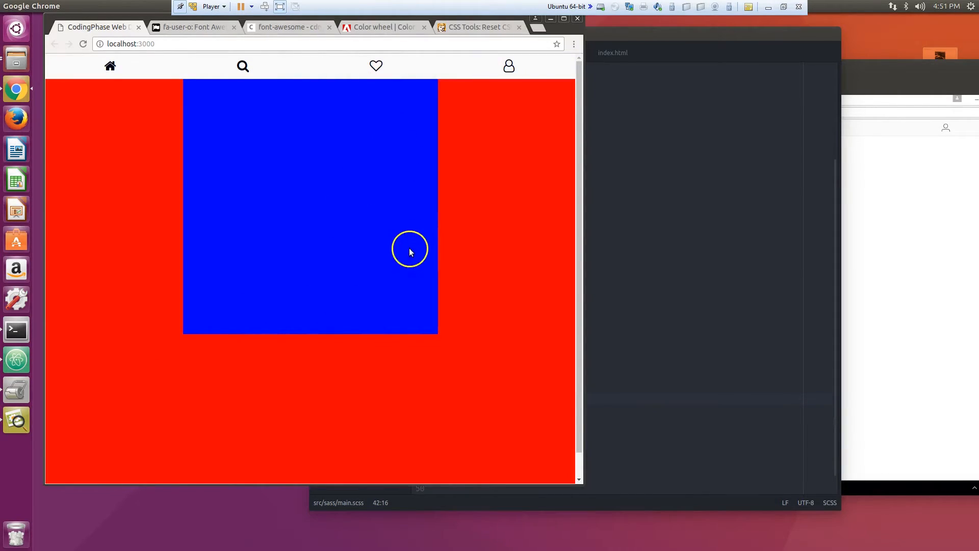
{"action": "mouse_move", "coordinate": [578, 483]}
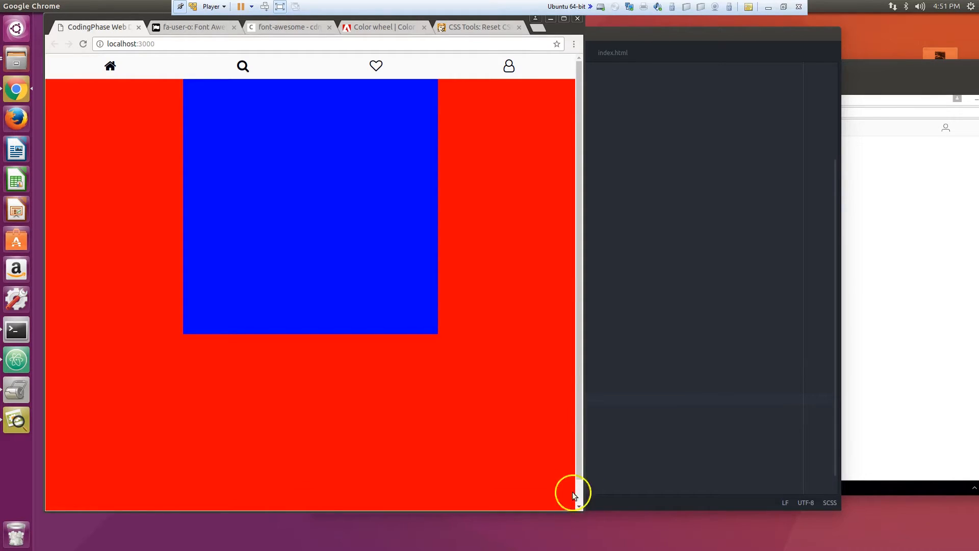
{"action": "mouse_move", "coordinate": [565, 47]}
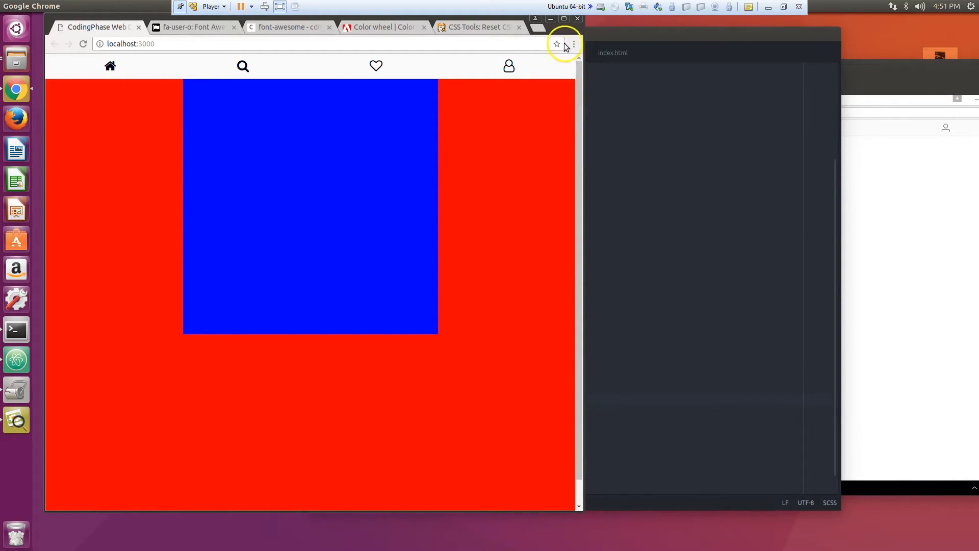
{"action": "mouse_move", "coordinate": [574, 507]}
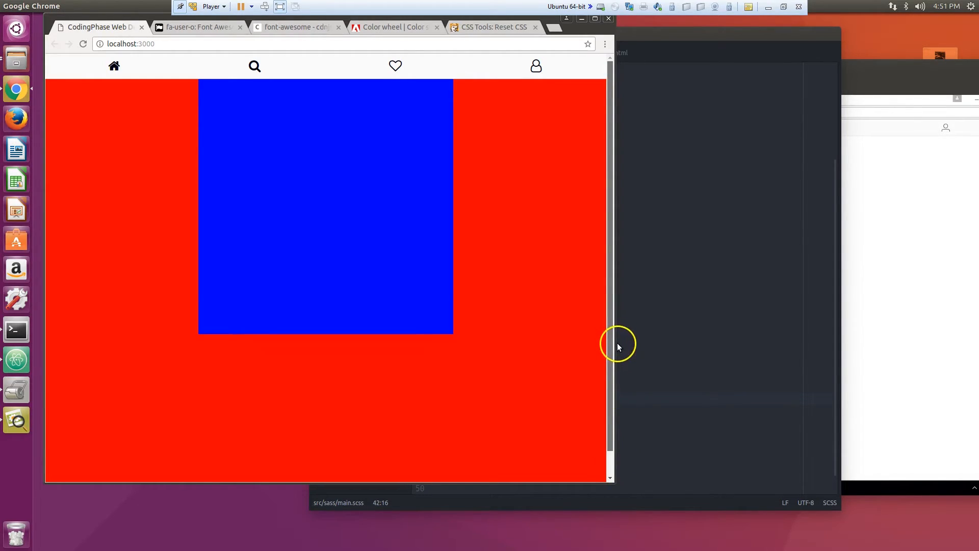
{"action": "mouse_move", "coordinate": [609, 215]}
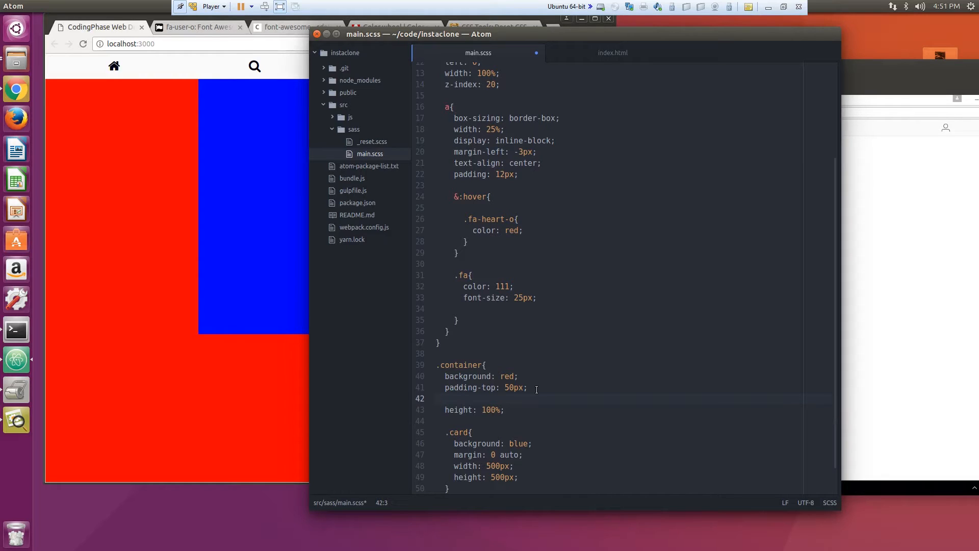
Step: Set .container to absolute positioning with top: 50px and bottom: 0, then save main.scss
{"action": "type", "text": "position: absolute;"}
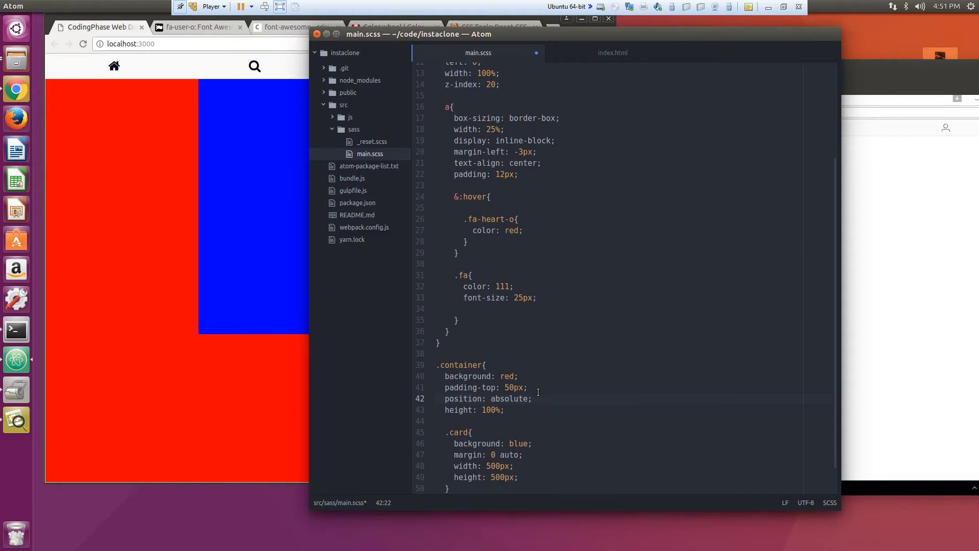
{"action": "type", "text": "top: 5"}
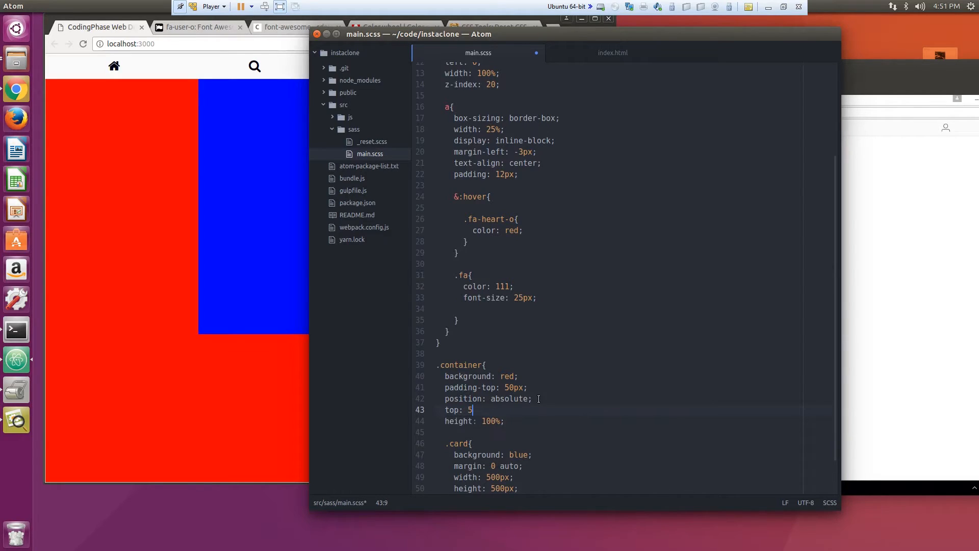
{"action": "type", "text": "0px;"}
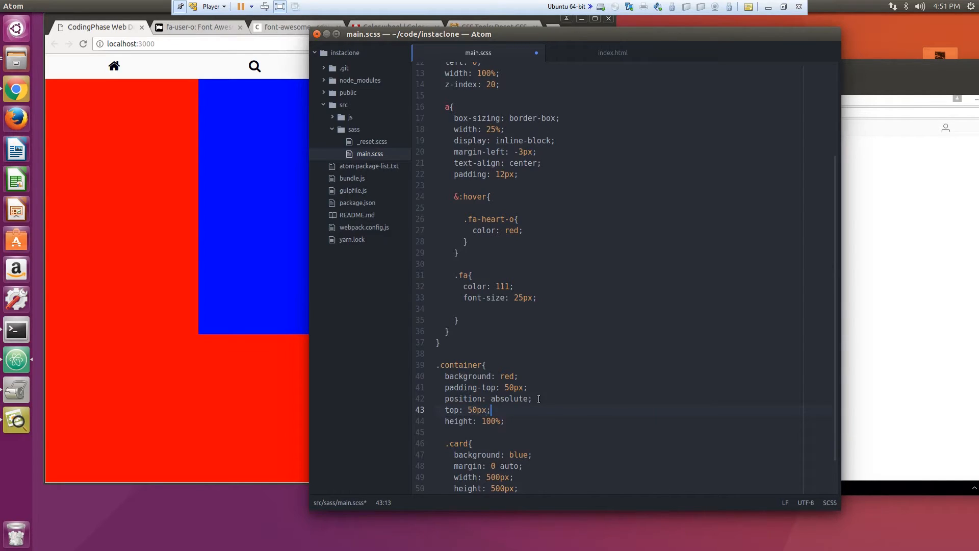
{"action": "type", "text": "bottom:"}
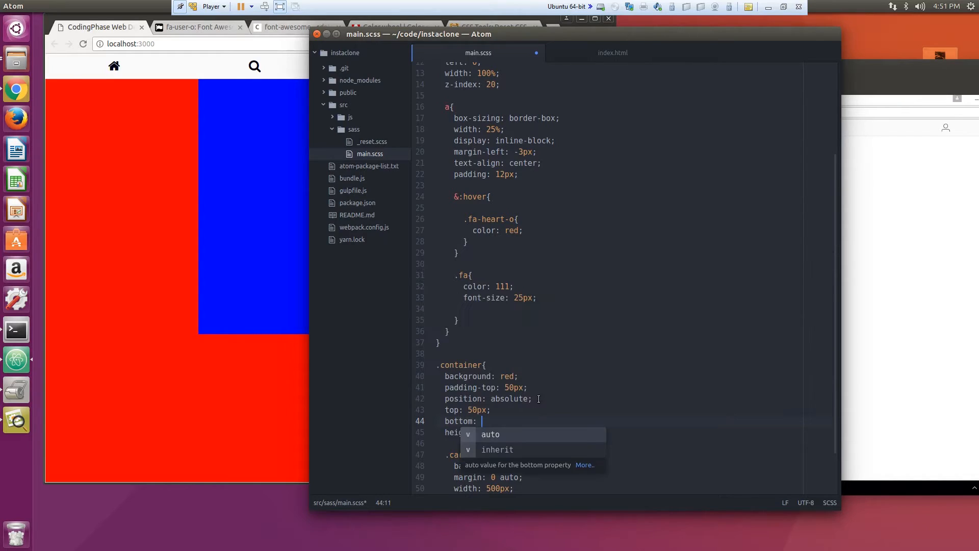
{"action": "type", "text": "0;"}
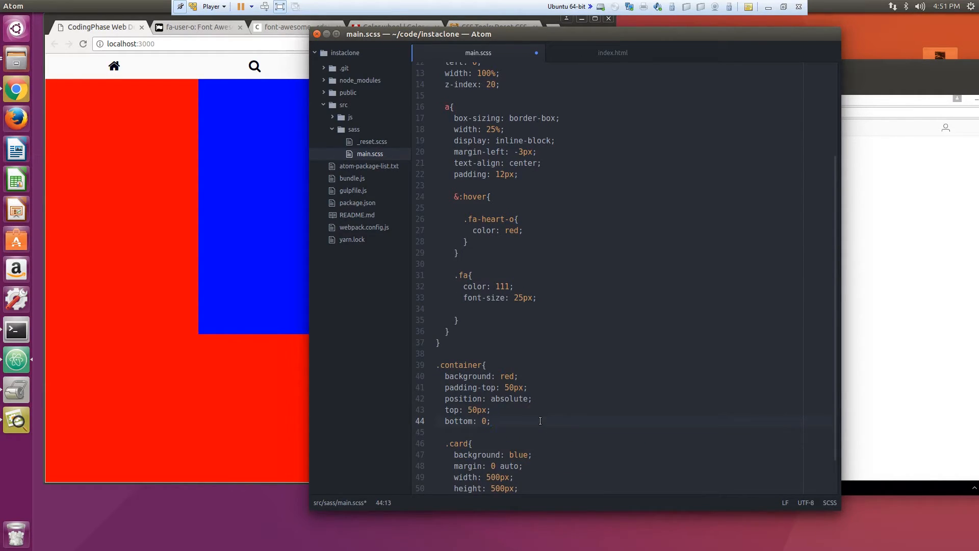
{"action": "key", "text": "ctrl+s"}
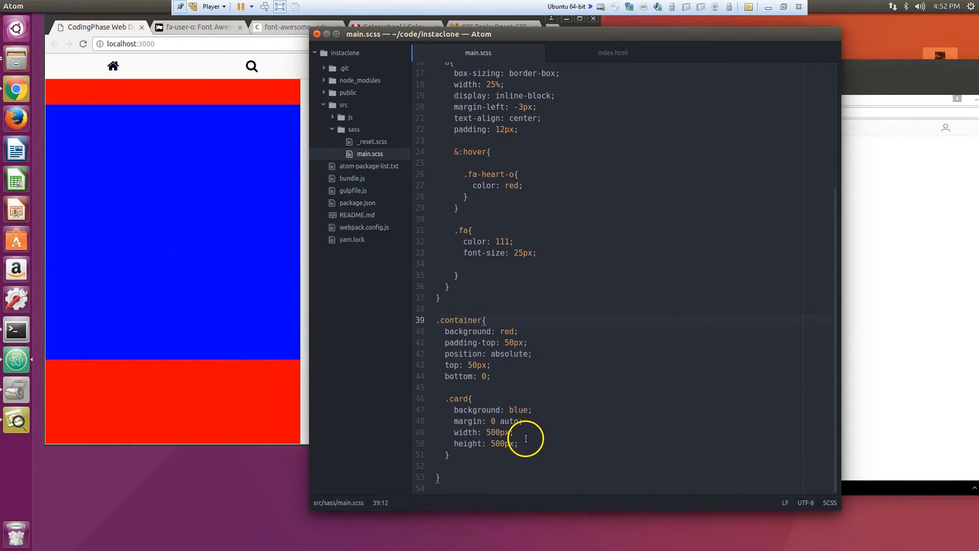
Step: Add width: 100% to the .container rule
{"action": "left_click", "coordinate": [518, 443]}
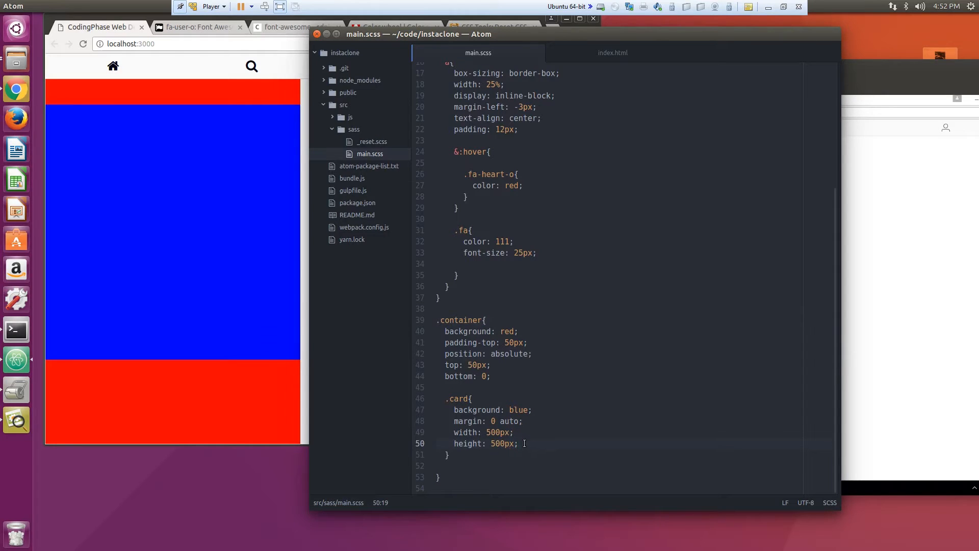
{"action": "left_click", "coordinate": [529, 354]}
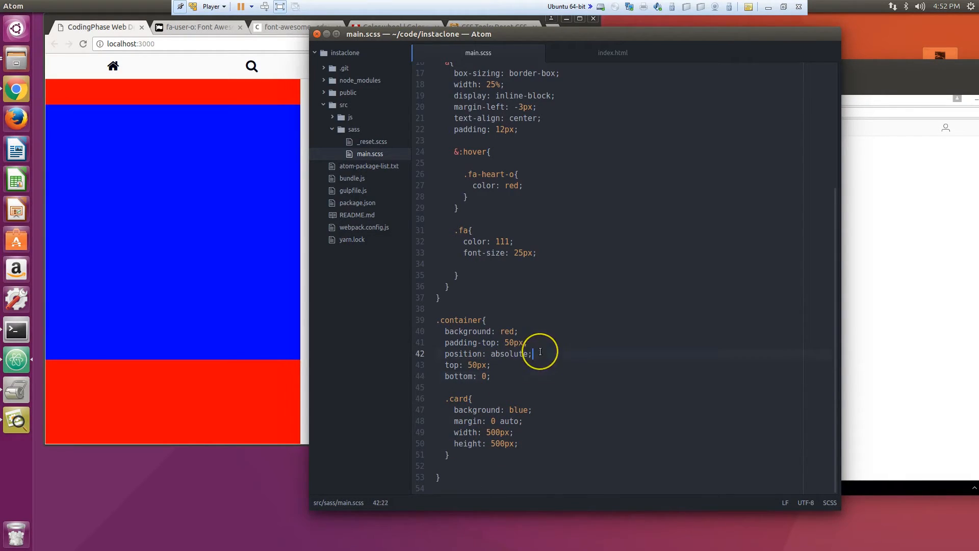
{"action": "type", "text": "width:"}
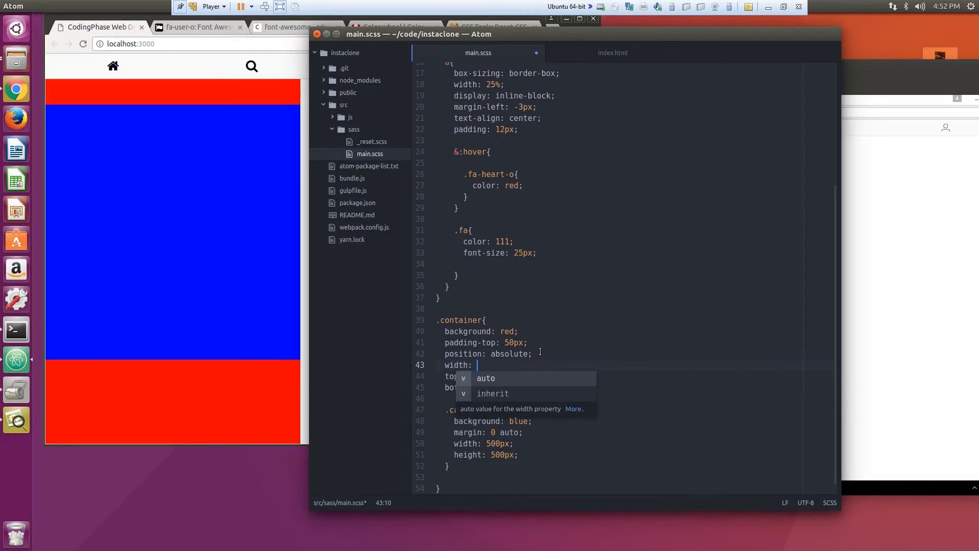
{"action": "type", "text": "100%;"}
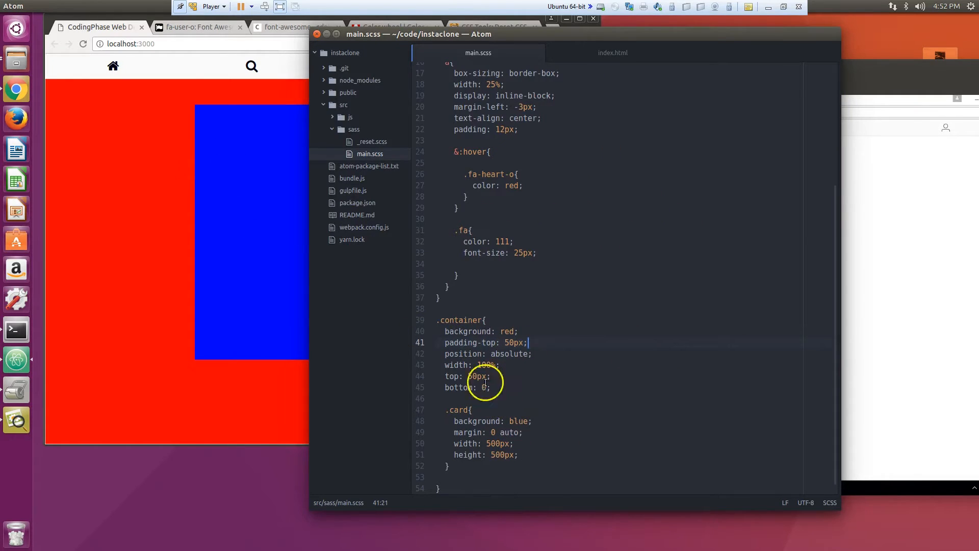
Step: Briefly remove the container's padding-top, check the page, and restore it
{"action": "left_click", "coordinate": [513, 376]}
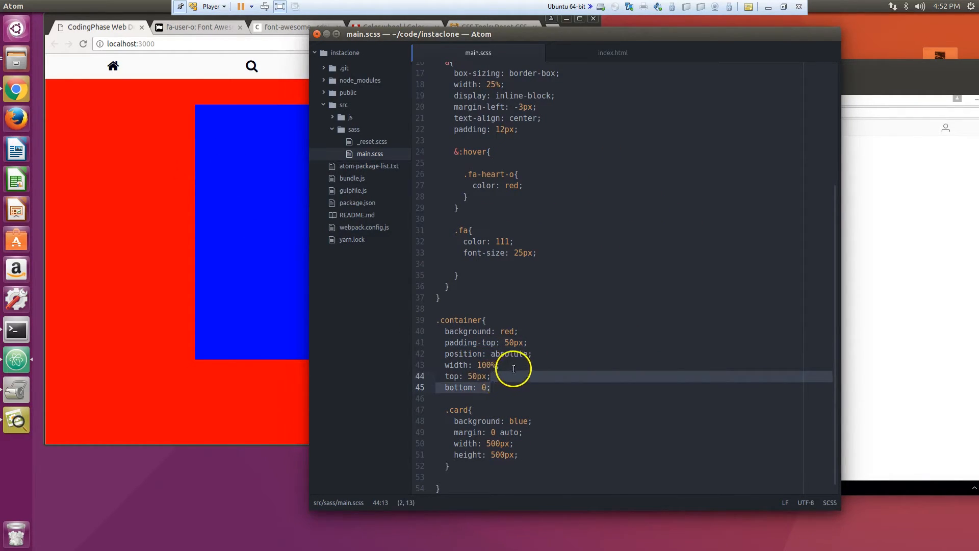
{"action": "left_click", "coordinate": [541, 331]}
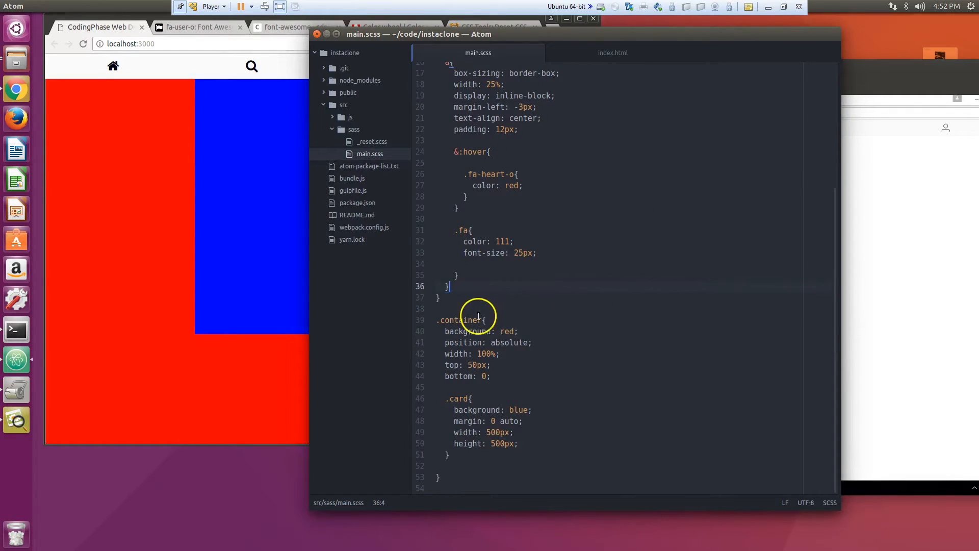
{"action": "mouse_move", "coordinate": [190, 125]}
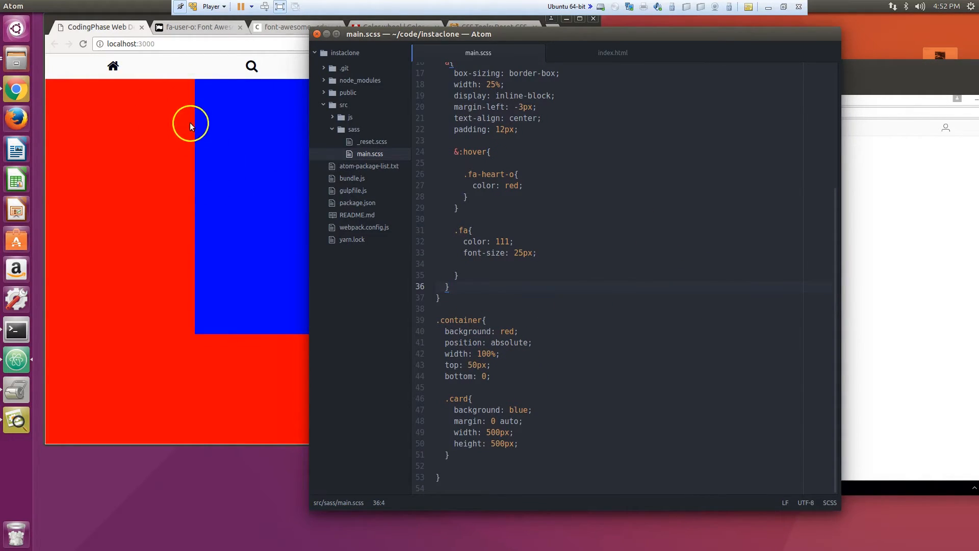
{"action": "left_click", "coordinate": [493, 365]}
{"action": "type", "text": "padding-top: 50px;"}
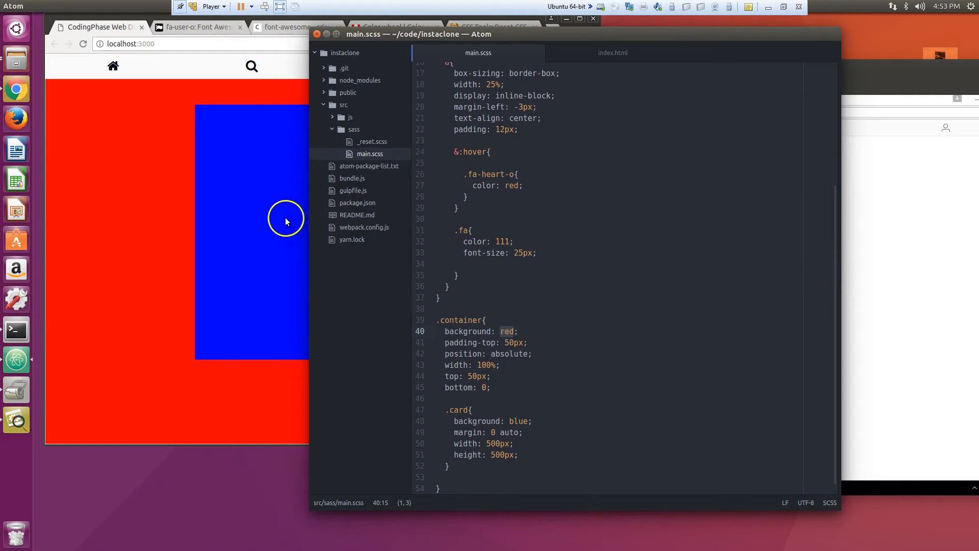
Step: Sign back in to the Adobe Color palette page
{"action": "left_click", "coordinate": [394, 26]}
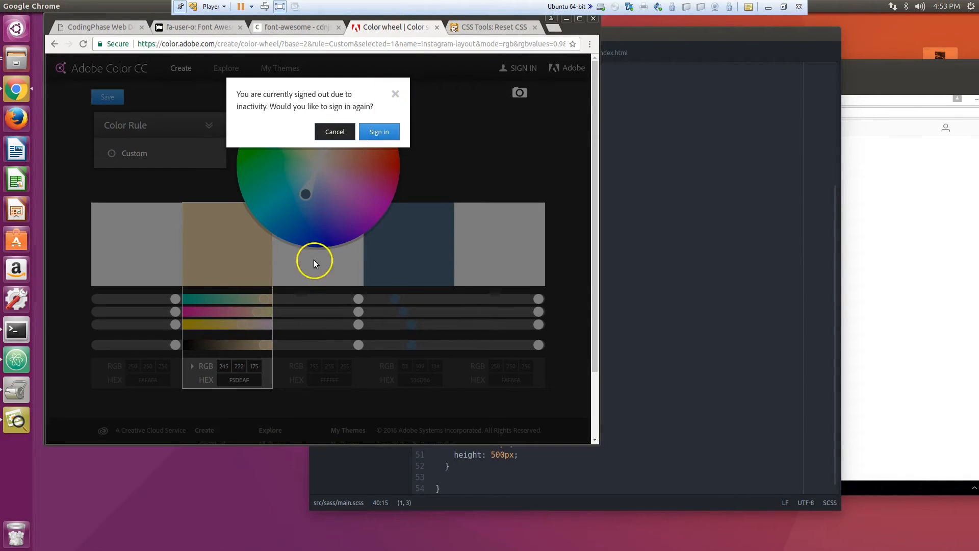
{"action": "left_click", "coordinate": [334, 132]}
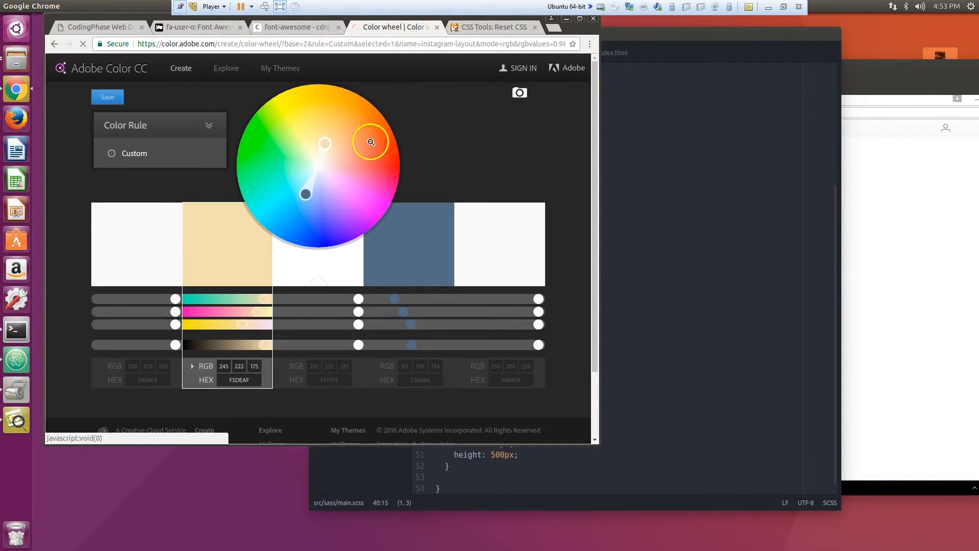
{"action": "left_click", "coordinate": [517, 67]}
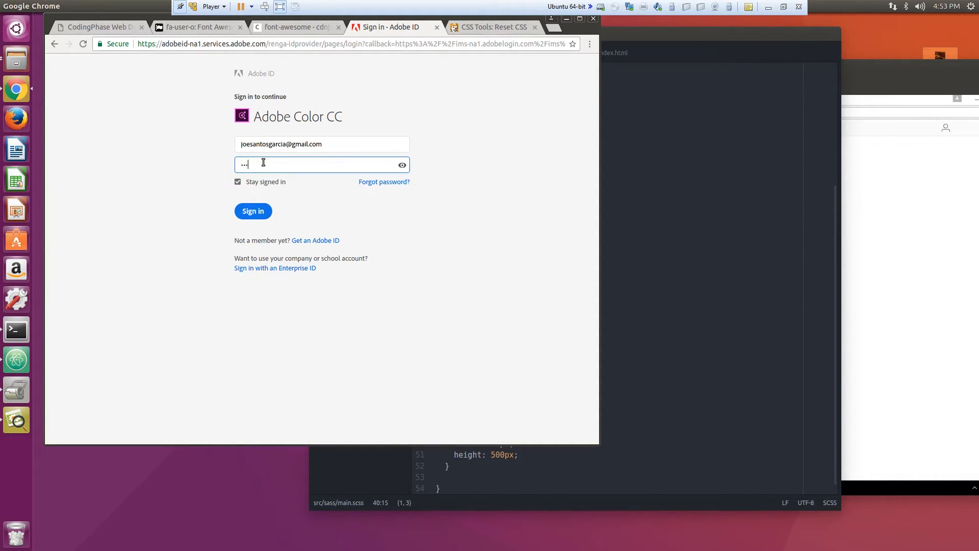
{"action": "left_click", "coordinate": [252, 210]}
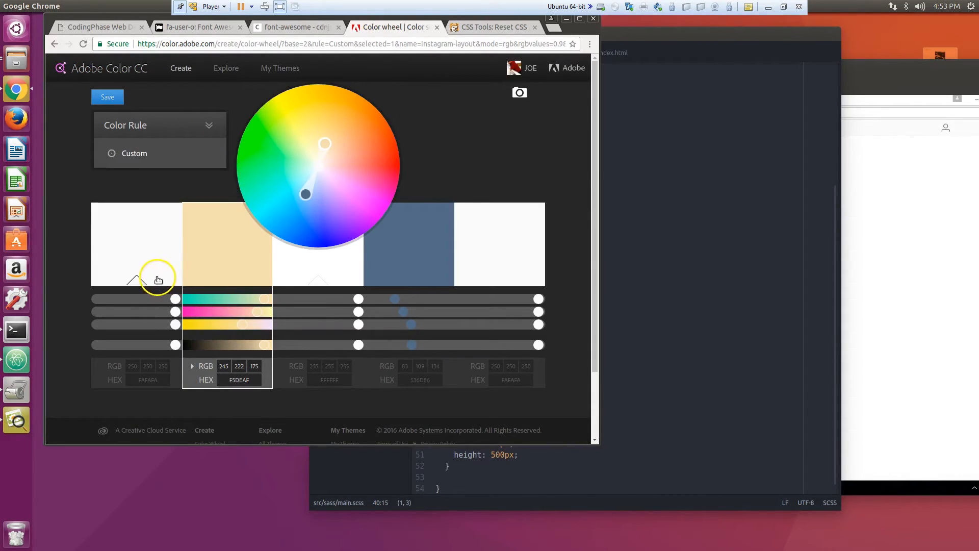
Step: Select the lightest swatch and copy its FAFAFA hex value
{"action": "left_click", "coordinate": [136, 243]}
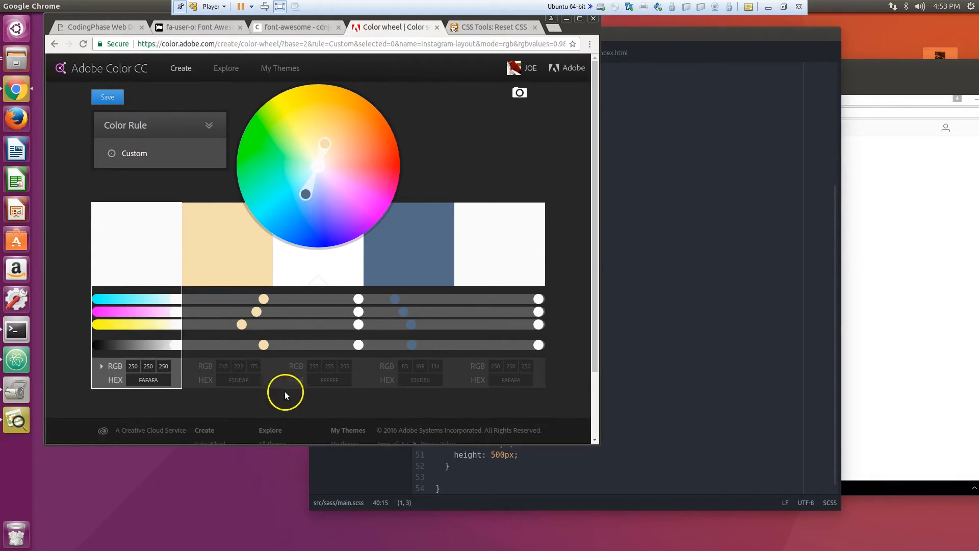
{"action": "mouse_move", "coordinate": [488, 377]}
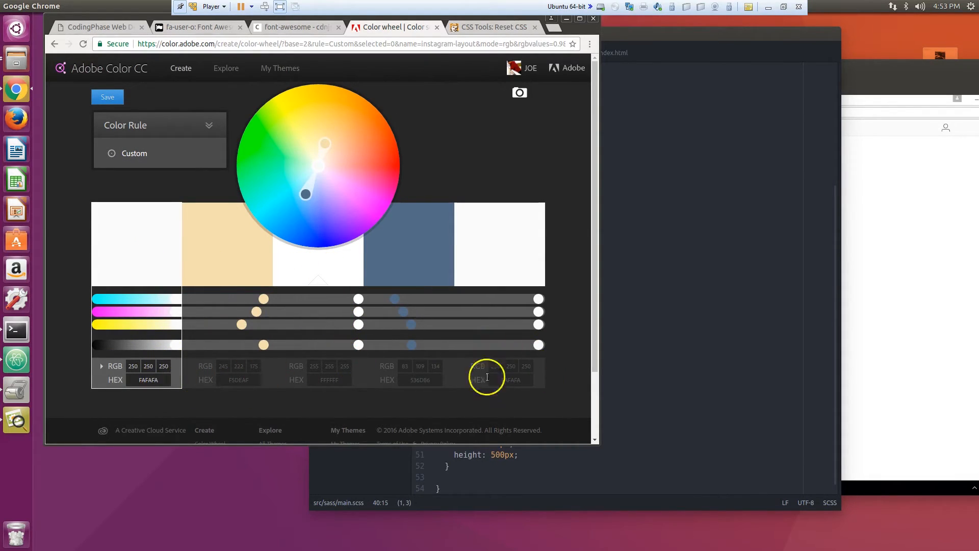
{"action": "right_click", "coordinate": [149, 380]}
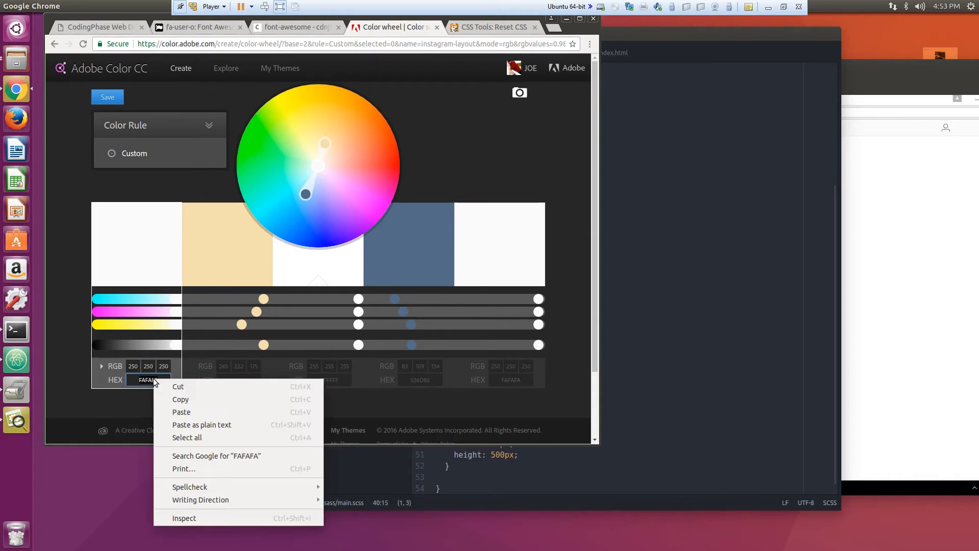
{"action": "left_click", "coordinate": [560, 200]}
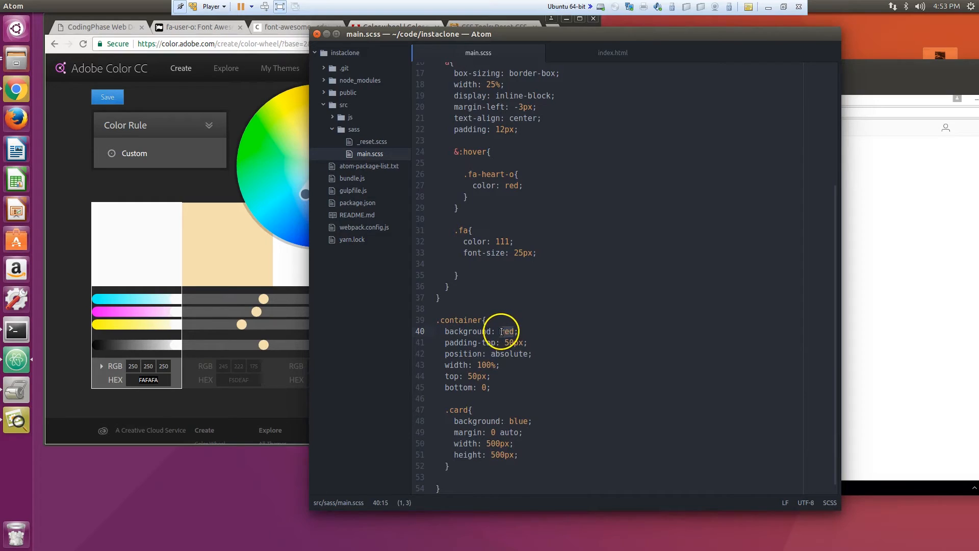
Step: Set .container background to #FAFAFA and .card background to #fff
{"action": "type", "text": "#FAFAFA"}
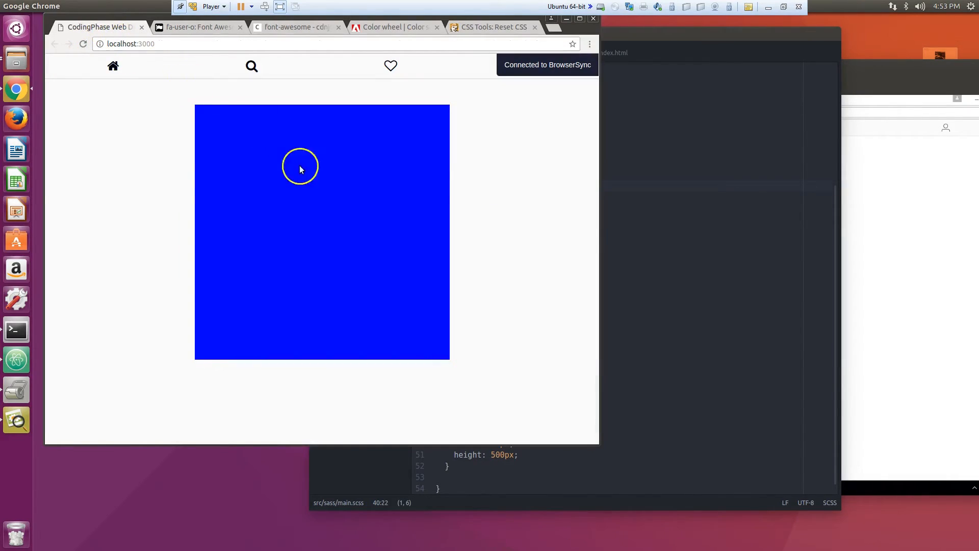
{"action": "mouse_move", "coordinate": [277, 112]}
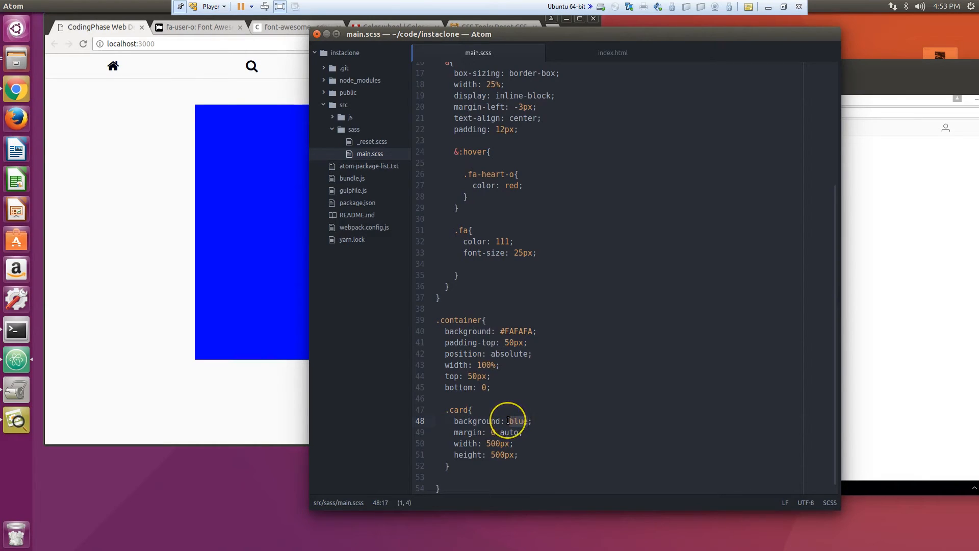
{"action": "type", "text": "#fff"}
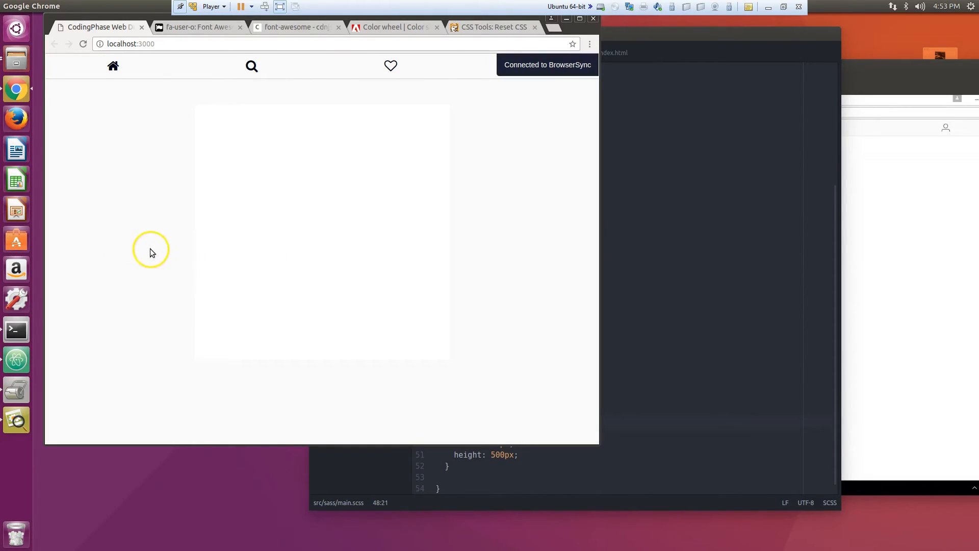
{"action": "mouse_move", "coordinate": [367, 60]}
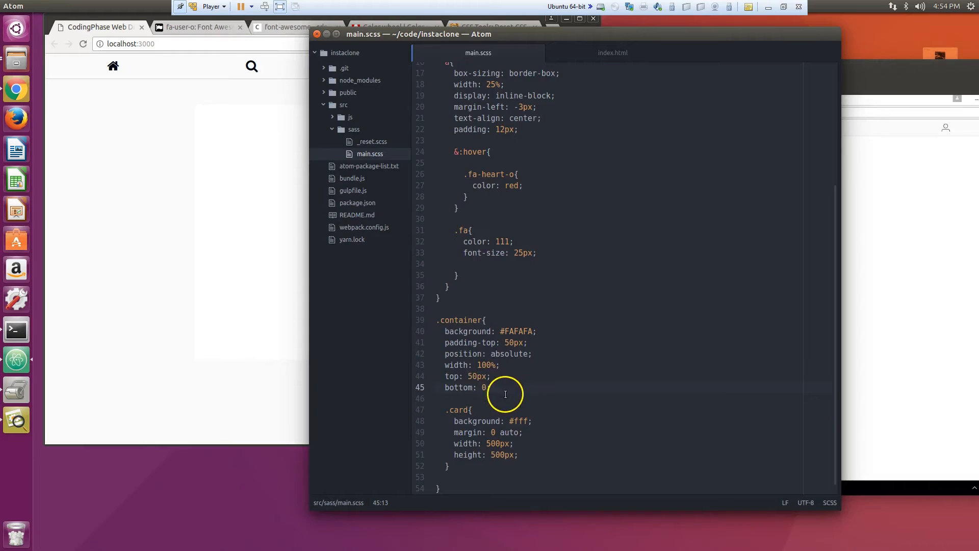
Step: Move the border onto .card as 'border: 1px solid #ccc;', removing it from .container
{"action": "type", "text": "border:"}
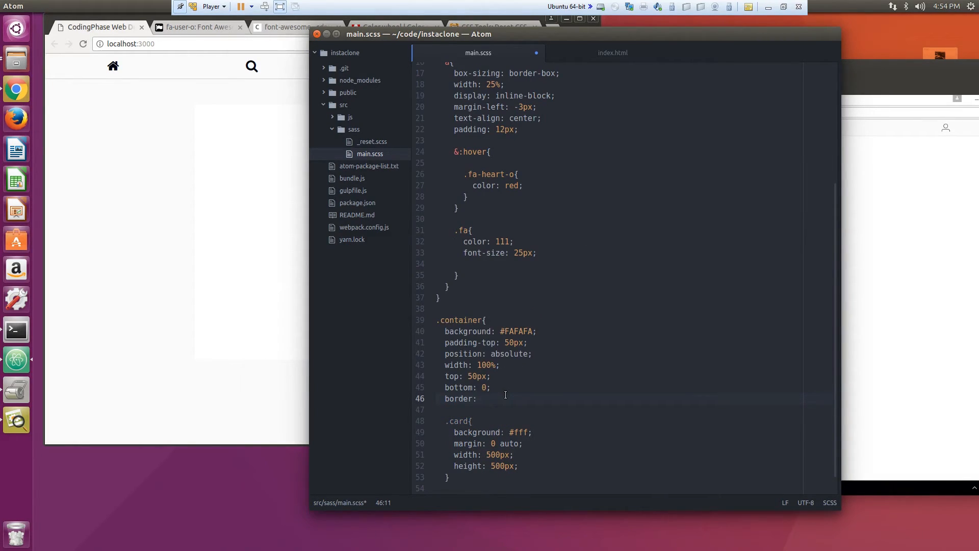
{"action": "type", "text": "#ccc;"}
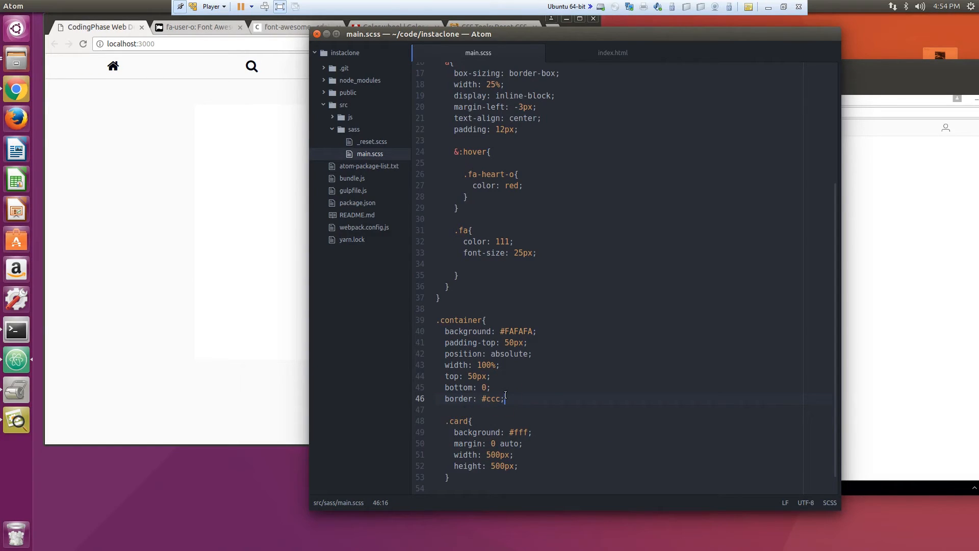
{"action": "mouse_move", "coordinate": [263, 242]}
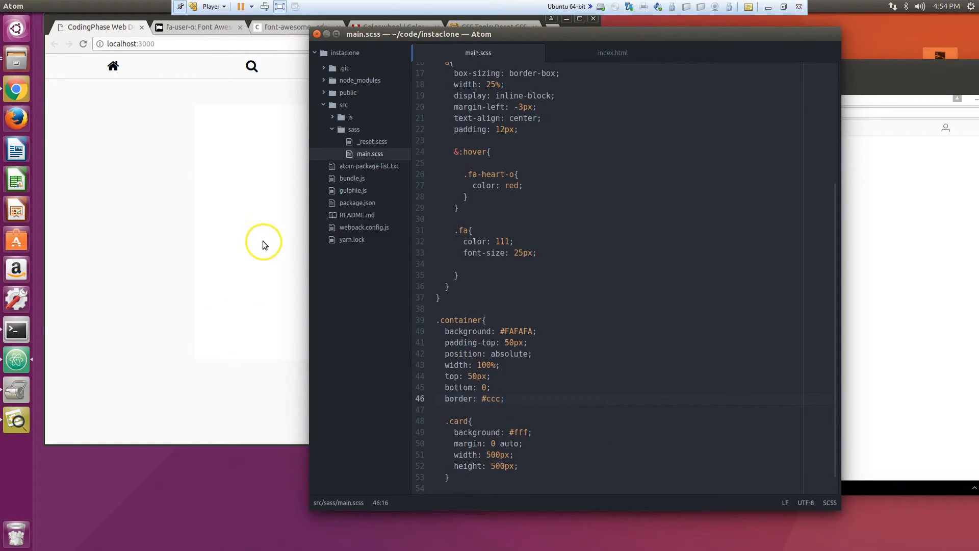
{"action": "left_click", "coordinate": [479, 398]}
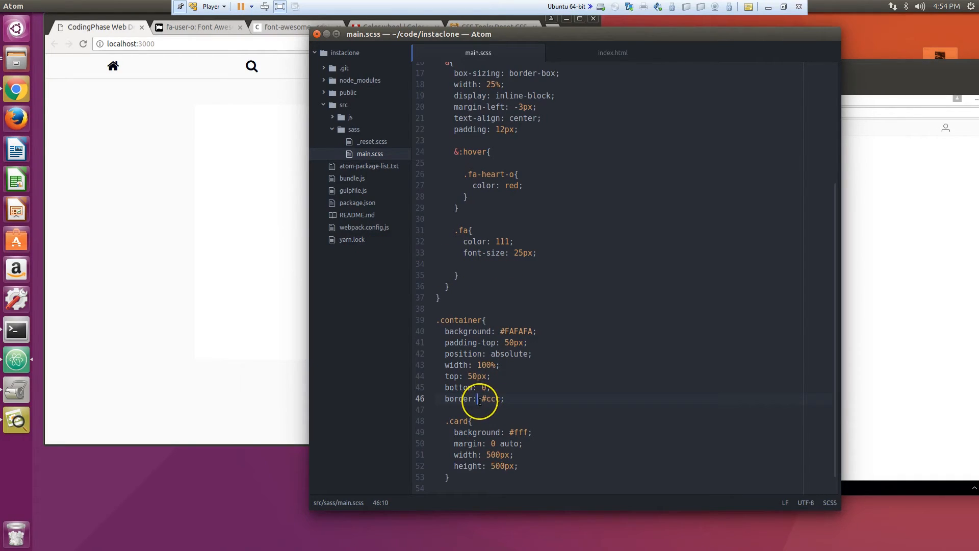
{"action": "type", "text": "1p"}
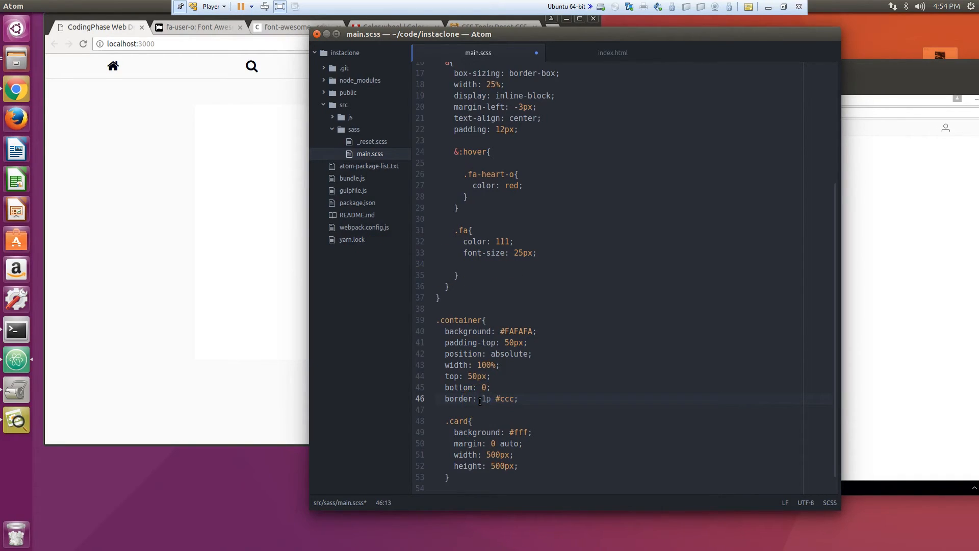
{"action": "type", "text": "x solid"}
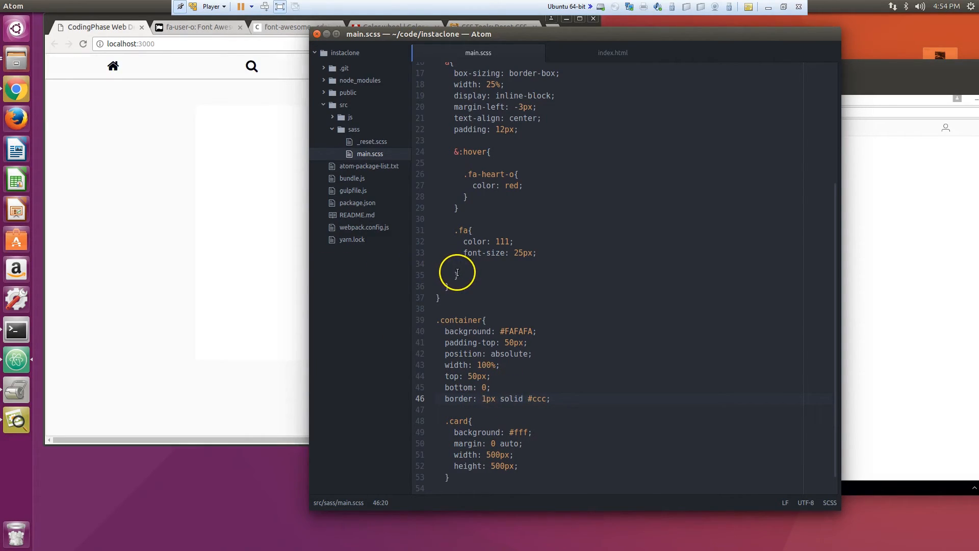
{"action": "mouse_move", "coordinate": [209, 276]}
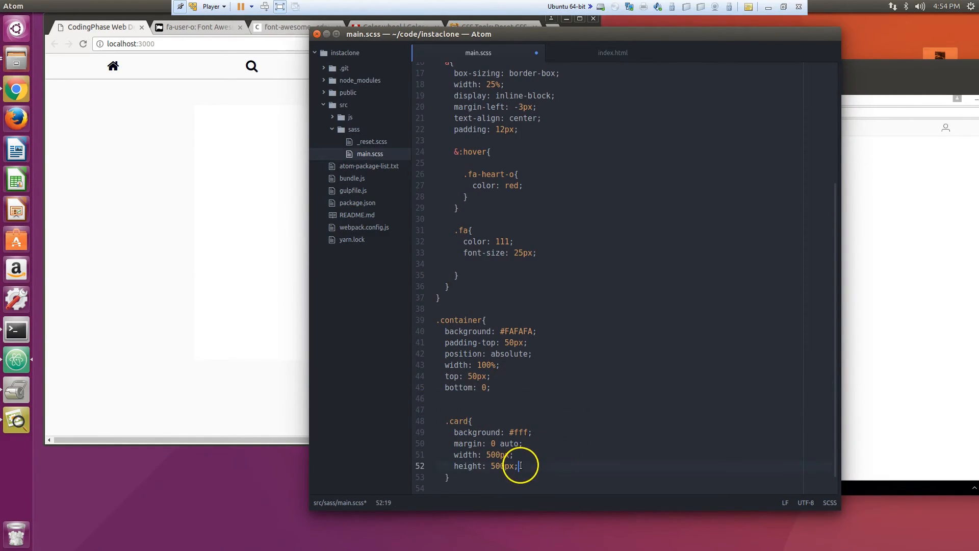
{"action": "type", "text": "border: 1px solid #ccc;"}
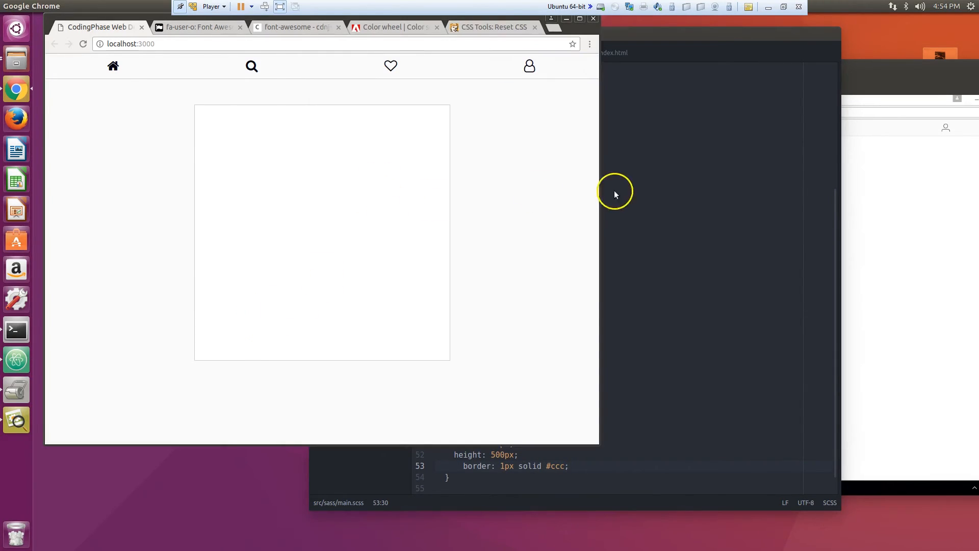
{"action": "mouse_move", "coordinate": [825, 258]}
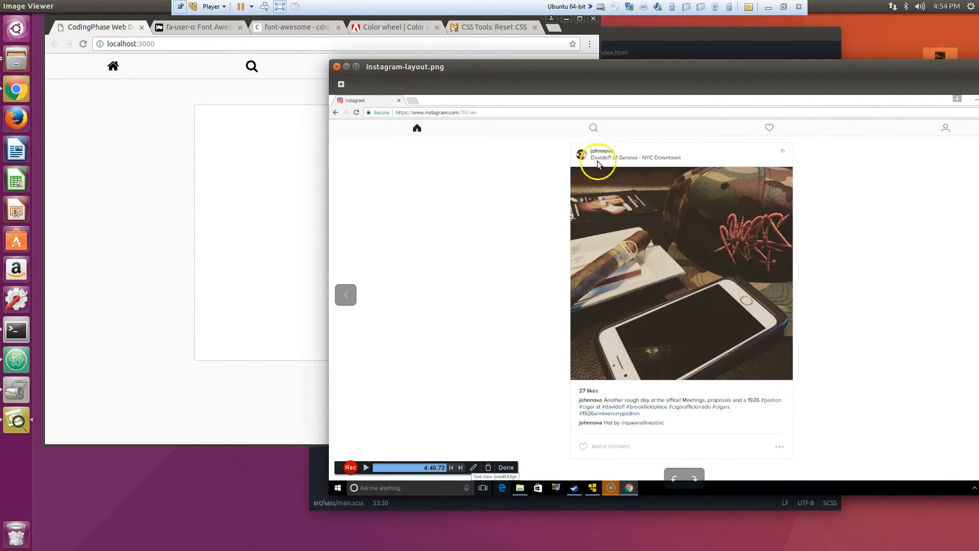
{"action": "mouse_move", "coordinate": [602, 167]}
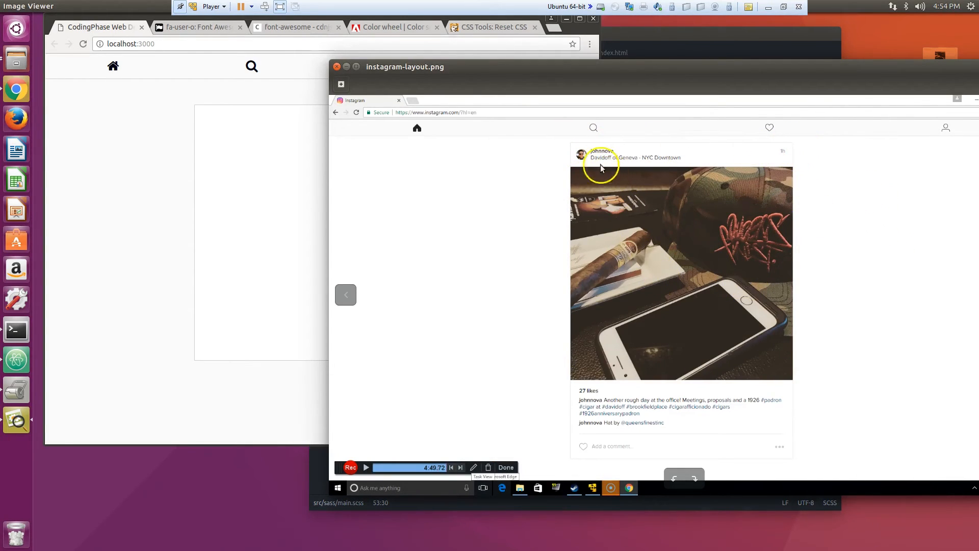
{"action": "mouse_move", "coordinate": [542, 467]}
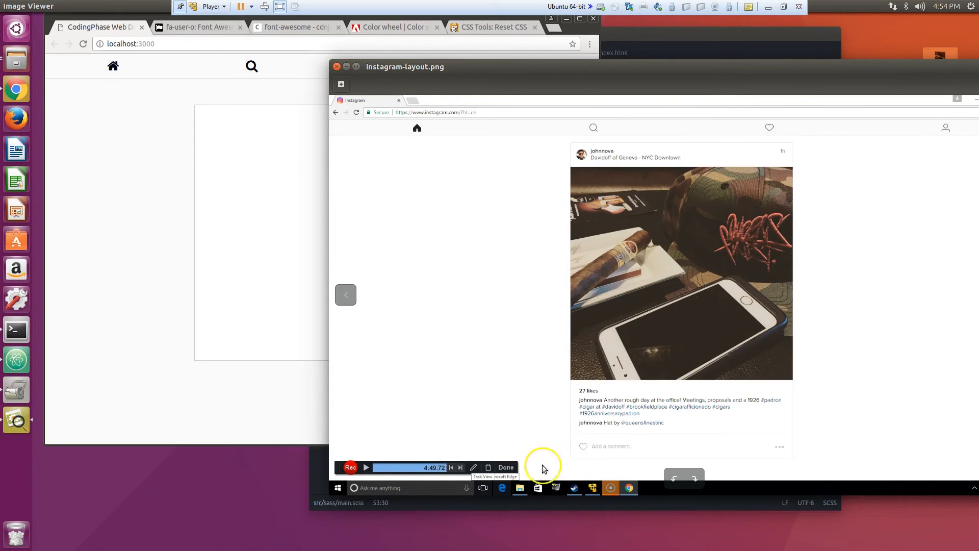
{"action": "mouse_move", "coordinate": [324, 462]}
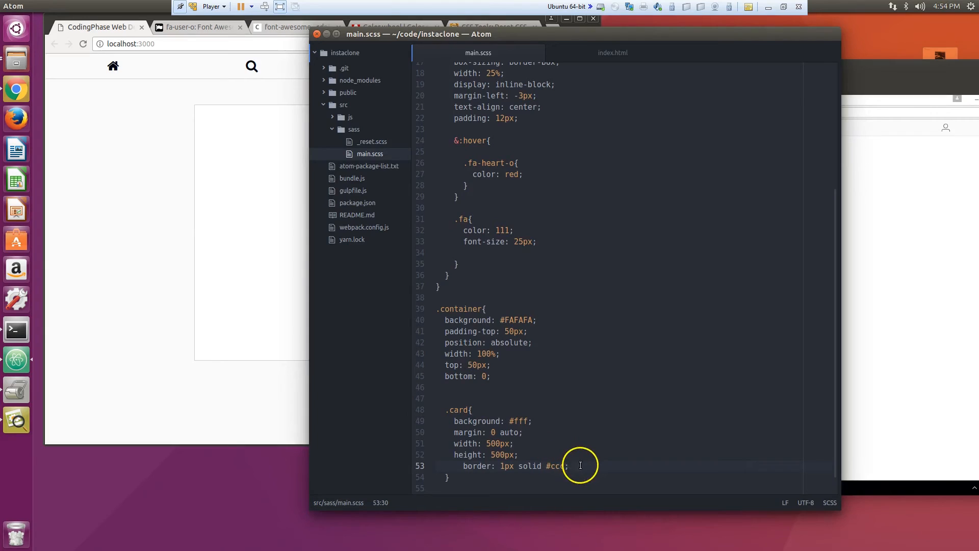
Step: Add border-radius: 3px below the .card border and save the stylesheet
{"action": "left_click", "coordinate": [513, 444]}
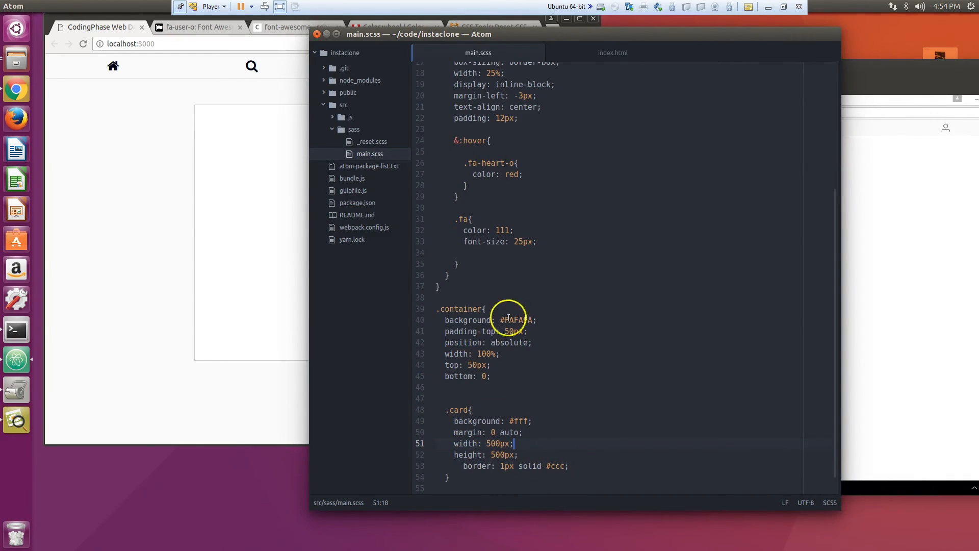
{"action": "left_click", "coordinate": [570, 466]}
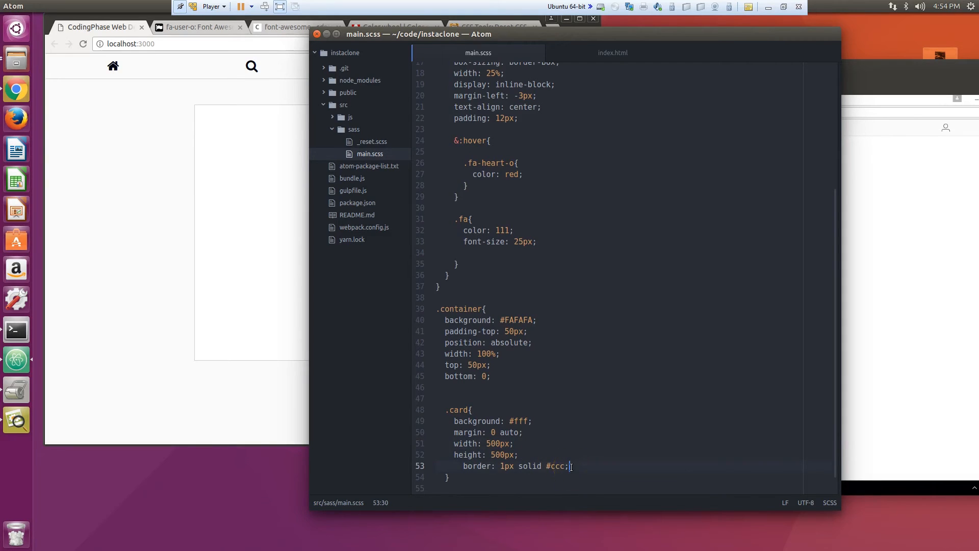
{"action": "key", "text": "Return"}
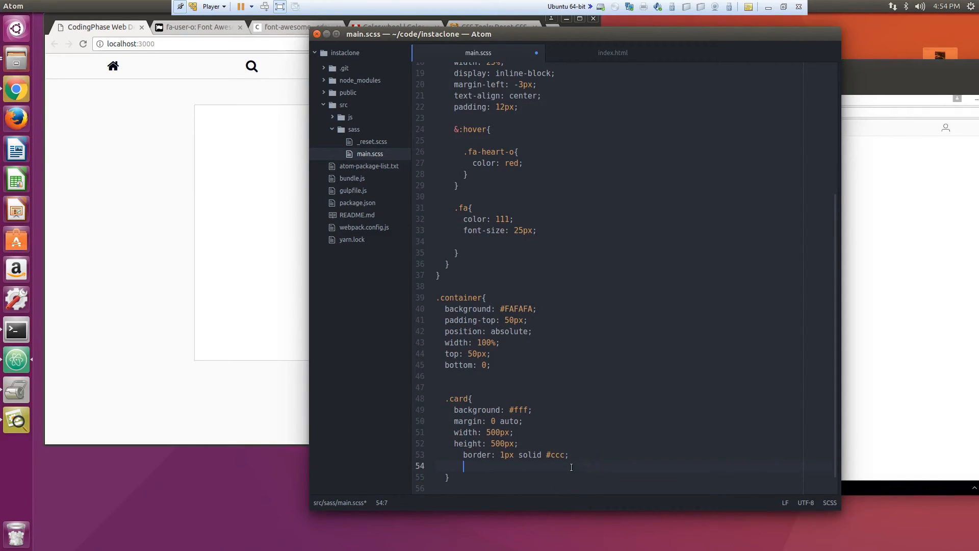
{"action": "type", "text": "border-radius:"}
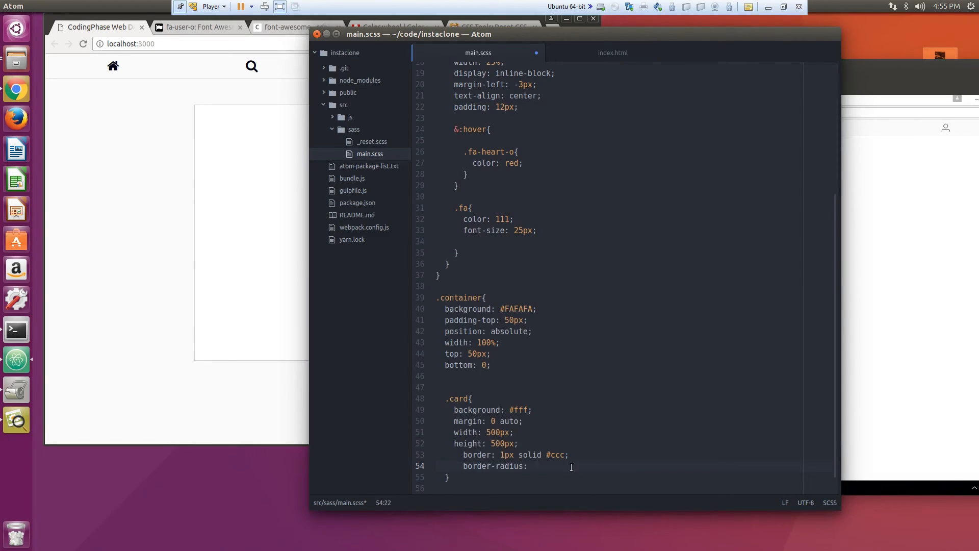
{"action": "type", "text": "3px;"}
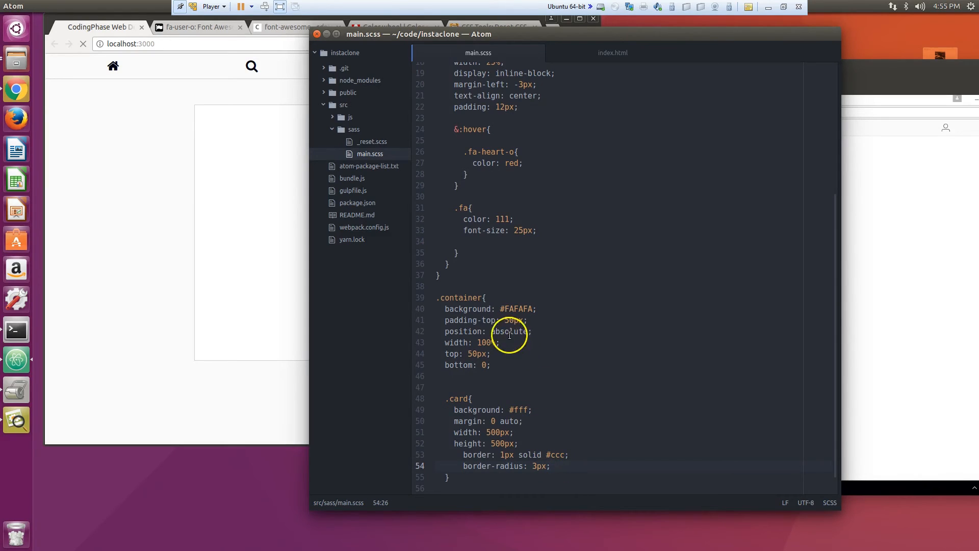
{"action": "mouse_move", "coordinate": [321, 138]}
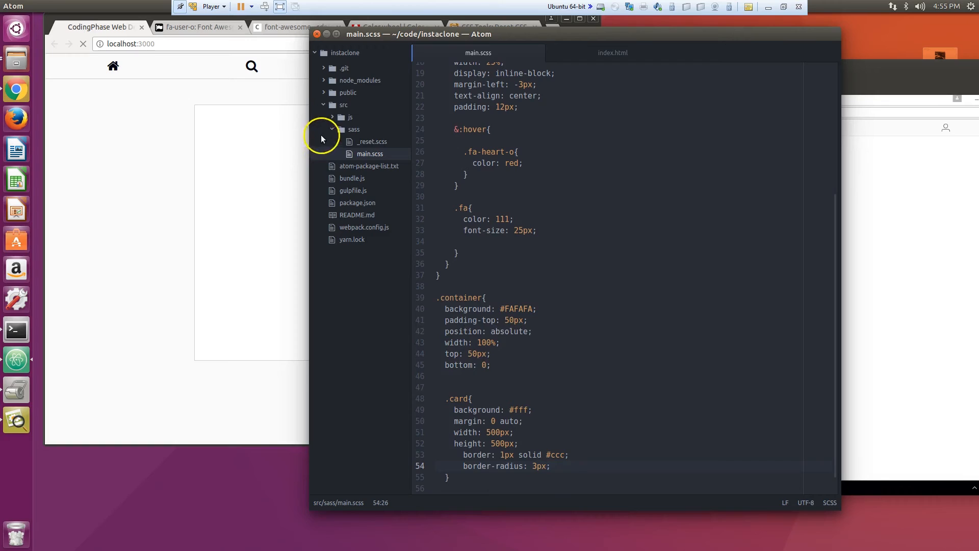
{"action": "left_click", "coordinate": [455, 376]}
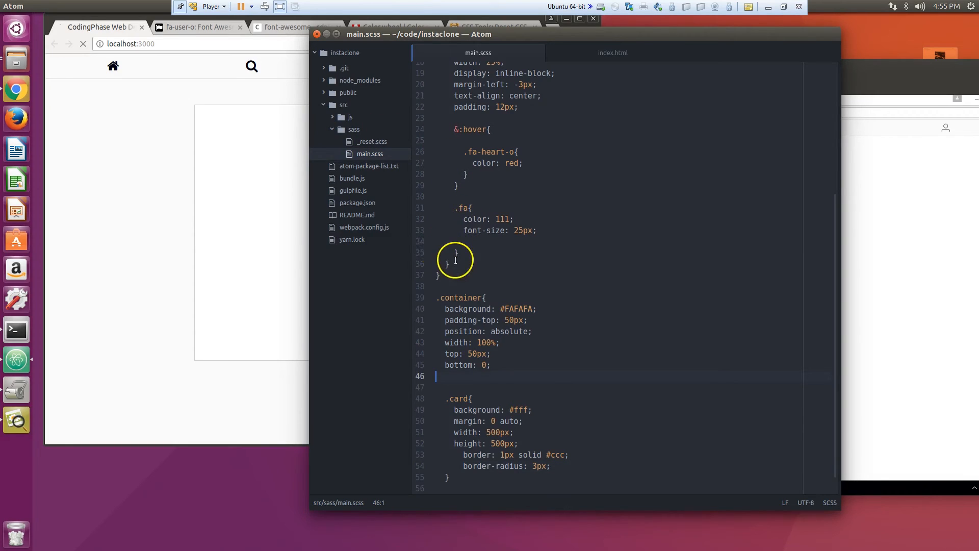
{"action": "mouse_move", "coordinate": [450, 291]}
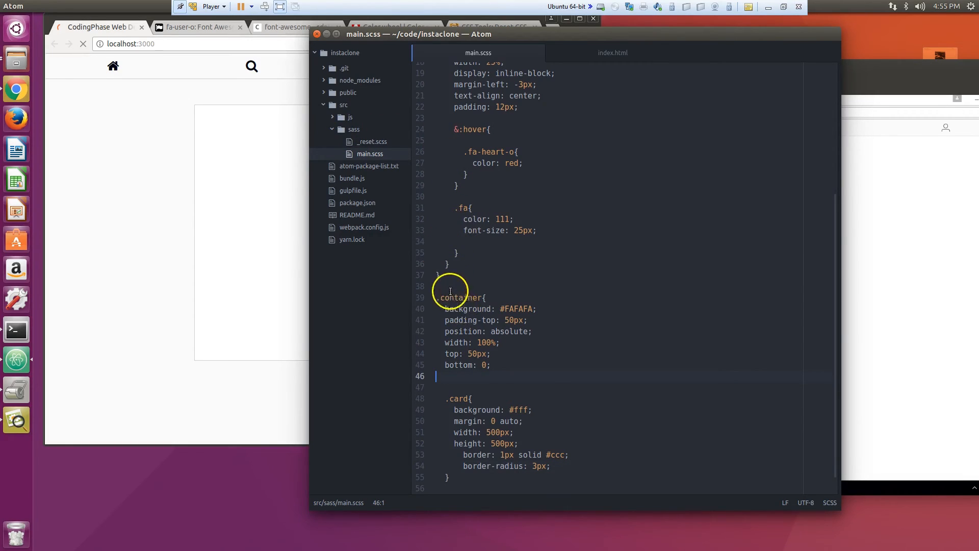
{"action": "mouse_move", "coordinate": [354, 97]}
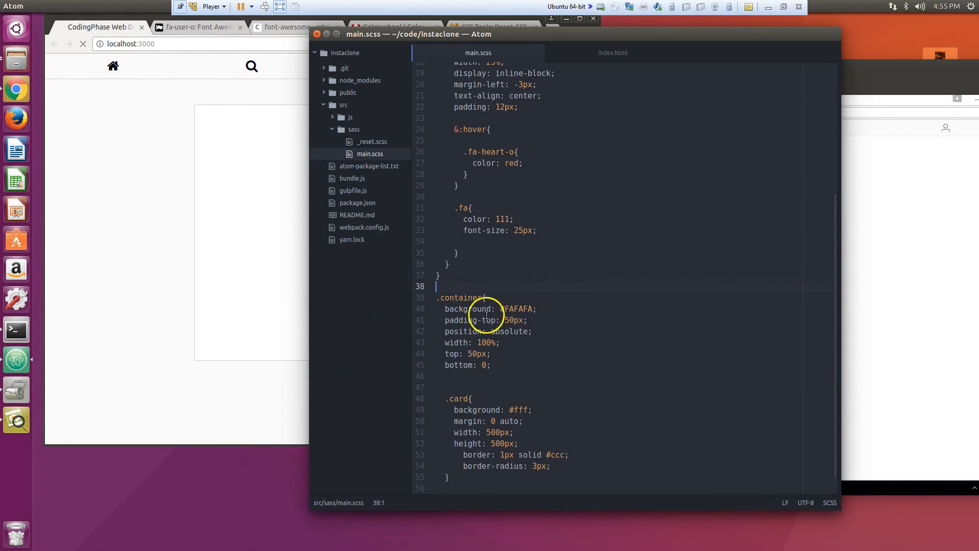
{"action": "mouse_move", "coordinate": [214, 129]}
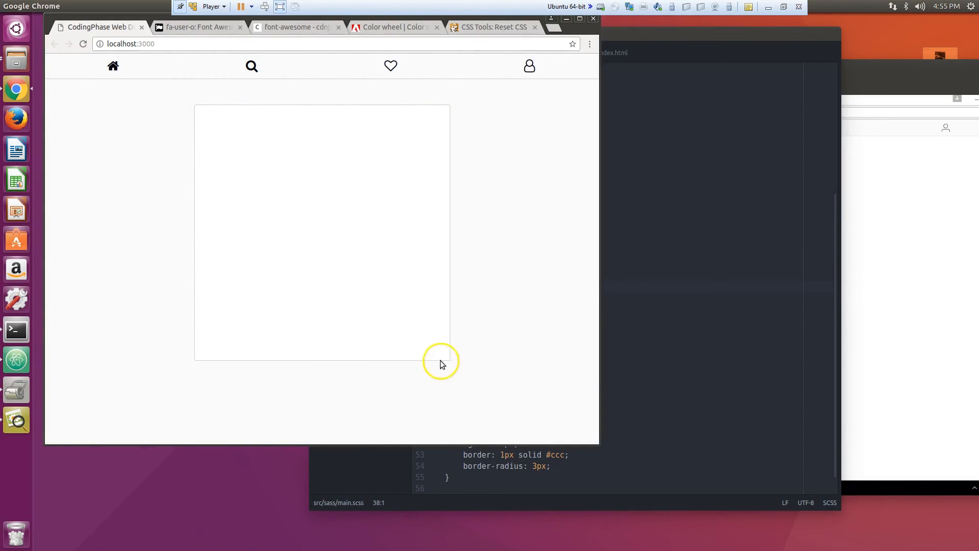
{"action": "mouse_move", "coordinate": [451, 111]}
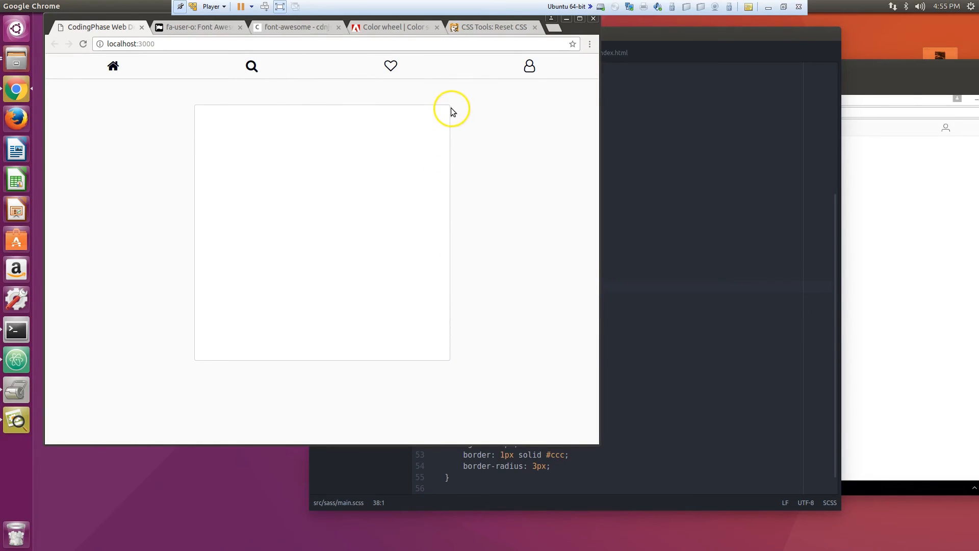
{"action": "mouse_move", "coordinate": [203, 109]}
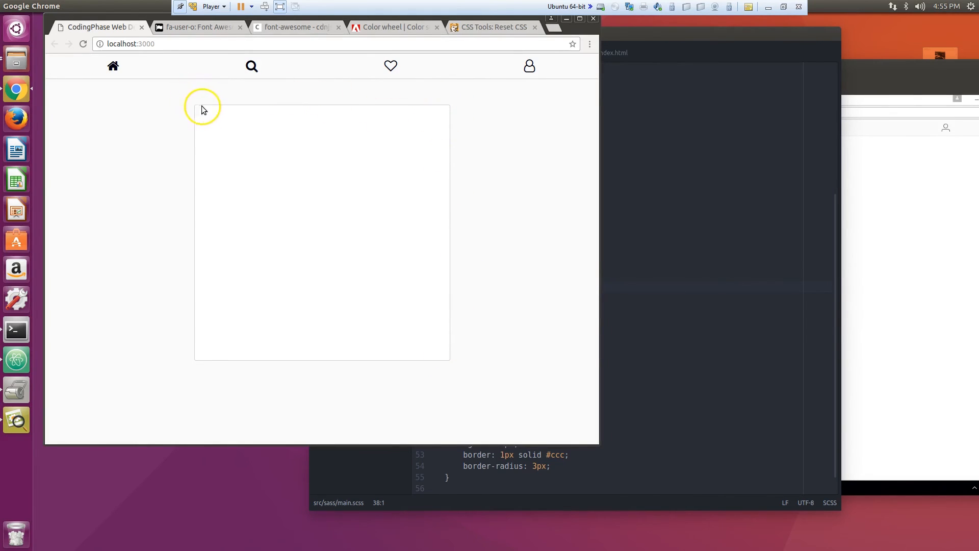
{"action": "mouse_move", "coordinate": [233, 108]}
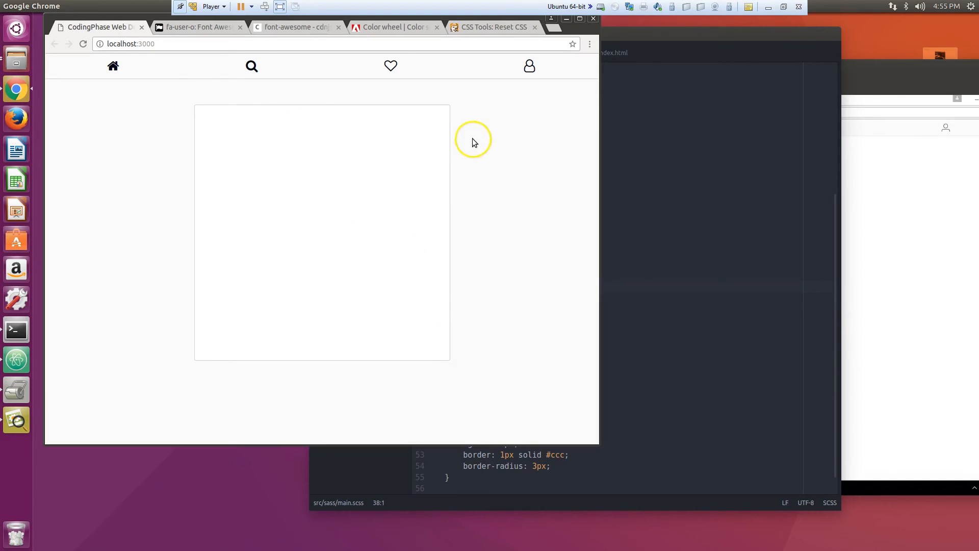
{"action": "mouse_move", "coordinate": [676, 345]}
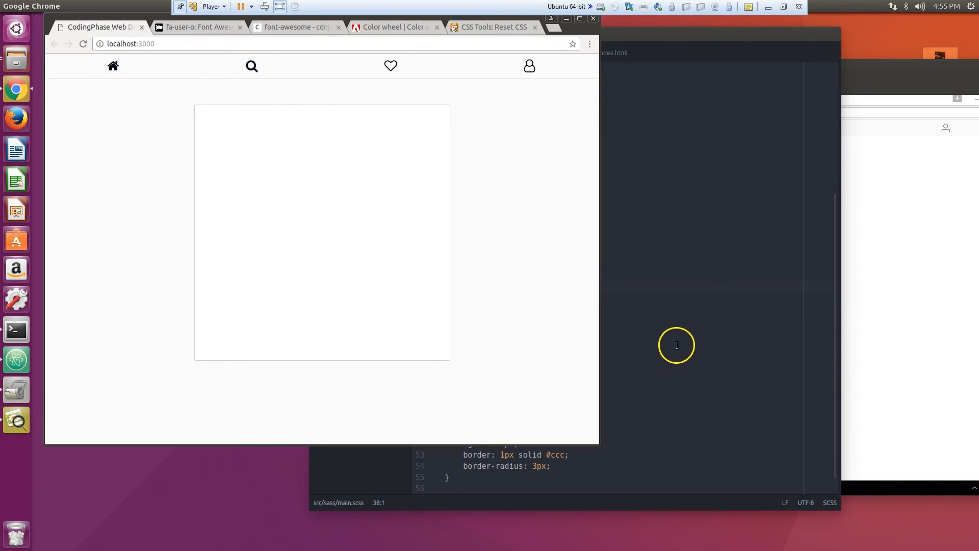
Step: Bring up the instagram-layout.png reference to compare the card's corners
{"action": "left_click", "coordinate": [676, 345]}
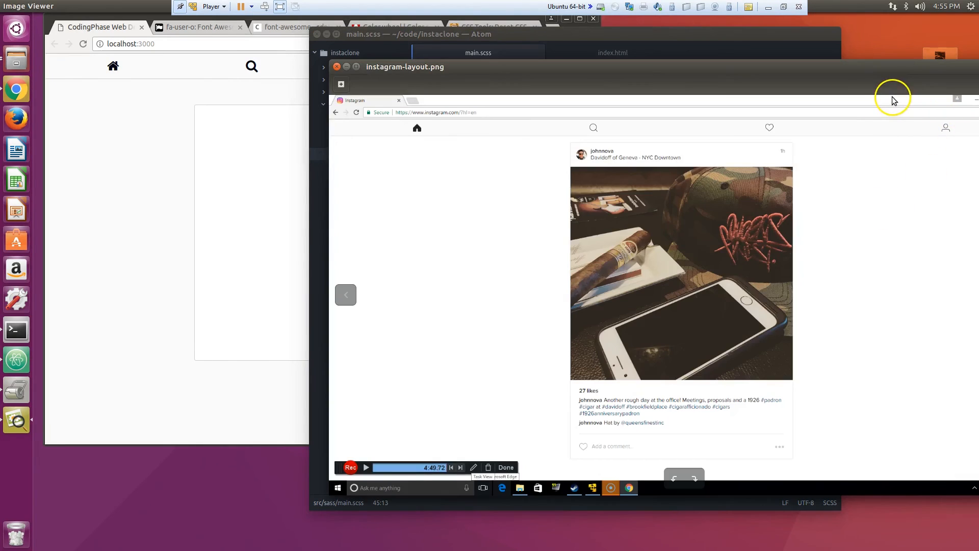
{"action": "mouse_move", "coordinate": [673, 454]}
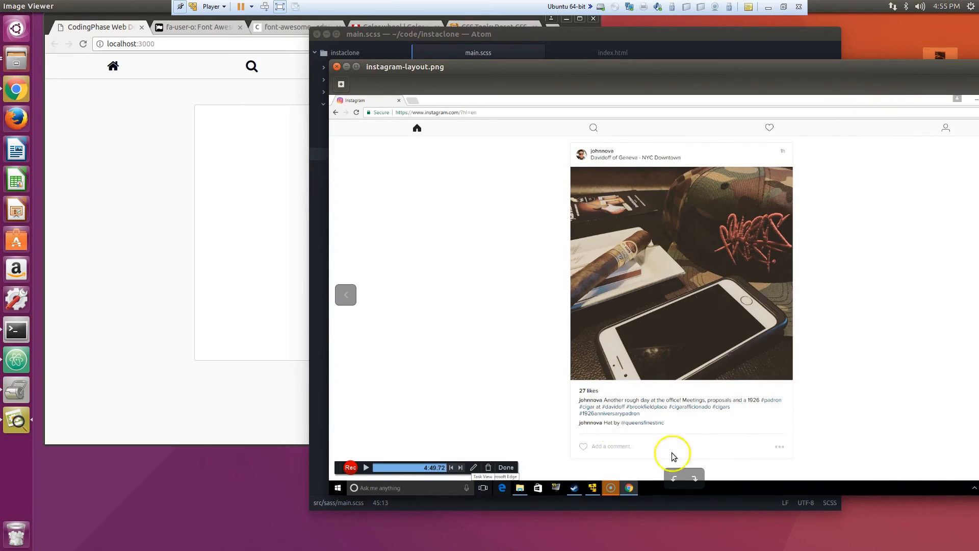
{"action": "mouse_move", "coordinate": [577, 156]}
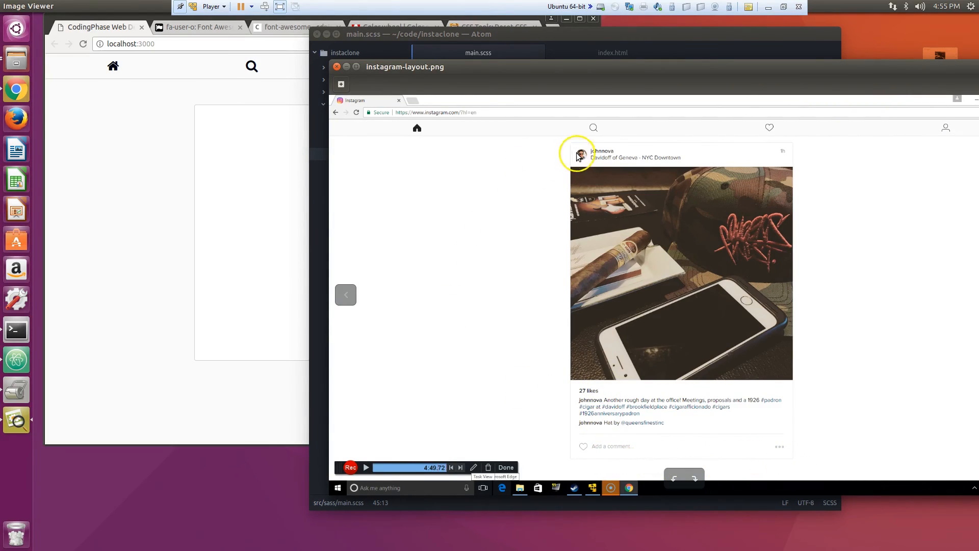
{"action": "mouse_move", "coordinate": [521, 67]}
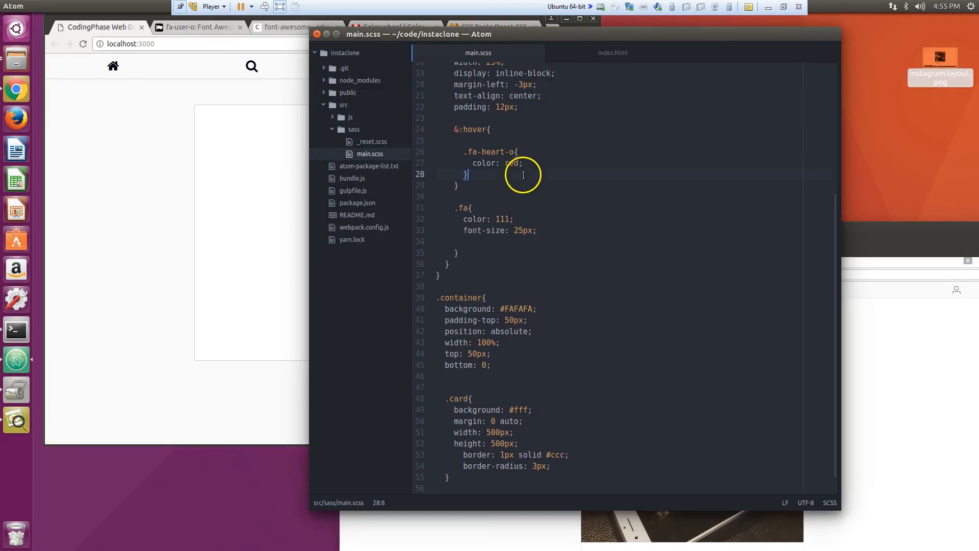
Step: Reduce the .card border-radius from 3px to 2px and save
{"action": "left_click", "coordinate": [532, 466]}
{"action": "type", "text": "2"}
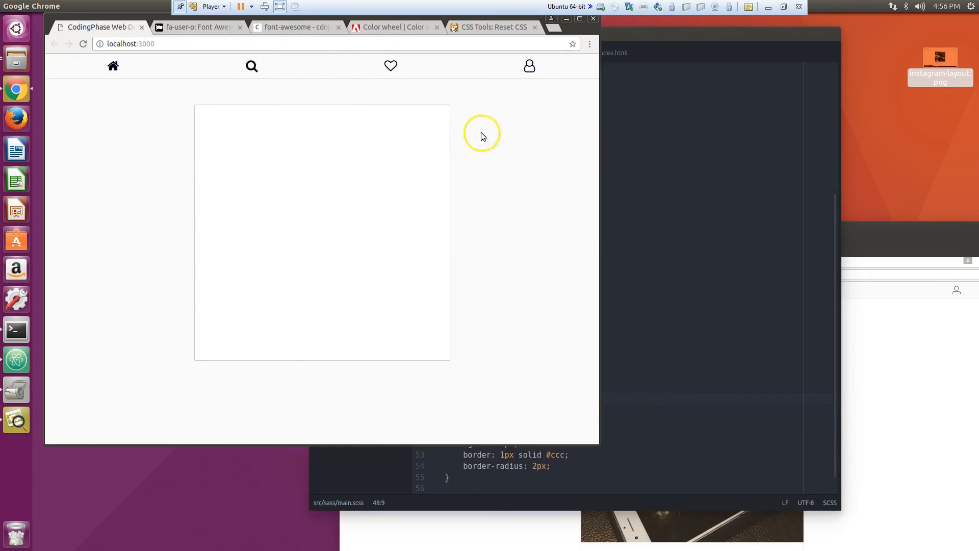
{"action": "mouse_move", "coordinate": [766, 338]}
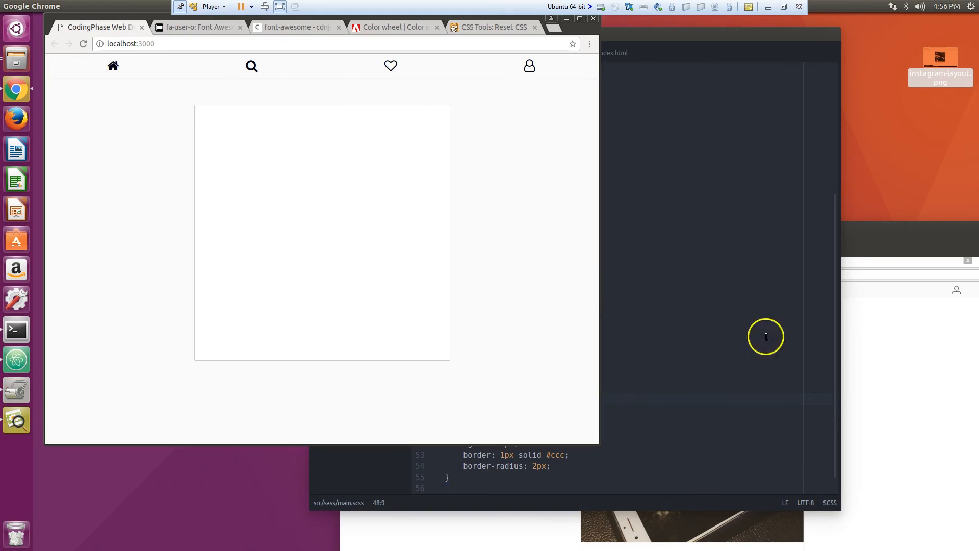